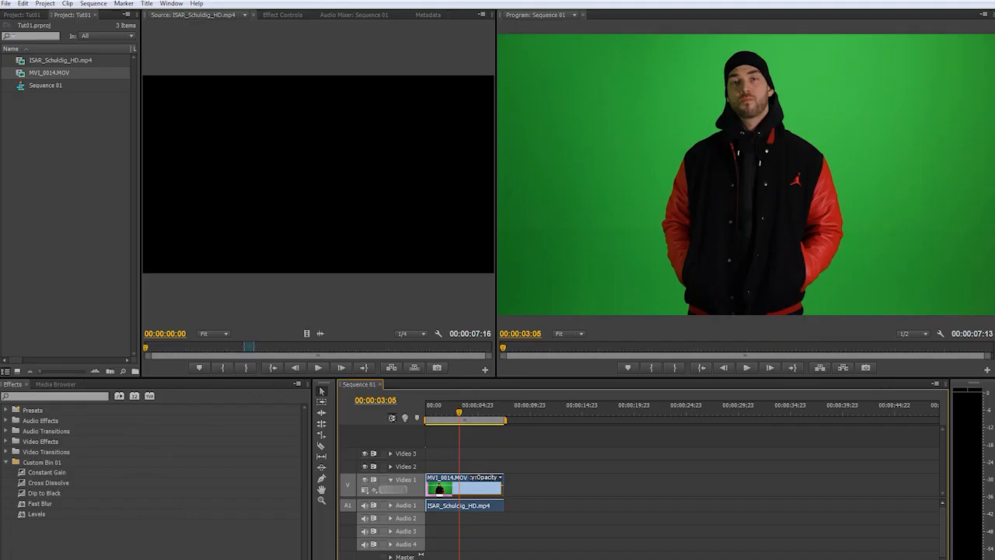
pyautogui.moveTo(670, 473)
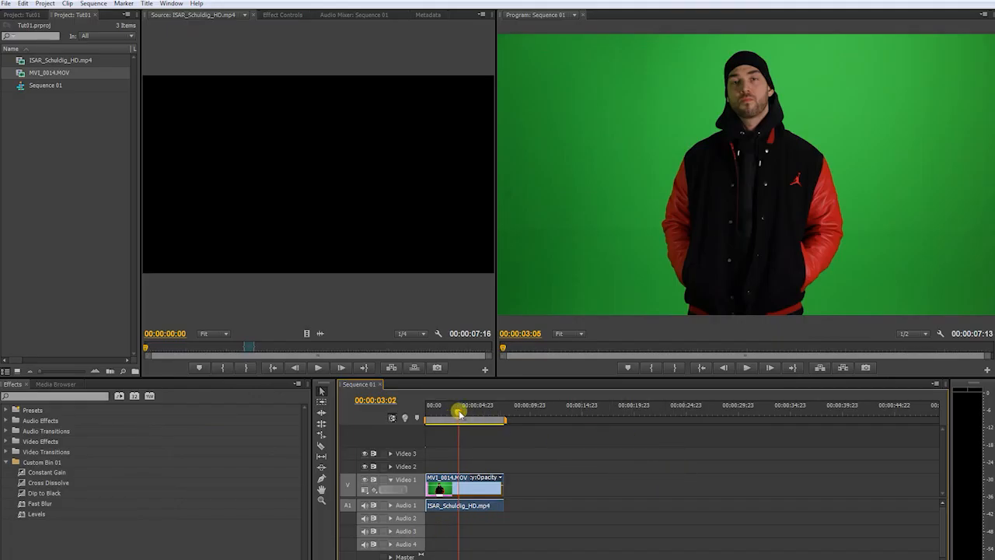
# Scrub the Sequence 01 playhead through MVI_0014.MOV to the end of the clip
pyautogui.moveTo(458, 414); pyautogui.dragTo(485, 426)
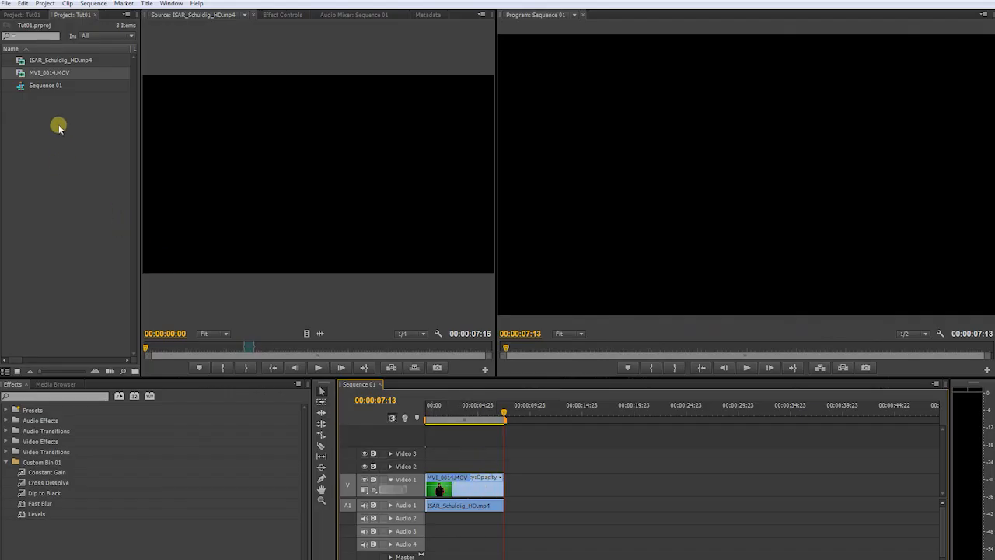
# Inspect MVI_0014.MOV's Properties, highlighting its 1920 x 1080 image size and 23,976 frame rate
pyautogui.rightClick(37, 76)
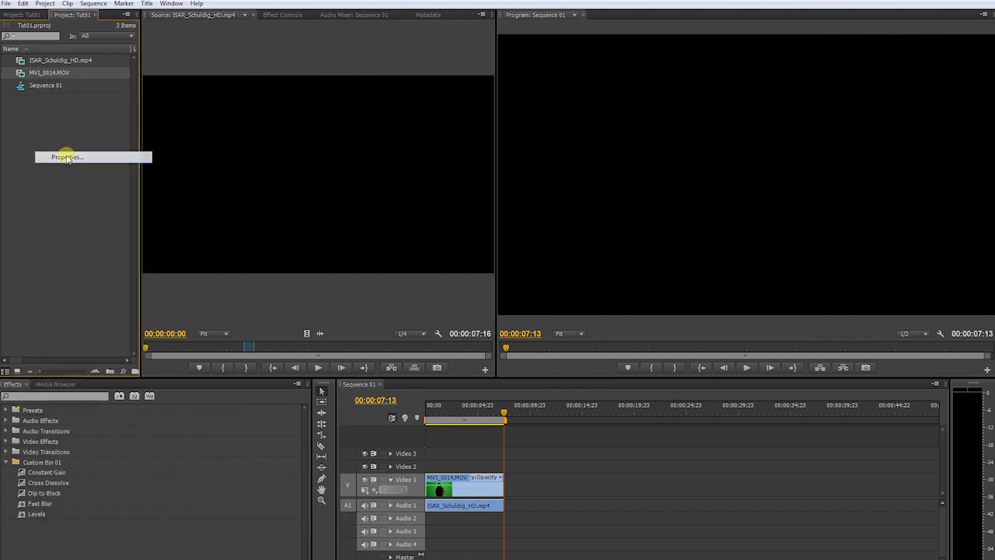
pyautogui.click(66, 157)
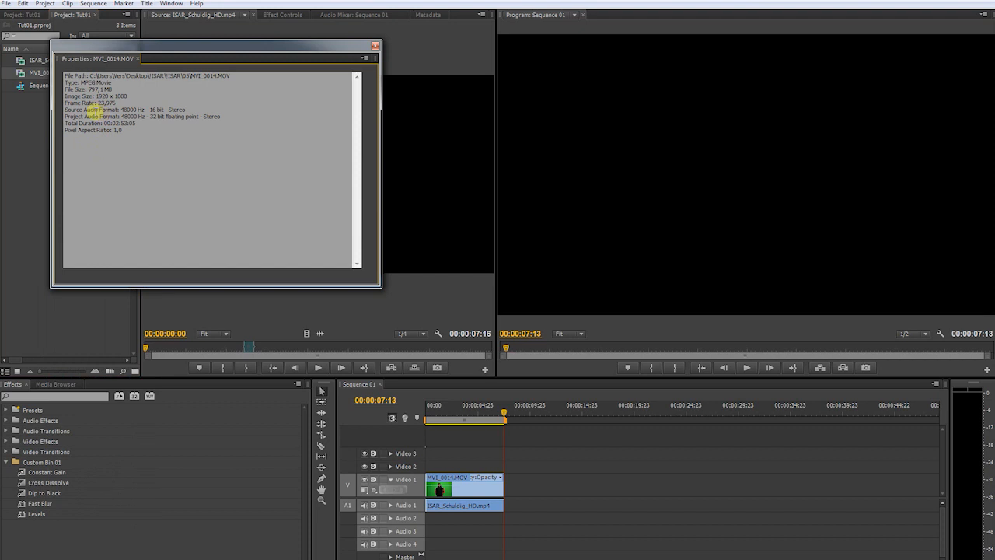
pyautogui.doubleClick(103, 104)
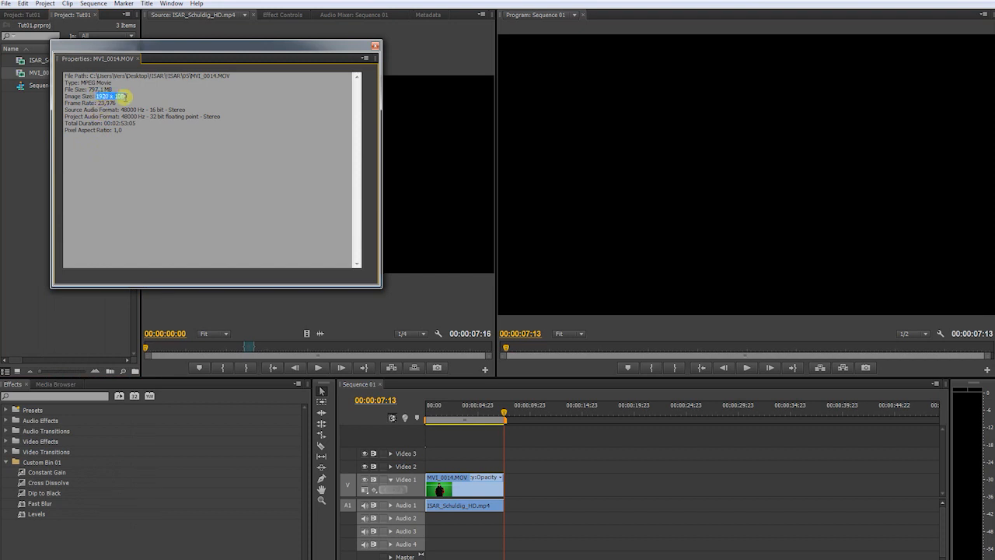
pyautogui.click(105, 104)
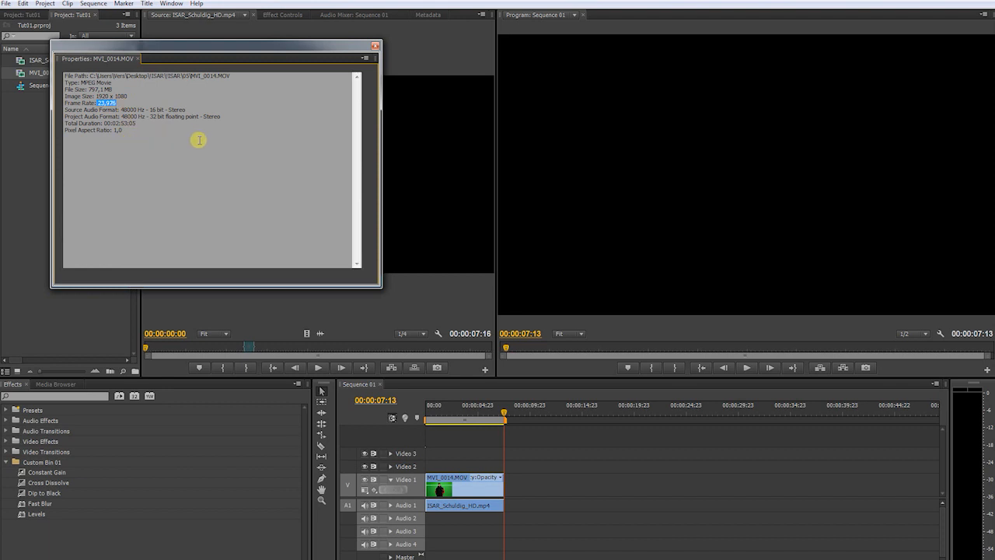
pyautogui.click(373, 45)
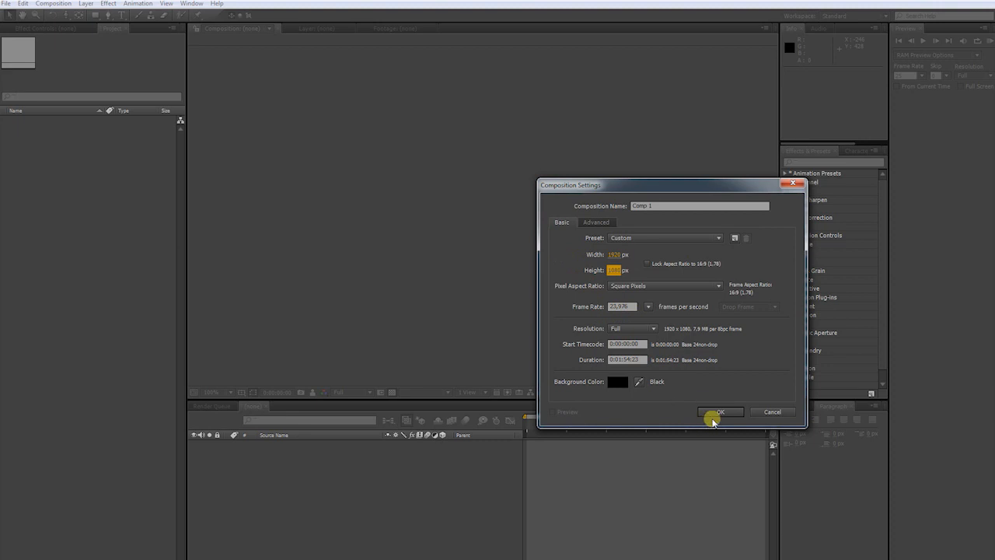
# Confirm the 1920 x 1080, 23,976 fps Comp 1 and select the MVI_0014.MOV layer
pyautogui.click(719, 412)
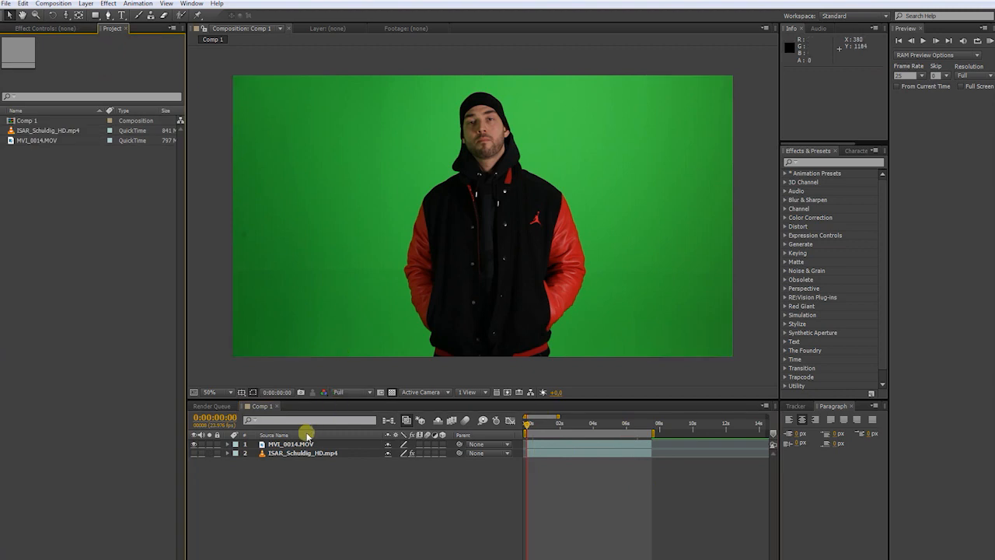
pyautogui.click(298, 444)
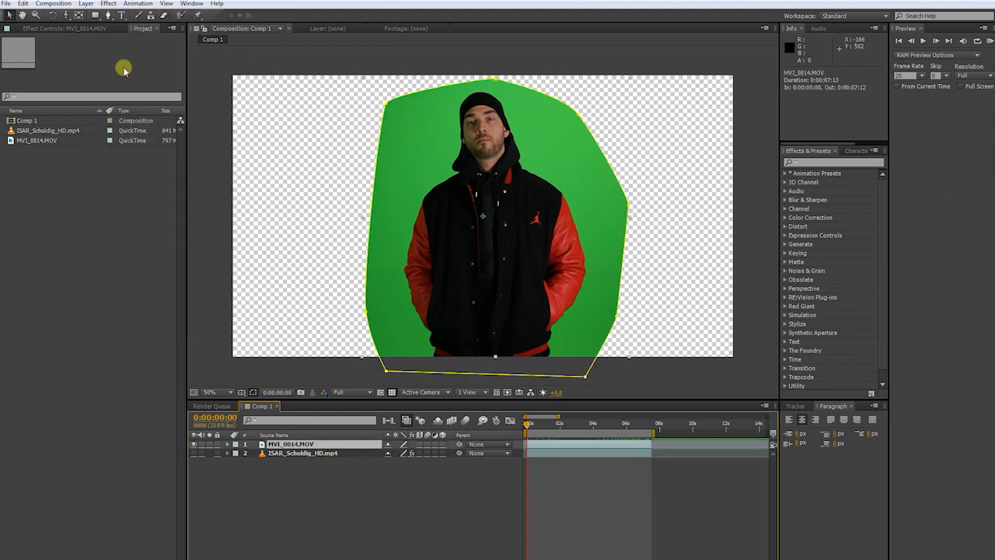
# Mask roughly around the actor on MVI_0014.MOV and browse the Effect menu's Keying effects
pyautogui.click(108, 4)
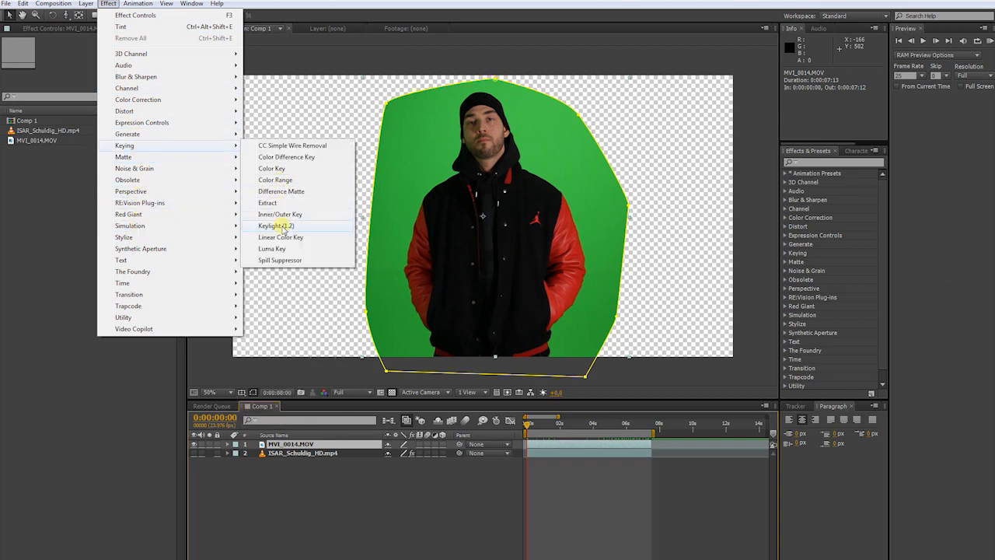
# Apply Keylight 1.2, sample the green as Screen Colour, and set View to Screen Matte
pyautogui.click(271, 225)
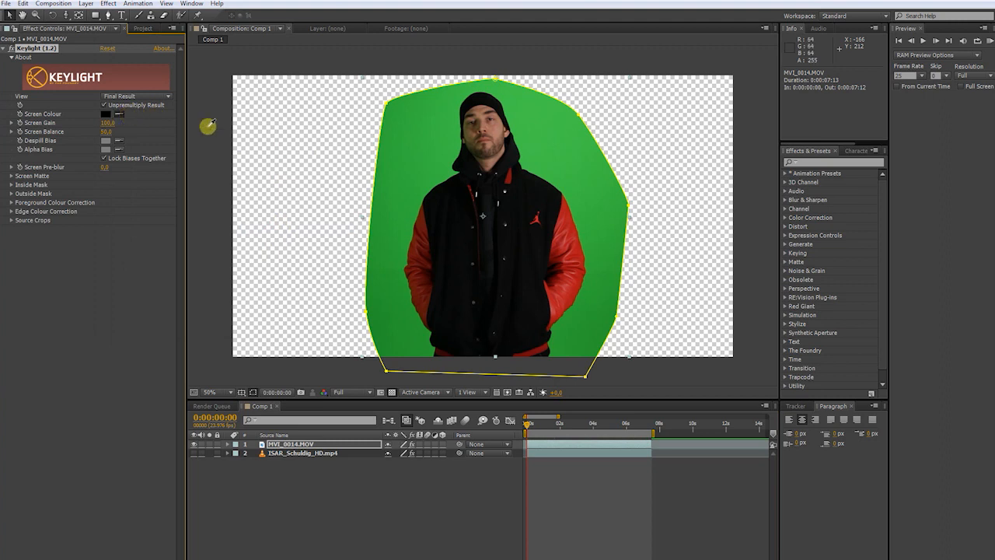
pyautogui.click(541, 162)
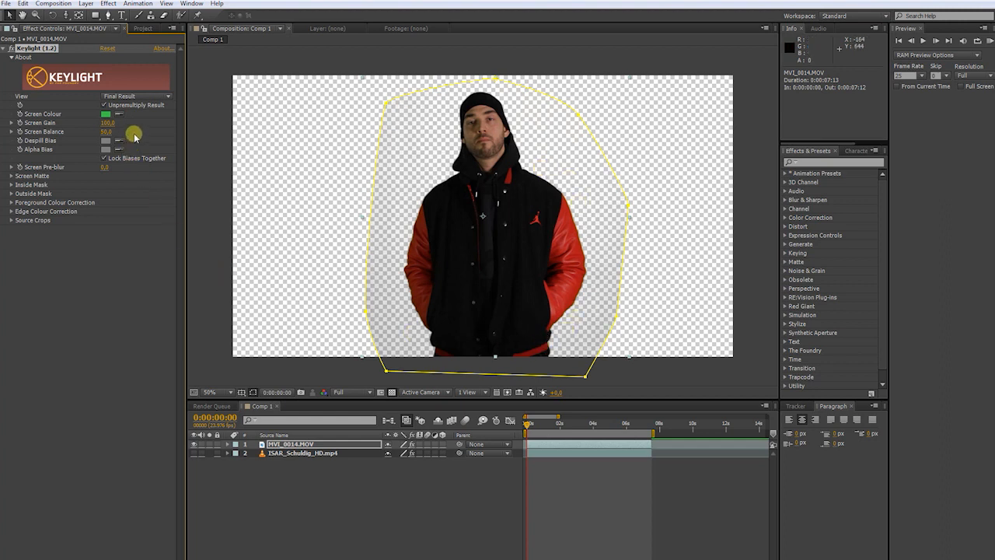
pyautogui.click(140, 95)
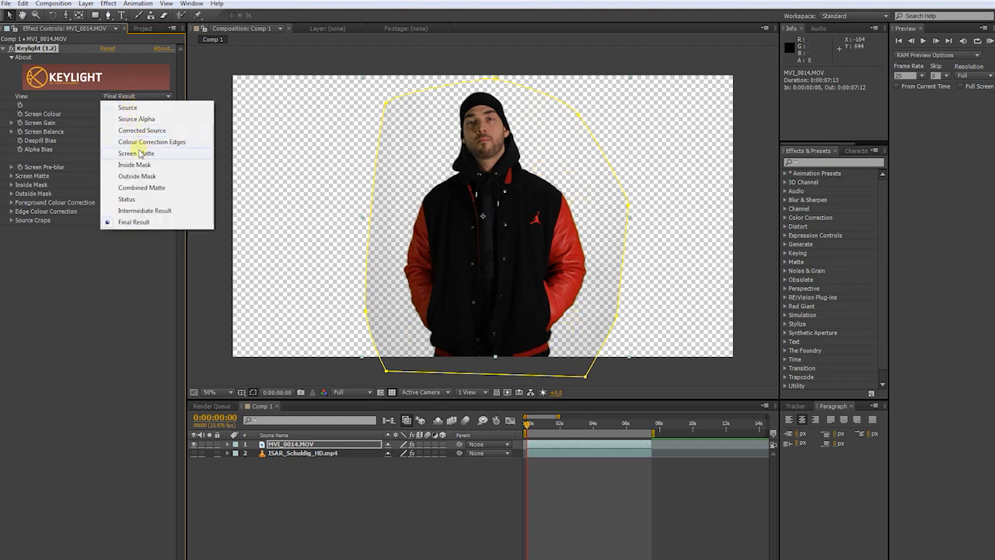
pyautogui.click(135, 152)
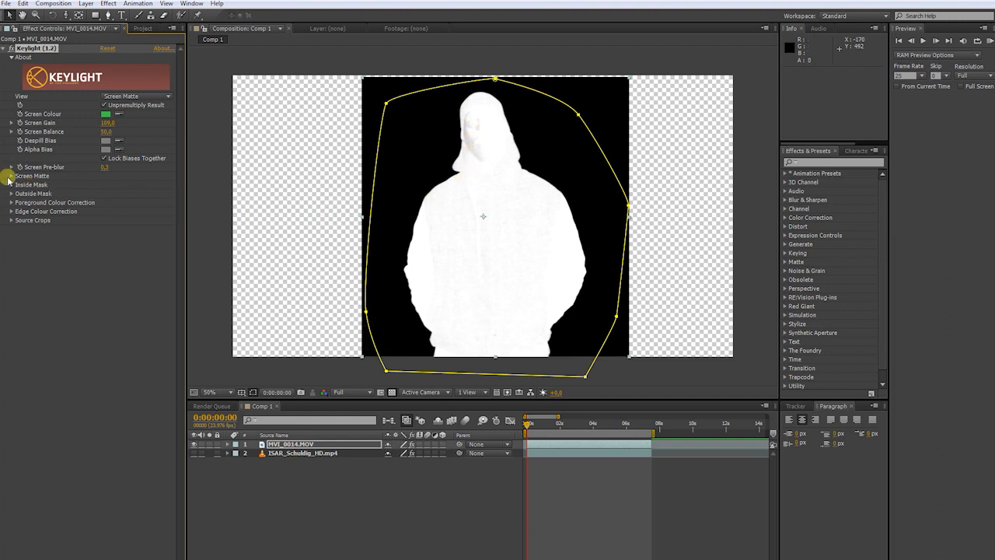
# Set Clip Black 18,4, Clip White 74,4, Screen Shrink/Grow -1,0, then view Final Result
pyautogui.click(13, 176)
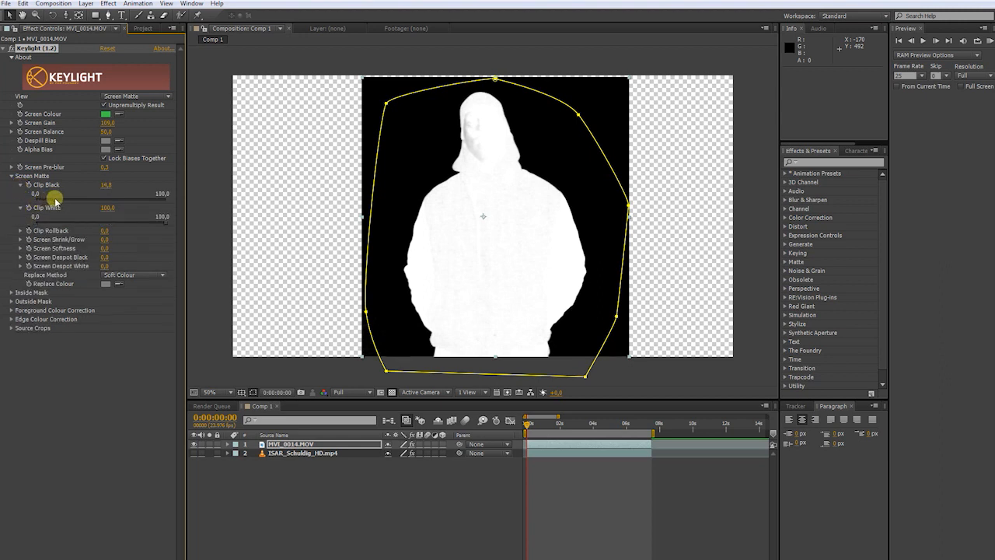
pyautogui.moveTo(54, 201); pyautogui.dragTo(168, 225)
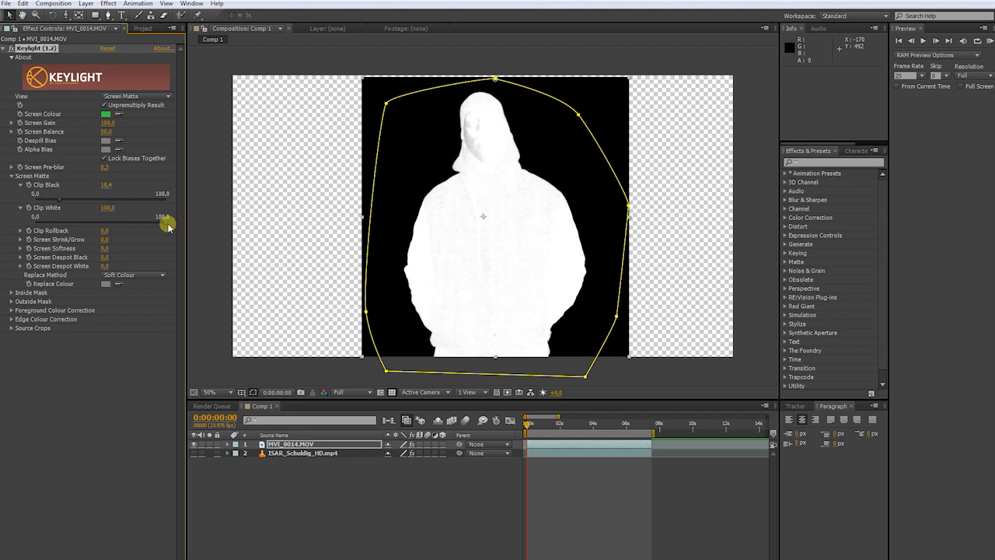
pyautogui.moveTo(167, 225); pyautogui.dragTo(138, 220)
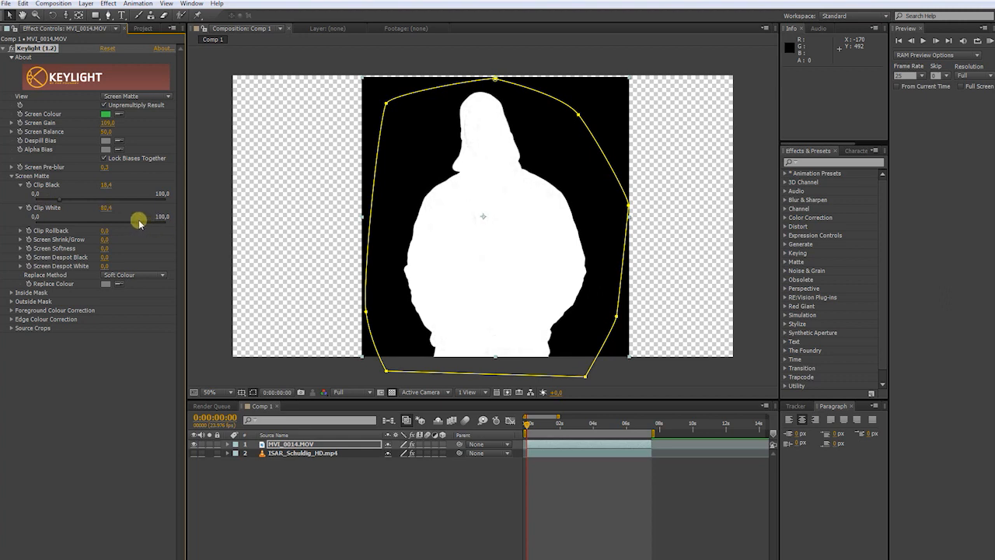
pyautogui.moveTo(139, 217); pyautogui.dragTo(132, 226)
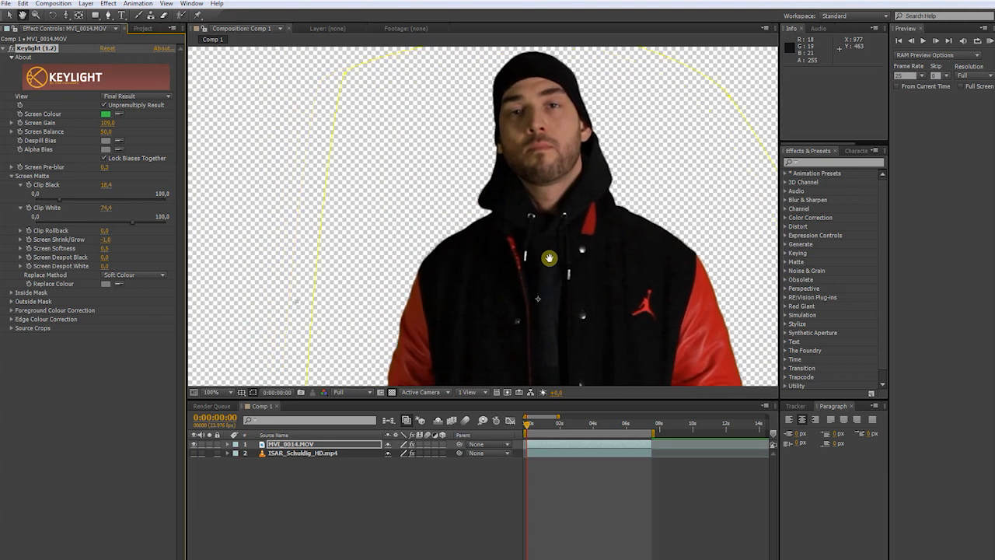
pyautogui.click(211, 392)
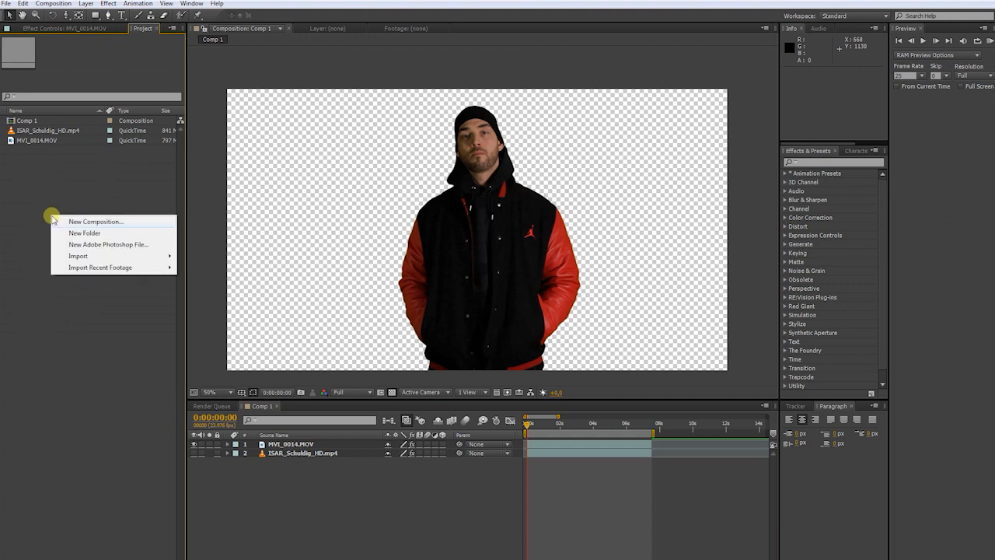
# Import city-graffiti-wall-subway-world.jpg and place it below MVI_0014.MOV in Comp 1
pyautogui.click(77, 267)
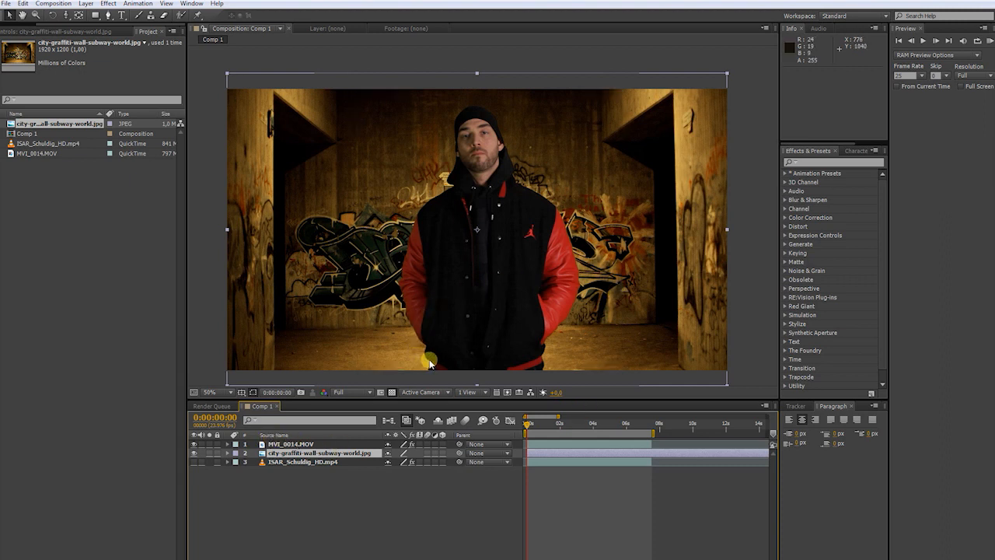
pyautogui.moveTo(418, 356)
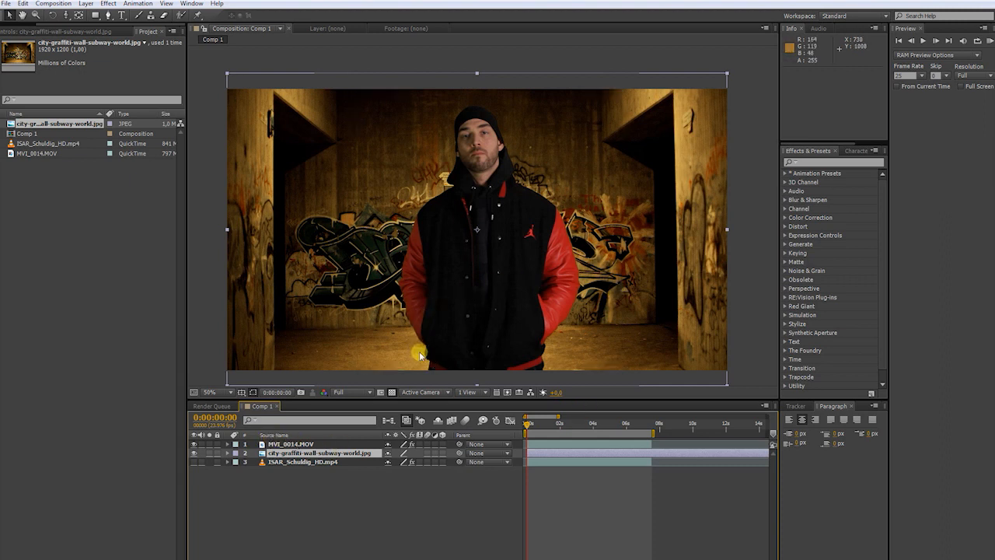
pyautogui.moveTo(240, 237)
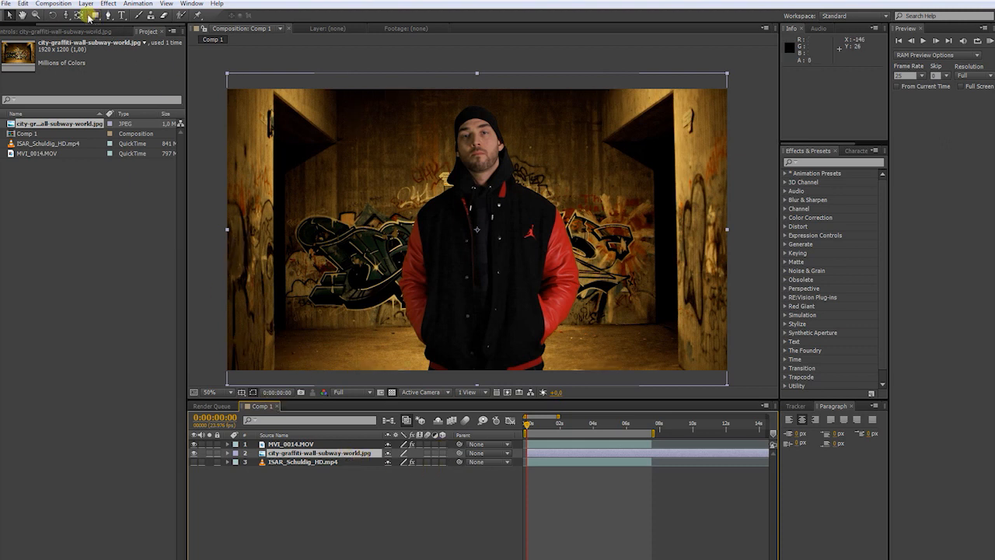
# Add a new camera using the 35mm preset and dismiss the 3D layer warning
pyautogui.click(84, 4)
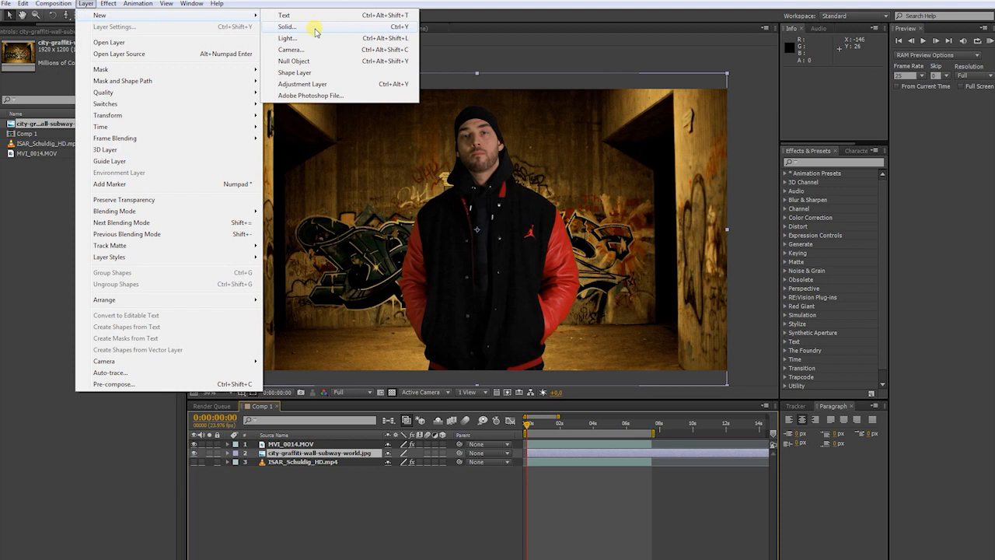
pyautogui.click(282, 49)
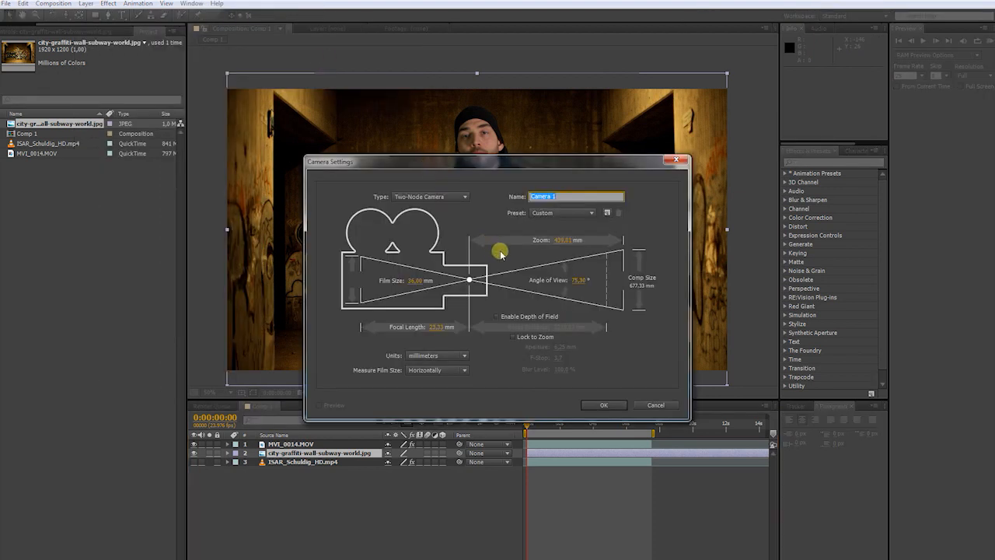
pyautogui.click(588, 212)
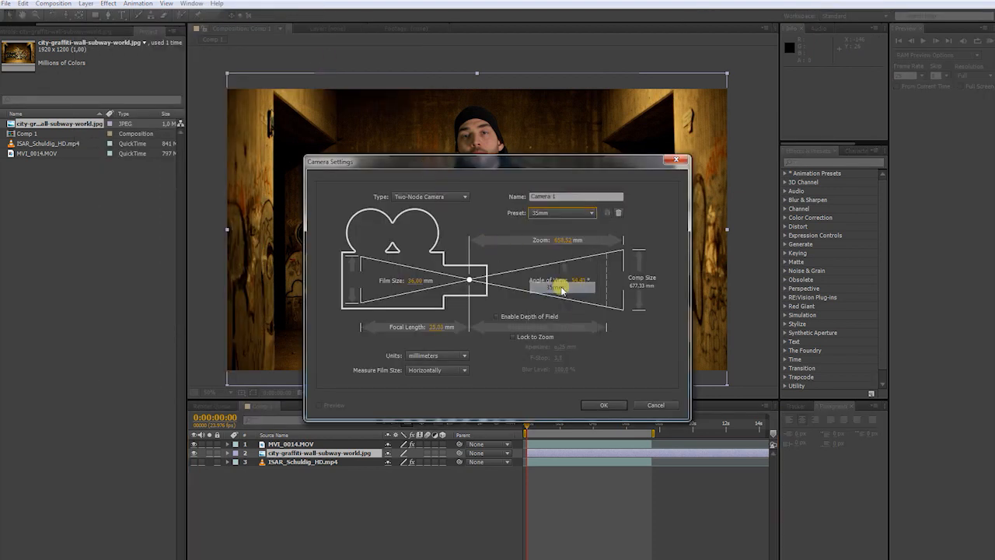
pyautogui.click(604, 404)
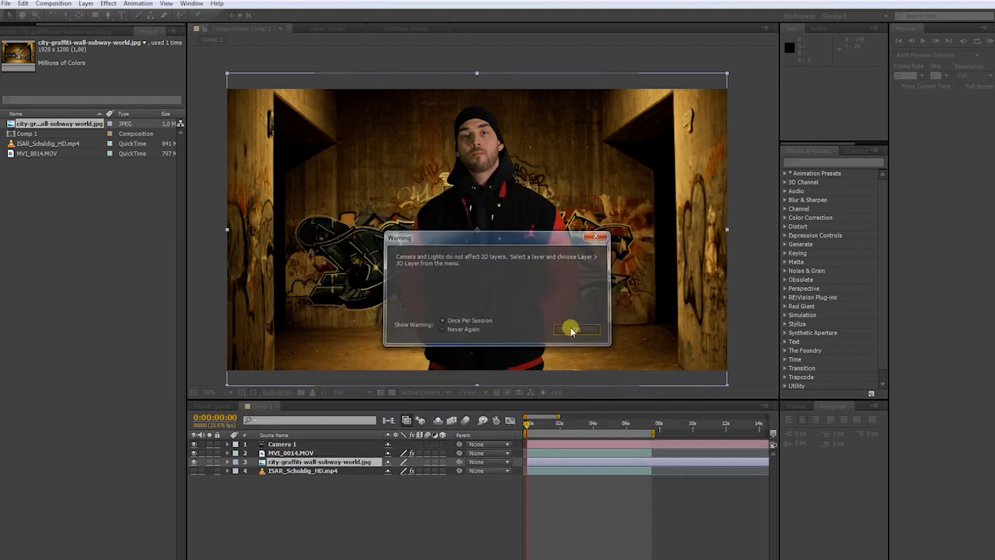
pyautogui.click(569, 330)
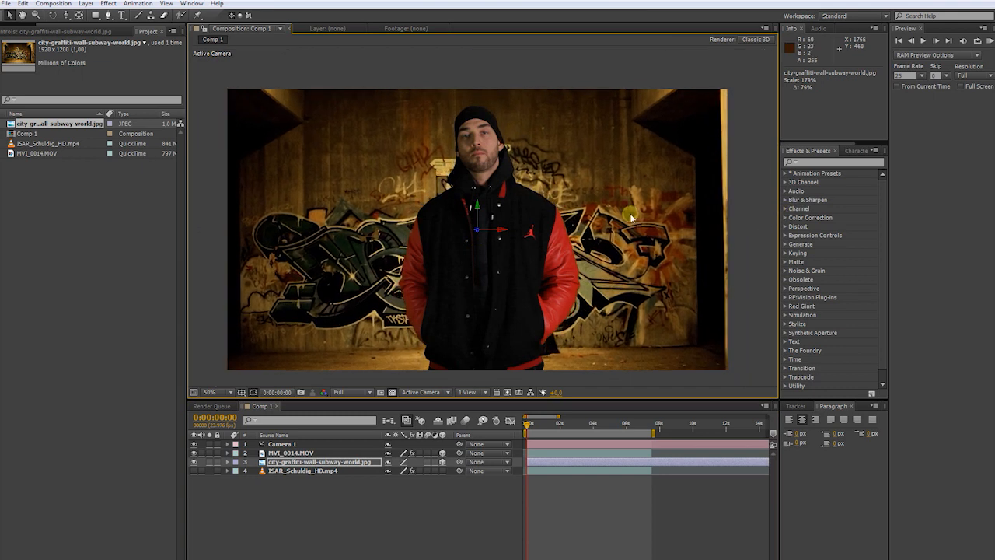
# Show Camera 1's Transform properties and select the graffiti background layer to push it back
pyautogui.click(210, 392)
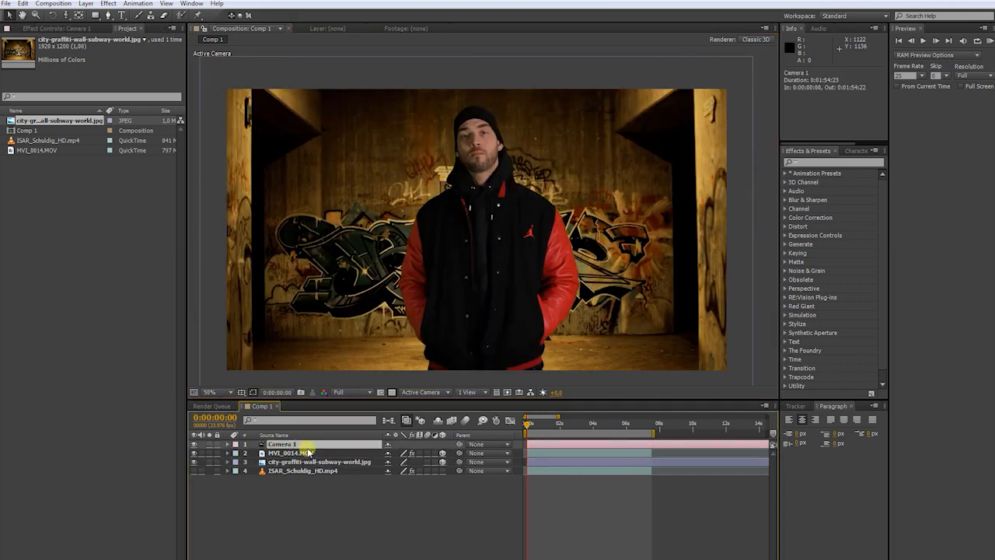
pyautogui.click(220, 448)
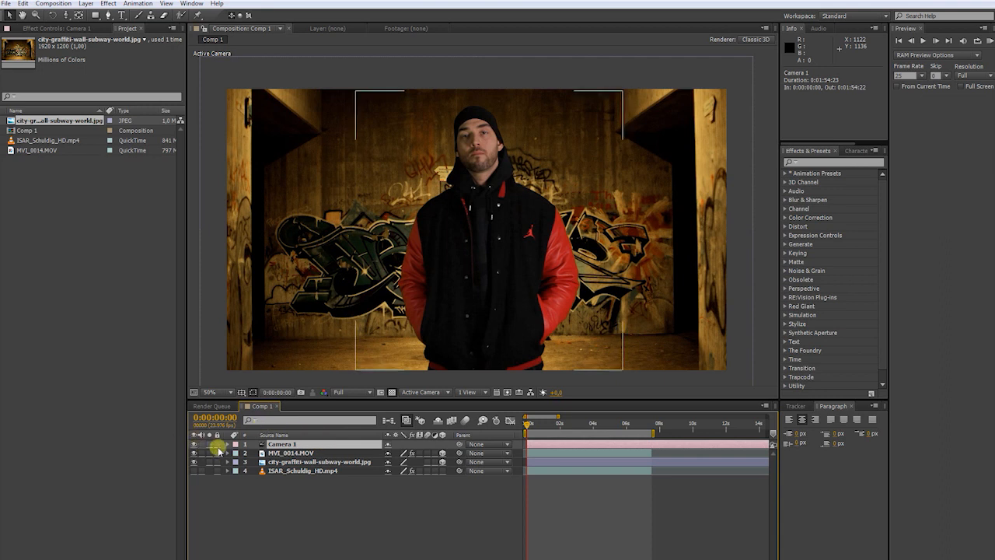
pyautogui.click(235, 443)
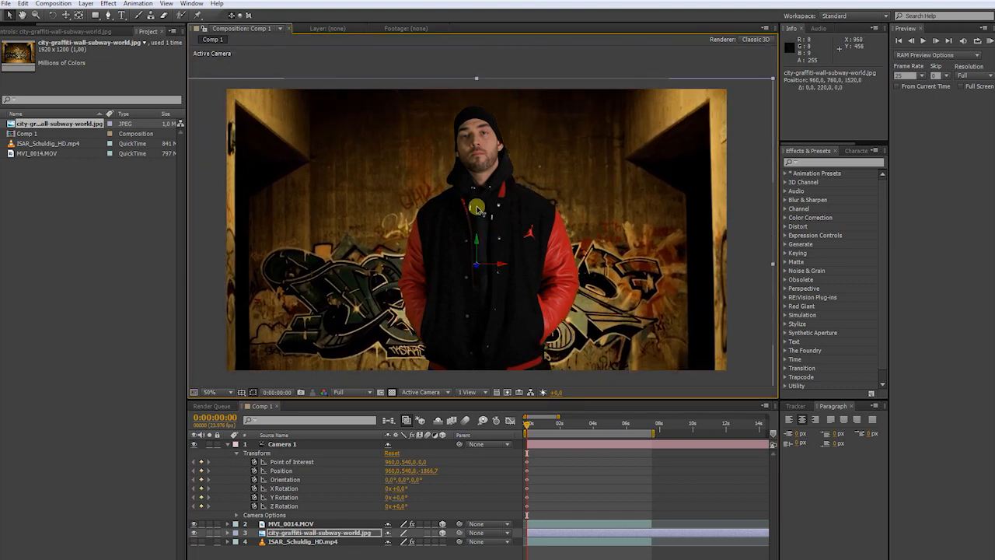
# Pull the camera back for the opening framing at the first frame
pyautogui.moveTo(476, 209); pyautogui.dragTo(540, 236)
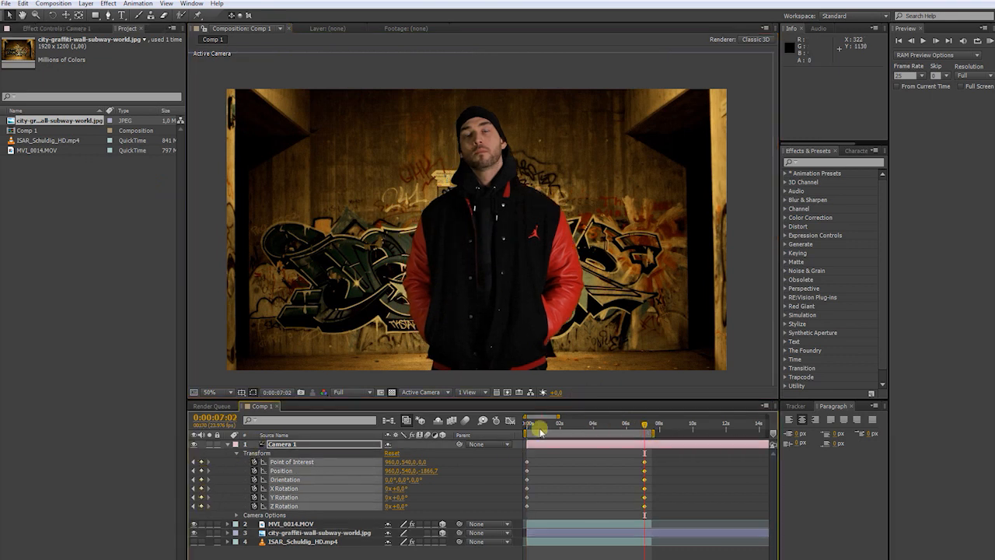
pyautogui.moveTo(540, 422); pyautogui.dragTo(527, 423)
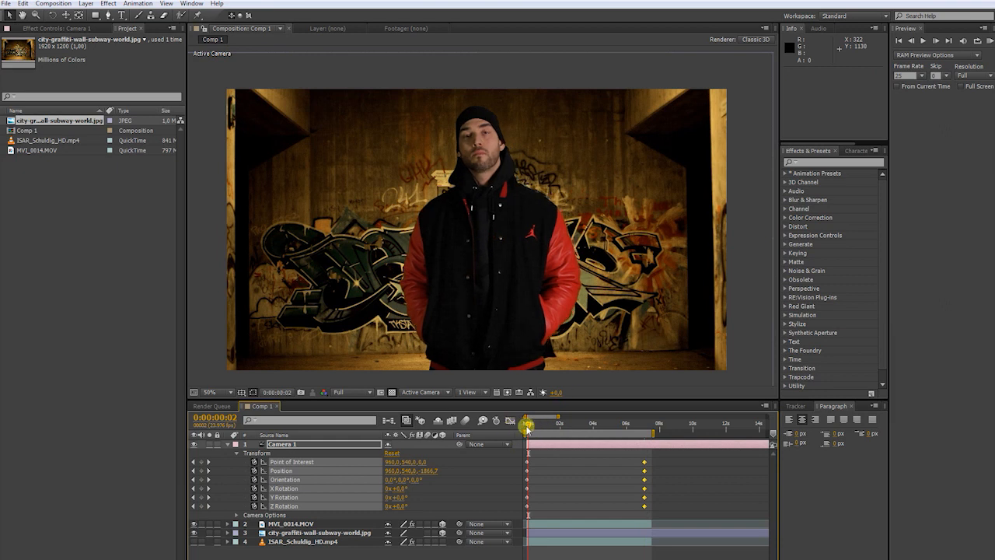
pyautogui.click(84, 15)
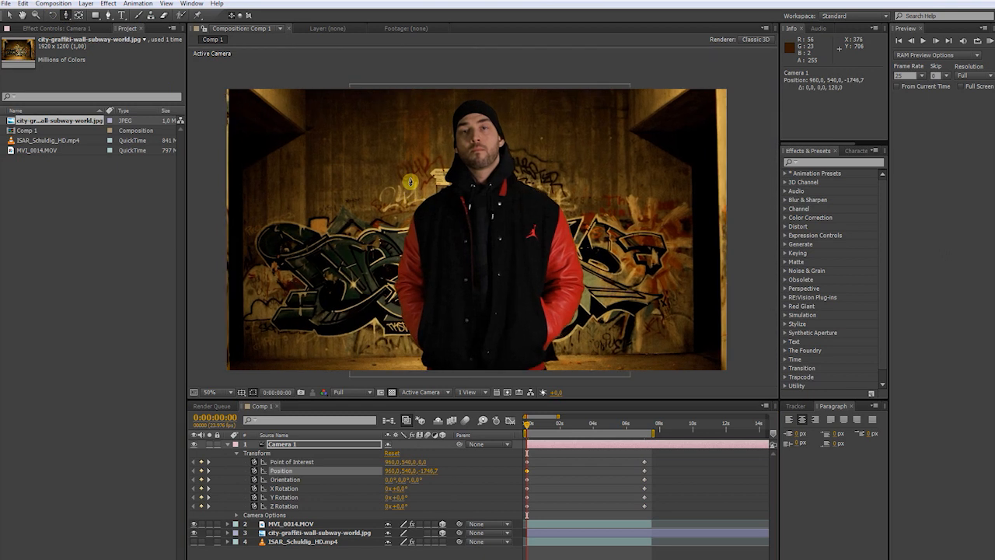
pyautogui.moveTo(410, 182); pyautogui.dragTo(415, 235)
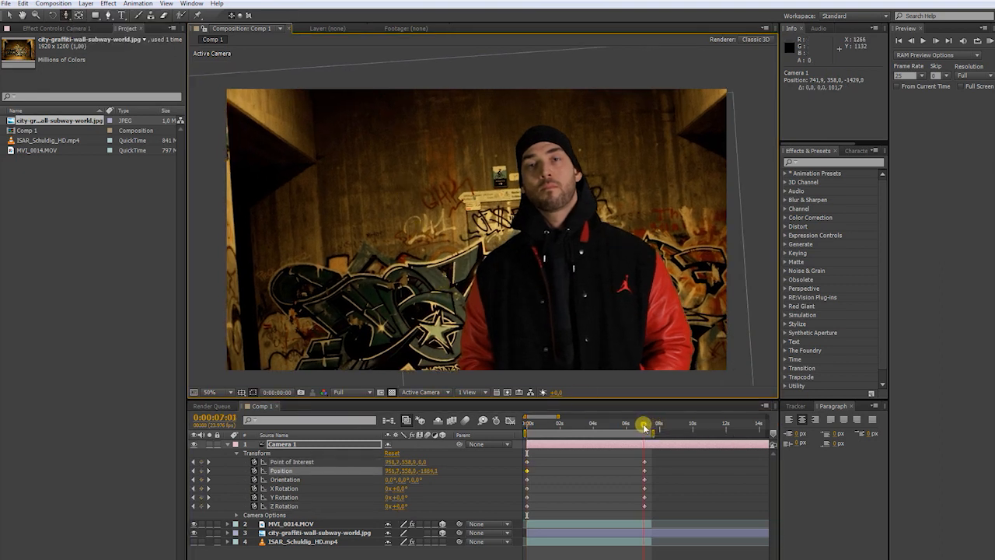
# At the ~7 s ending keyframe, adjust Z Rotation and reframe the camera closer in
pyautogui.click(643, 424)
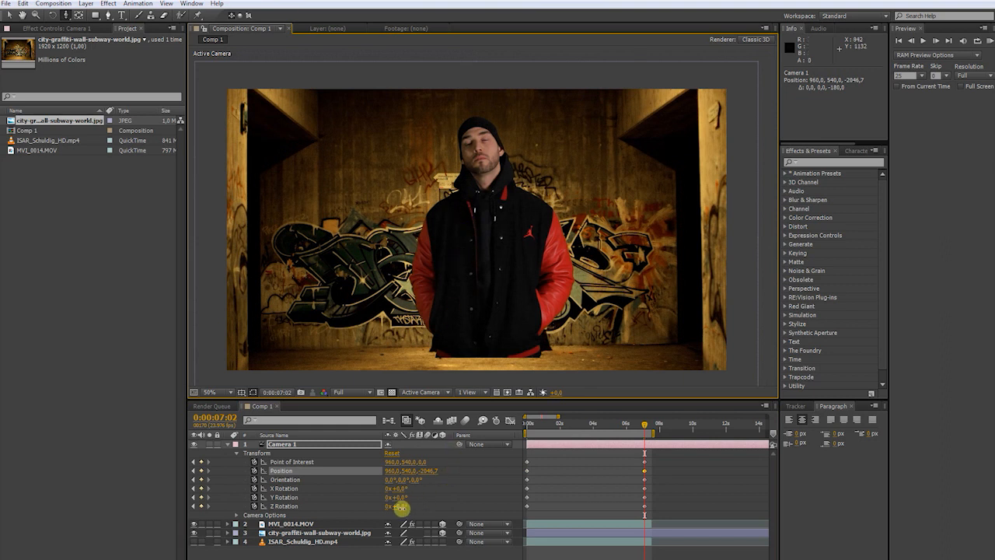
pyautogui.click(252, 392)
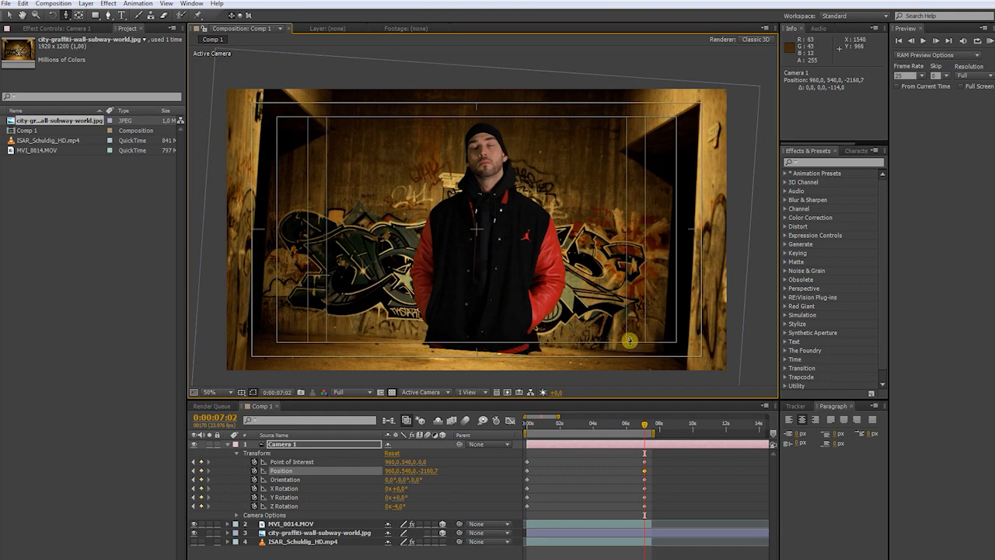
pyautogui.moveTo(630, 341); pyautogui.dragTo(419, 198)
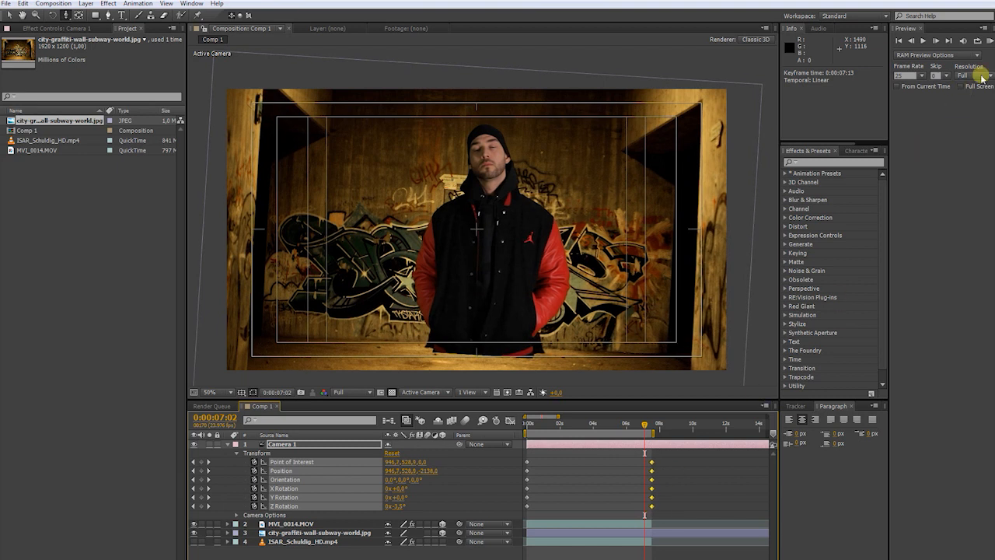
# RAM-preview Camera 1's push-in, then drag with the camera tool to tweak the ending framing
pyautogui.click(944, 40)
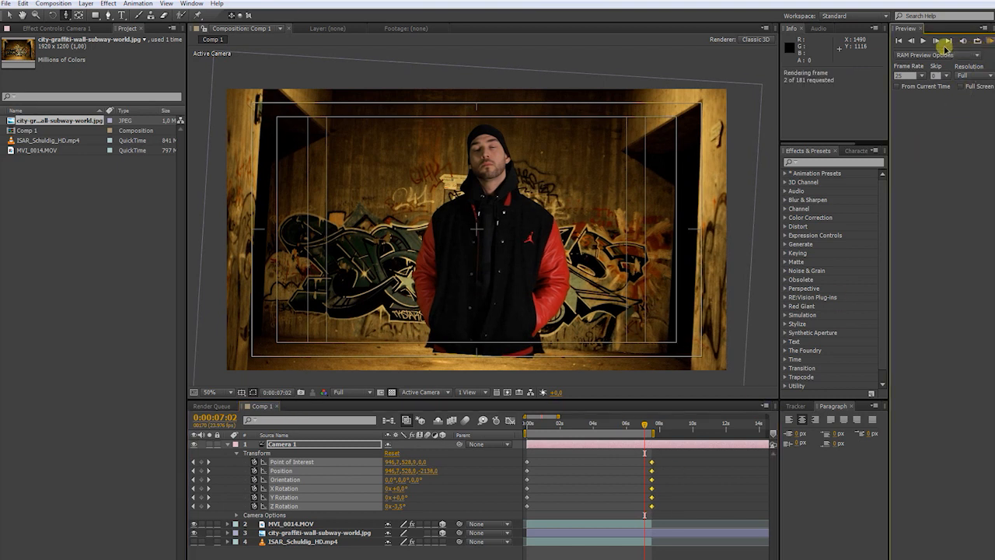
pyautogui.click(941, 40)
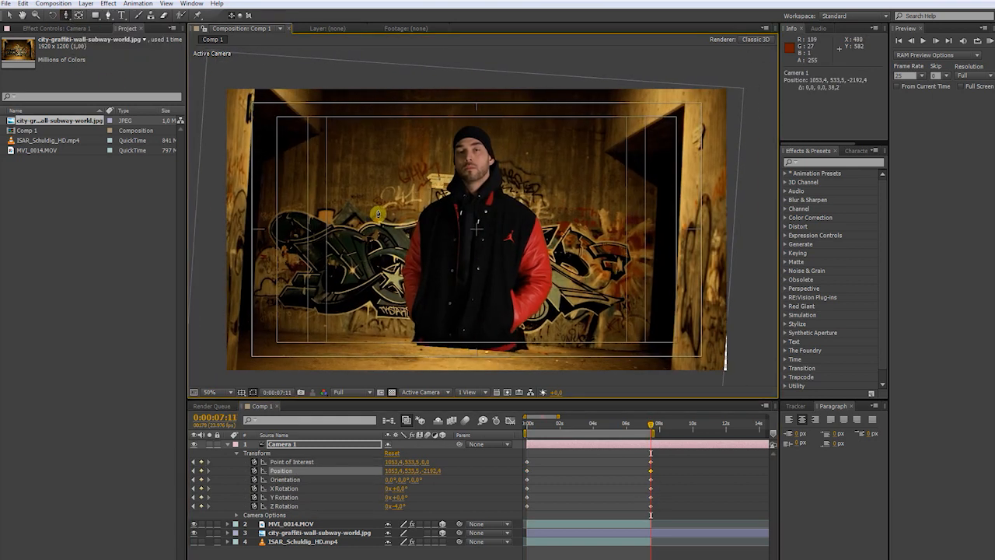
pyautogui.moveTo(652, 423); pyautogui.dragTo(598, 423)
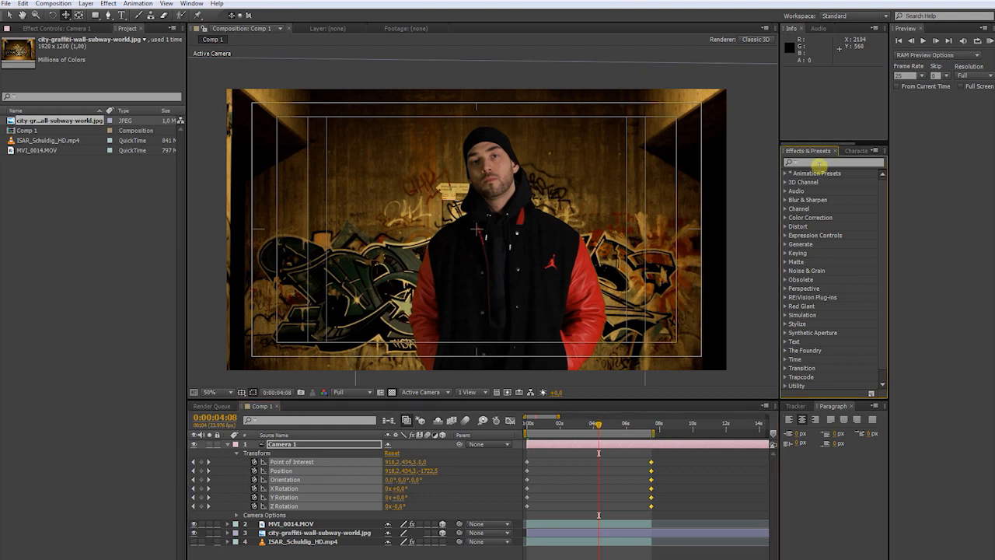
# Search for Tint and apply it to MVI_0014.MOV, keeping Amount to Tint at 50%
pyautogui.write('tint')
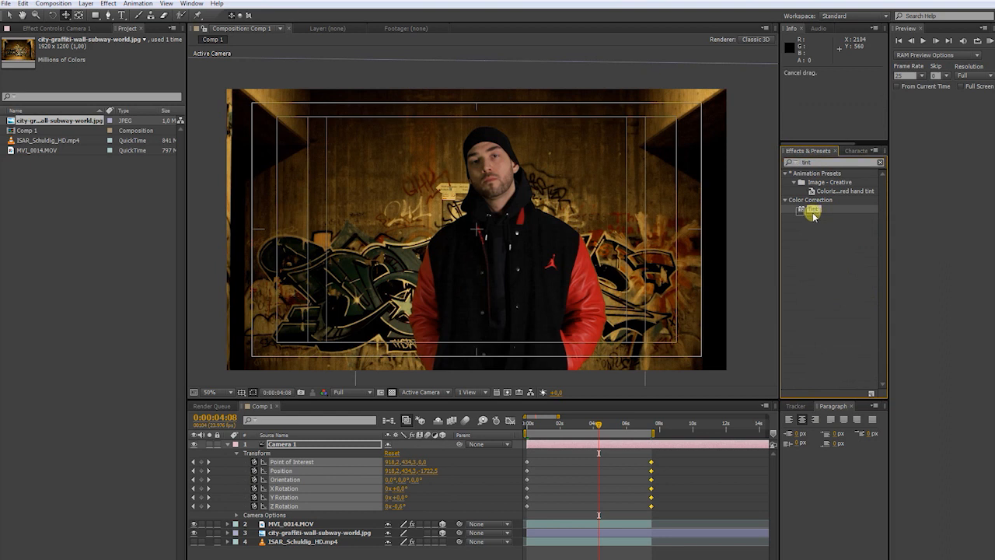
pyautogui.moveTo(812, 210); pyautogui.dragTo(571, 532)
pyautogui.write('curv')
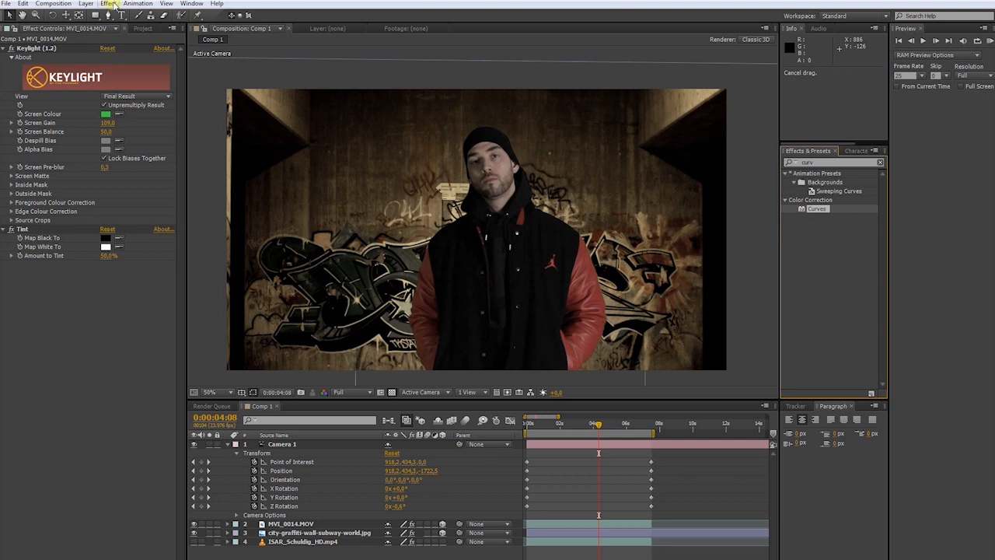
# Add Curves to the actor footage and bend the RGB curve into a contrast S-curve
pyautogui.click(138, 5)
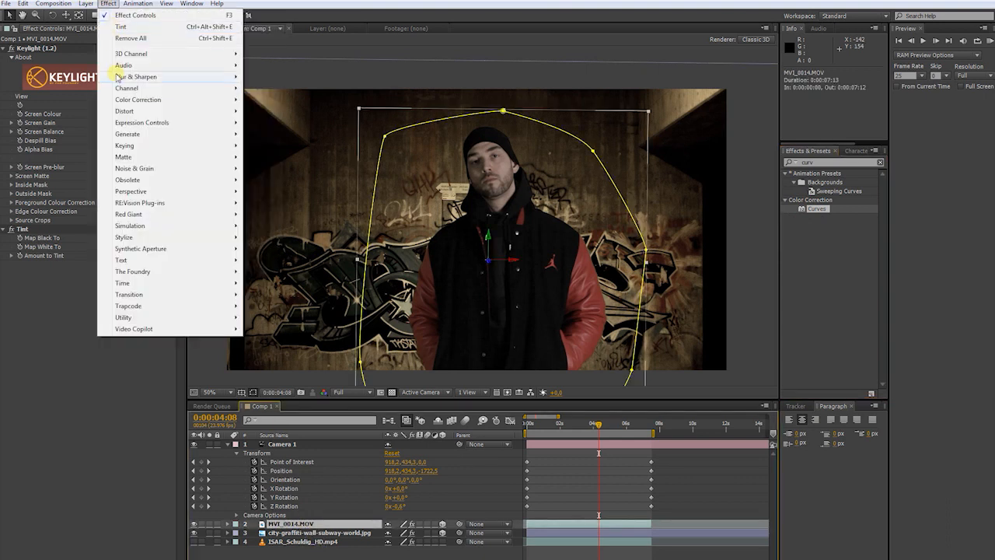
pyautogui.moveTo(129, 87)
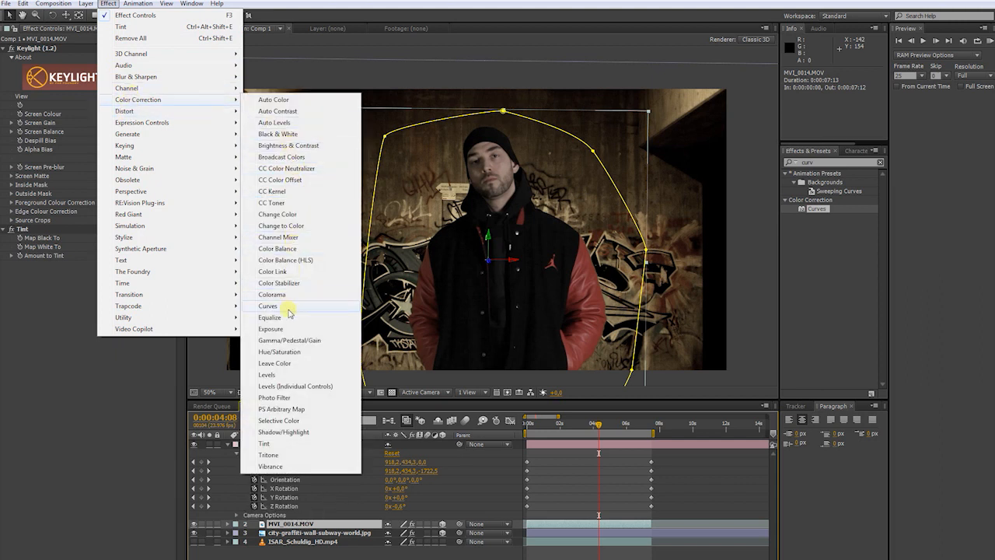
pyautogui.click(268, 306)
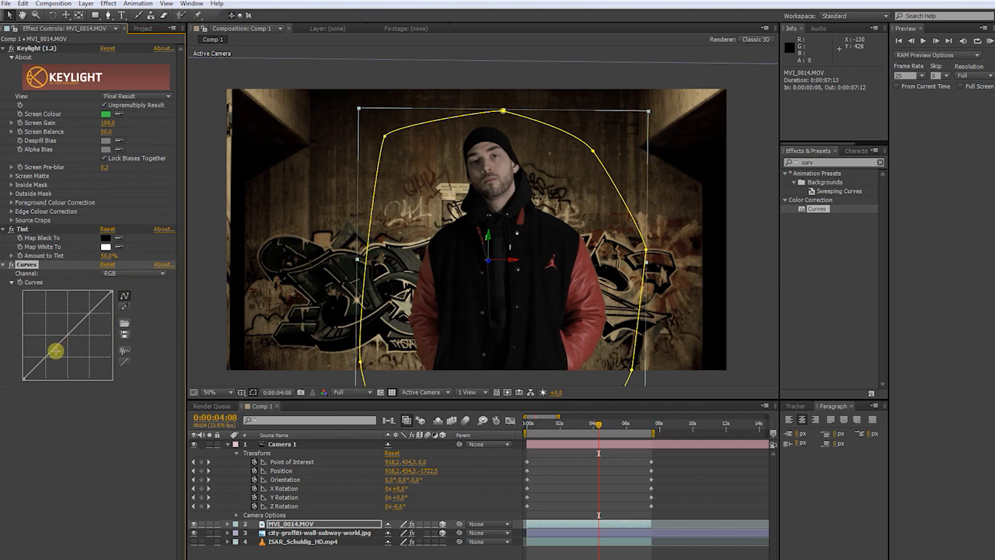
pyautogui.moveTo(56, 350); pyautogui.dragTo(53, 358)
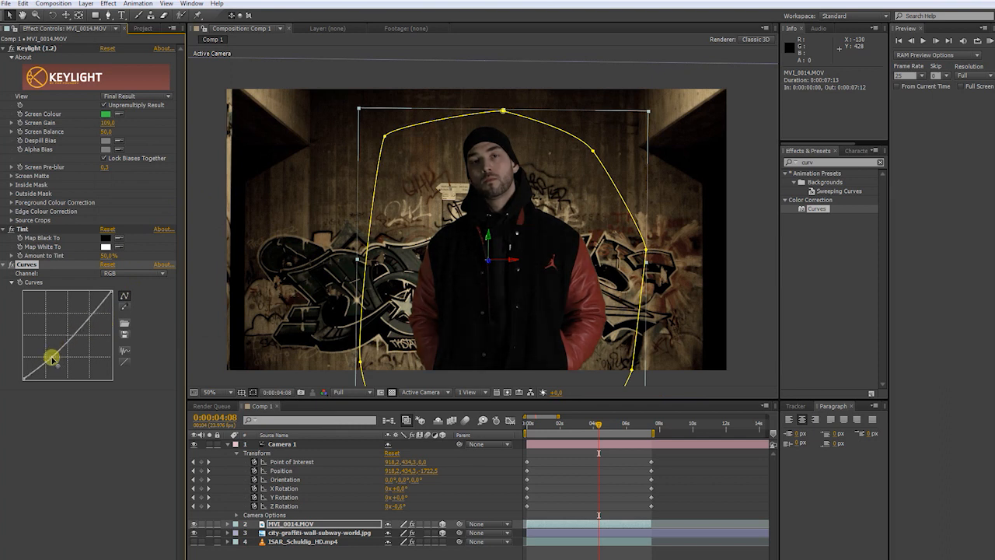
pyautogui.moveTo(52, 358); pyautogui.dragTo(80, 323)
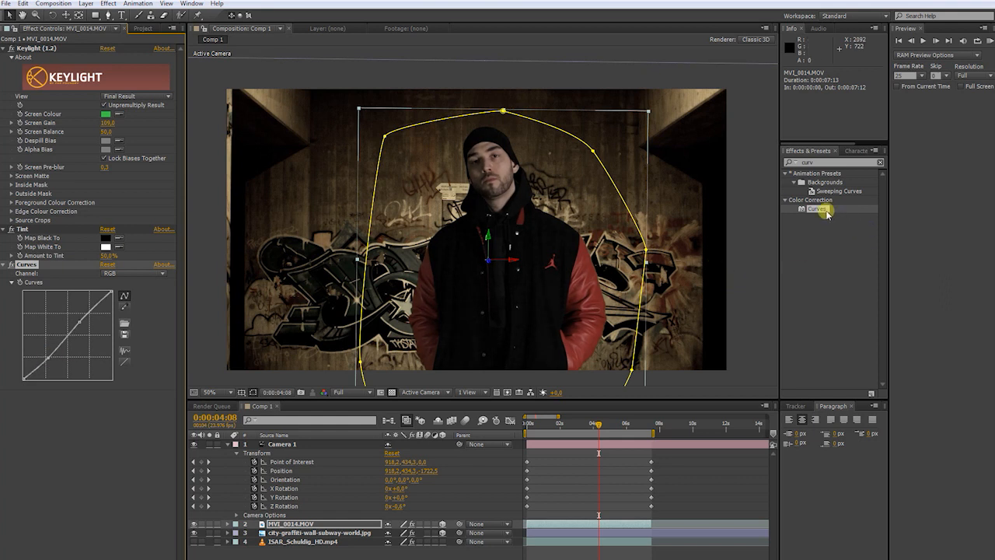
# Switch Curves to the Red channel and adjust its curve for a warmer grade
pyautogui.click(307, 544)
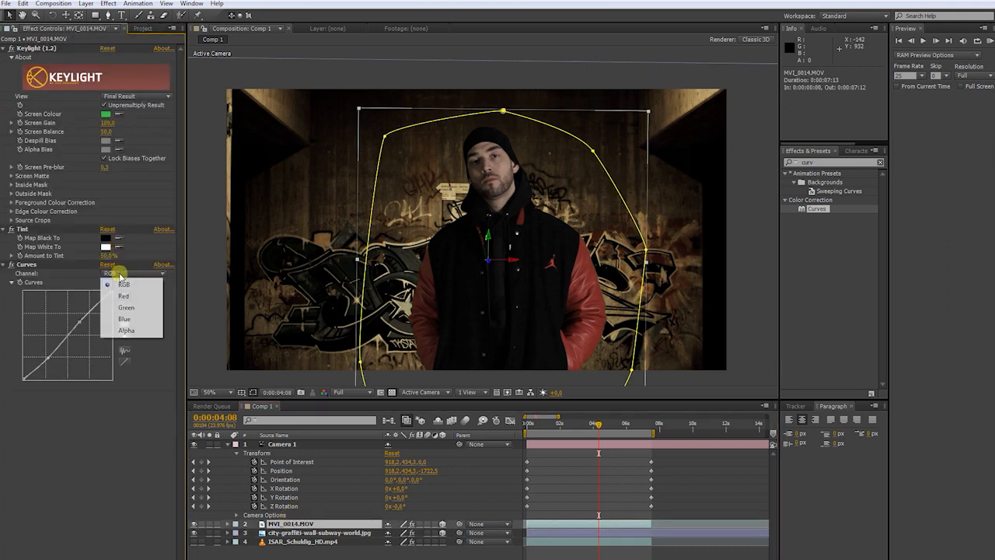
pyautogui.moveTo(122, 295)
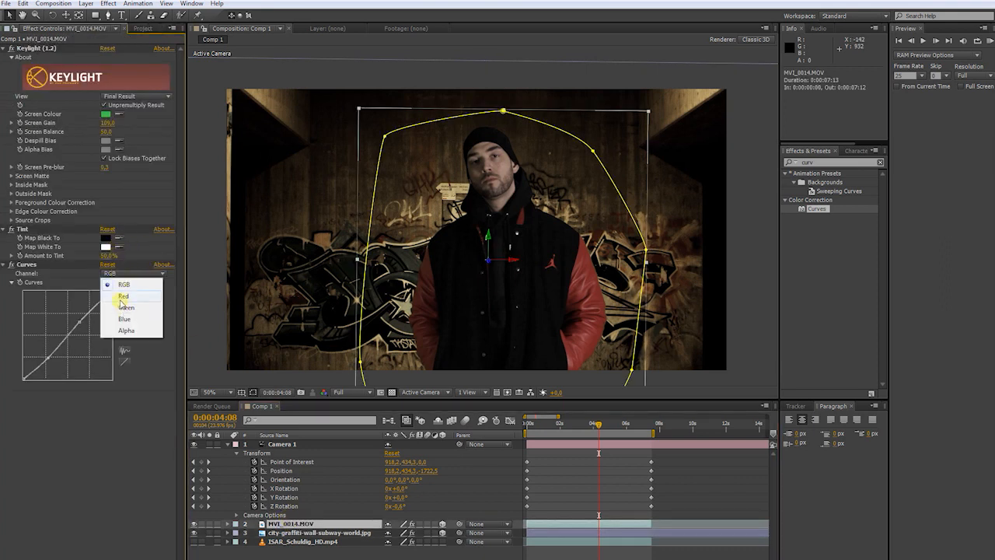
pyautogui.click(123, 296)
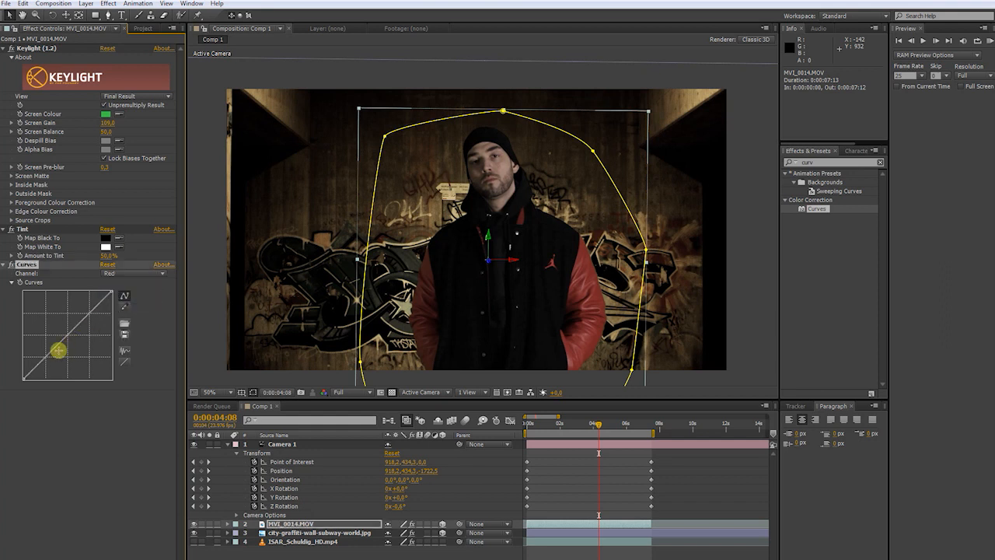
pyautogui.moveTo(58, 350); pyautogui.dragTo(98, 314)
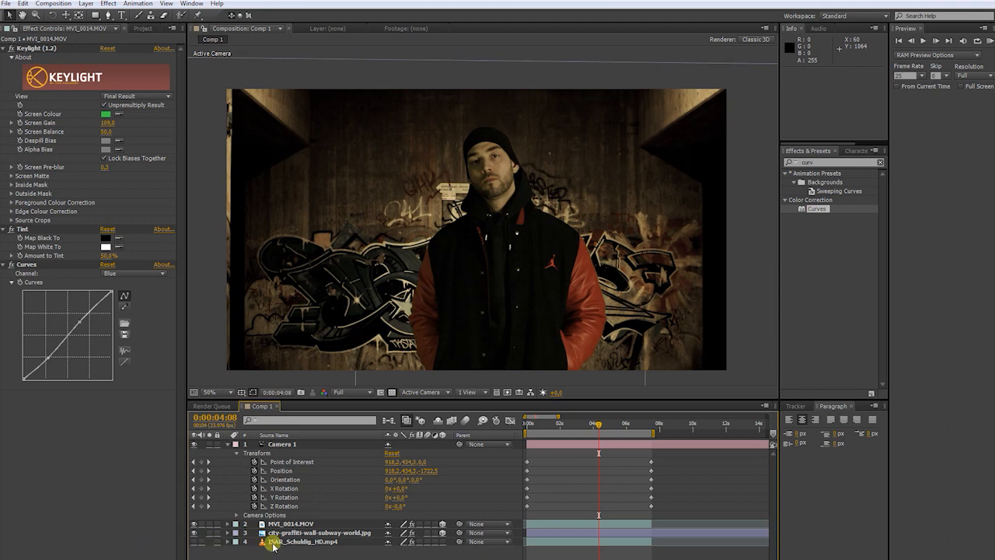
# Select the graffiti background and scrub Camera Lens Blur's Blur Radius to about 3.5
pyautogui.click(303, 543)
pyautogui.write('lens')
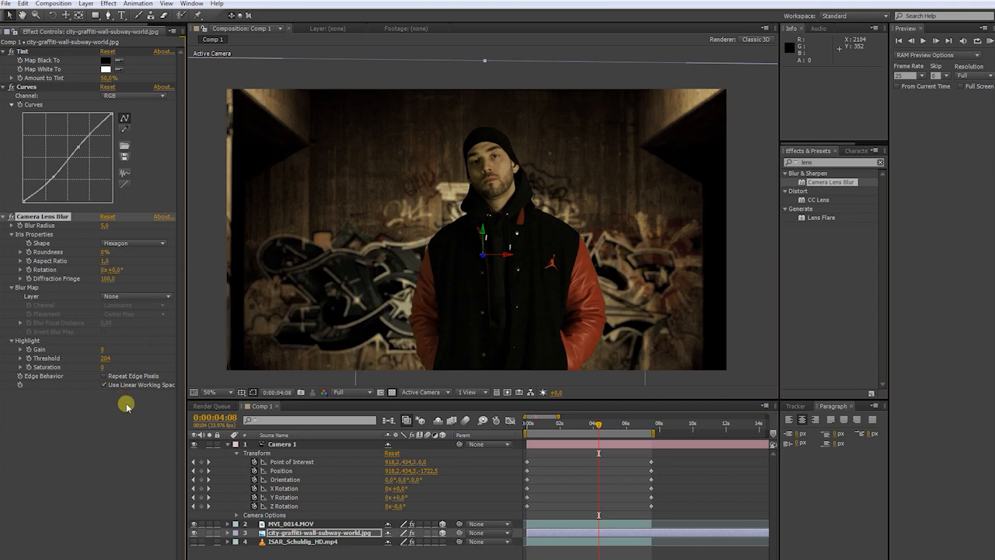
pyautogui.moveTo(112, 372)
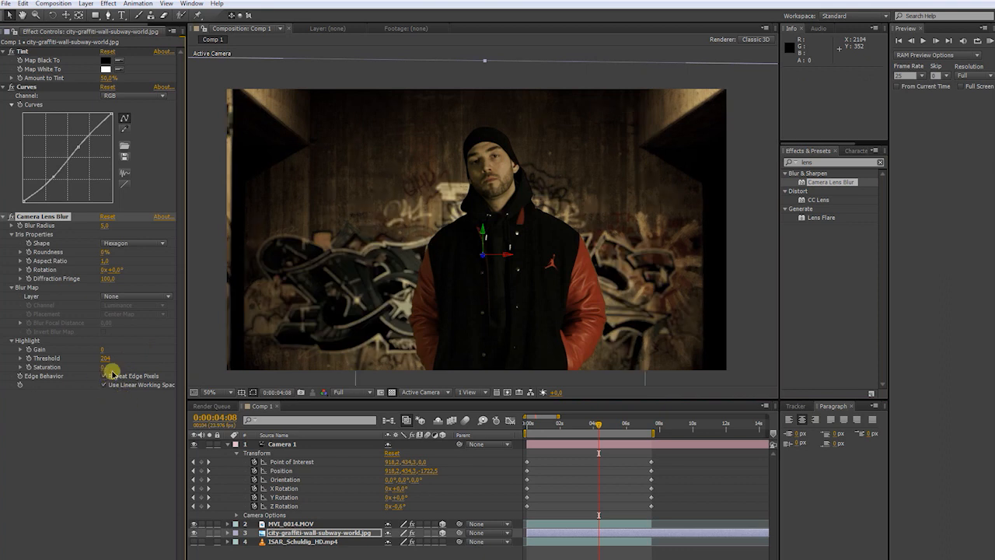
pyautogui.click(104, 225)
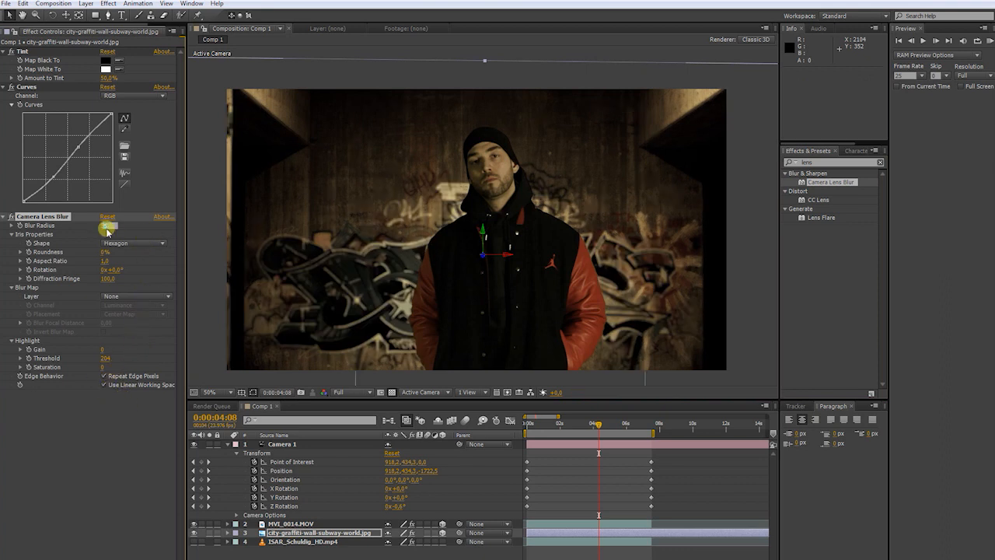
pyautogui.moveTo(109, 225); pyautogui.dragTo(105, 225)
pyautogui.write('3,5')
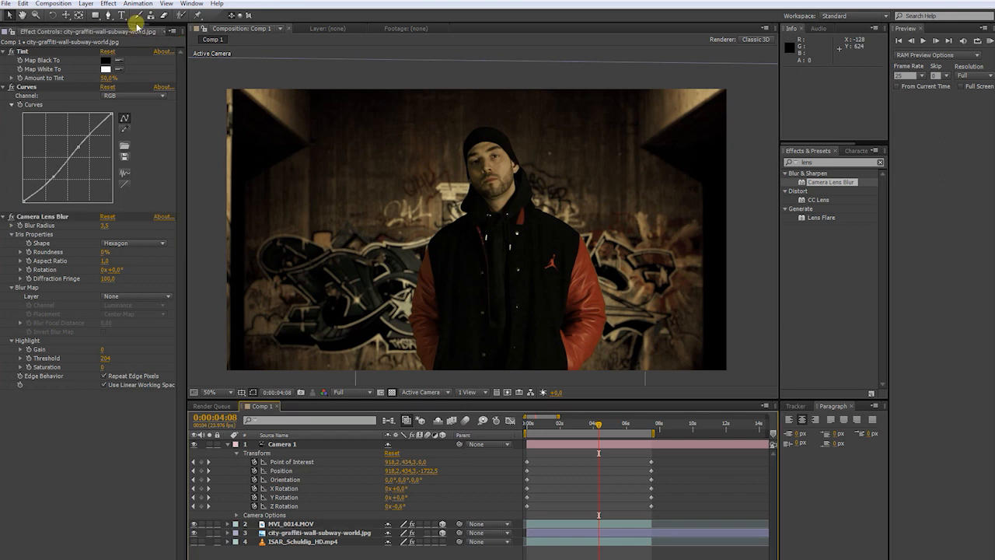
pyautogui.click(149, 31)
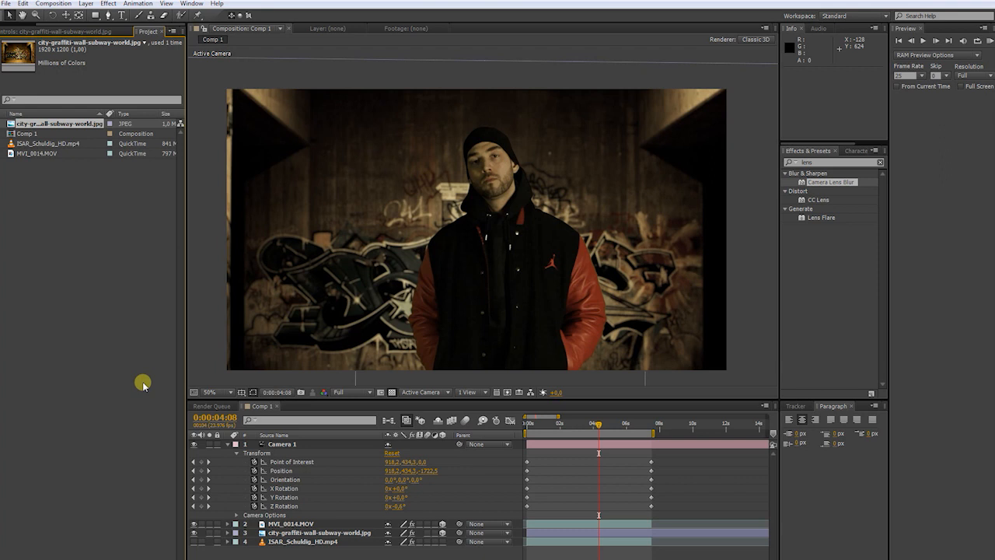
# Import the 01. Atmospheres stock folder into the project
pyautogui.rightClick(143, 383)
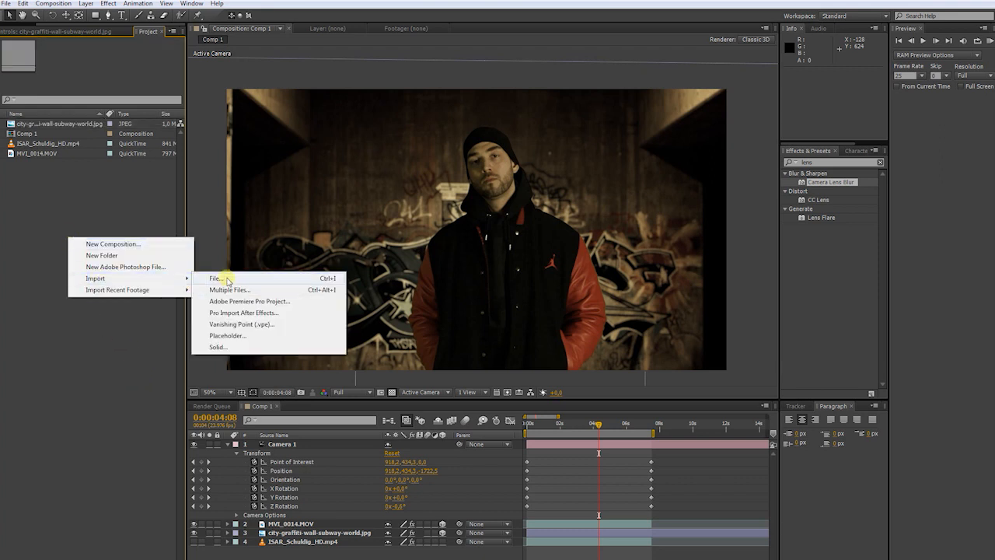
pyautogui.click(215, 278)
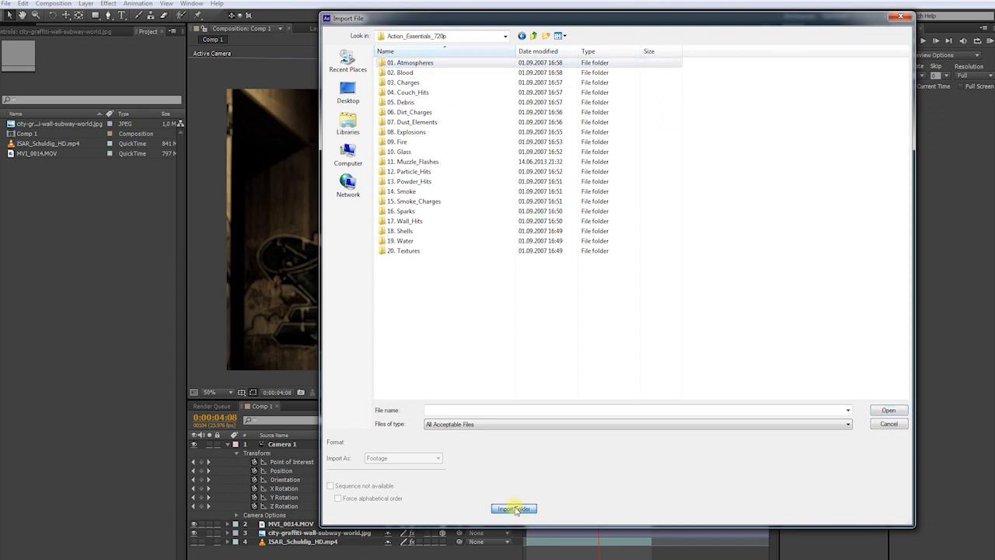
pyautogui.click(513, 508)
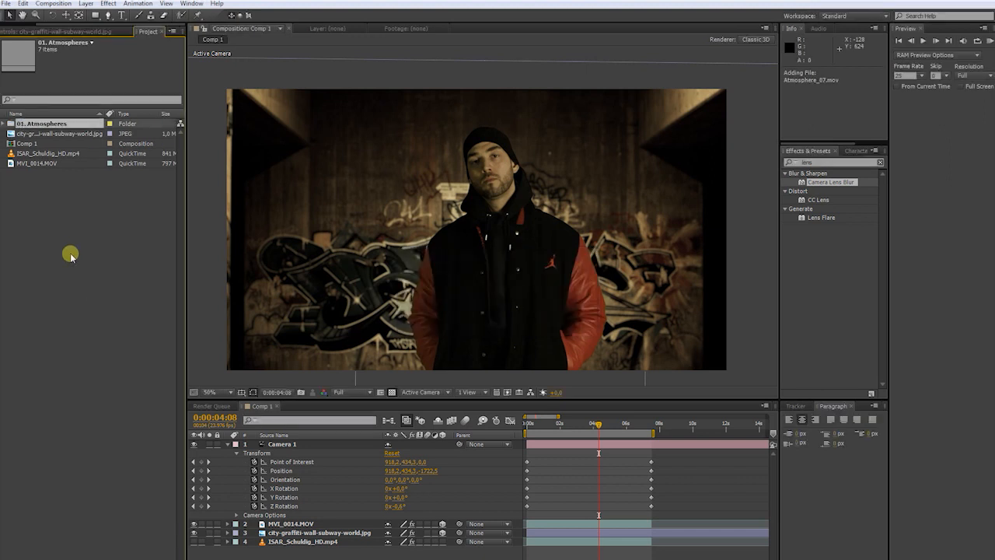
# Add Atmosphere_06.mov to the comp, push it back in Z, and scale it to fill the frame
pyautogui.click(7, 123)
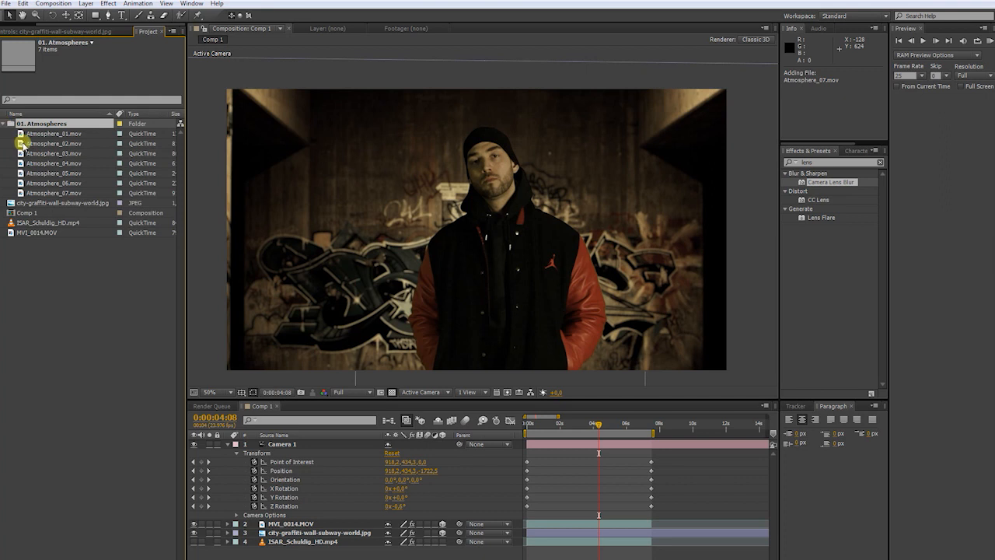
pyautogui.doubleClick(53, 183)
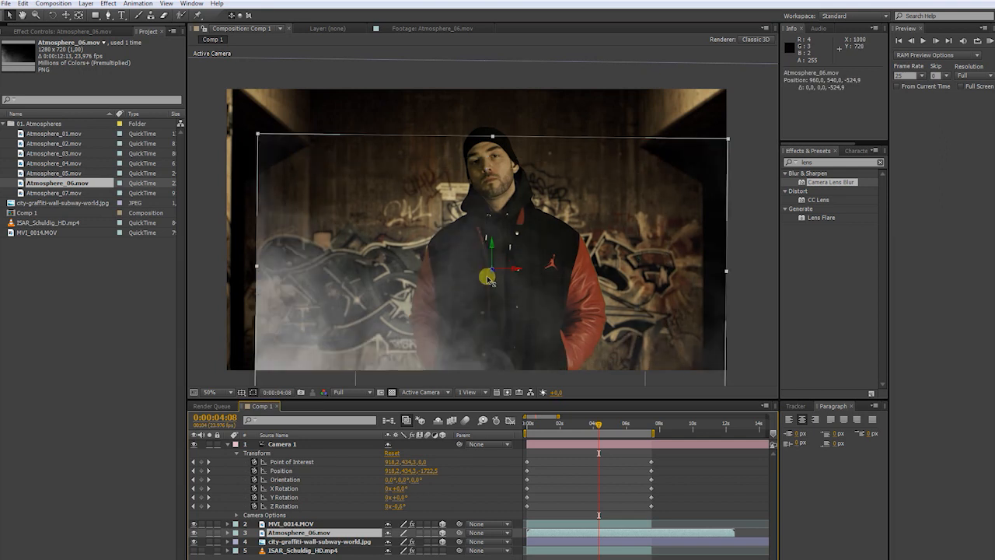
pyautogui.moveTo(488, 278); pyautogui.dragTo(484, 247)
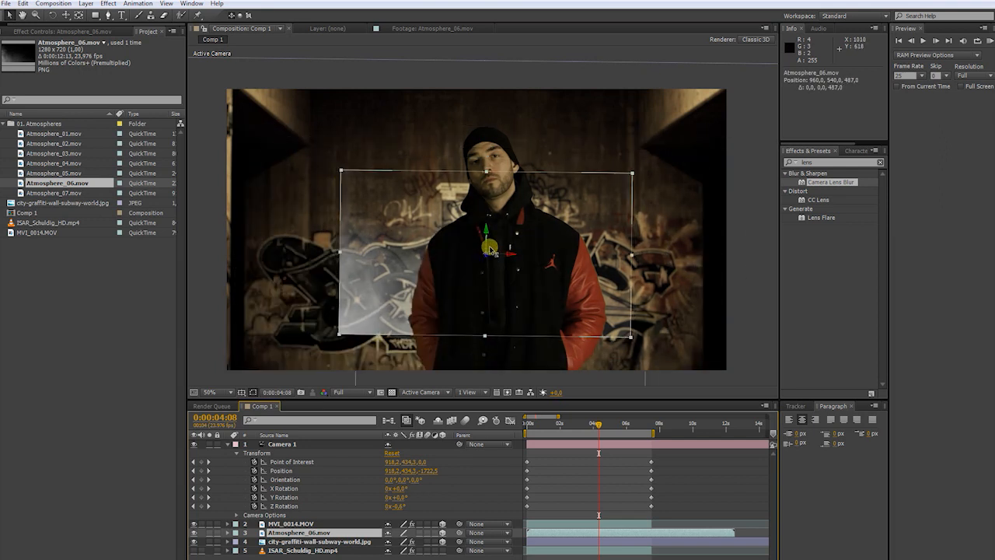
pyautogui.moveTo(483, 334); pyautogui.dragTo(484, 326)
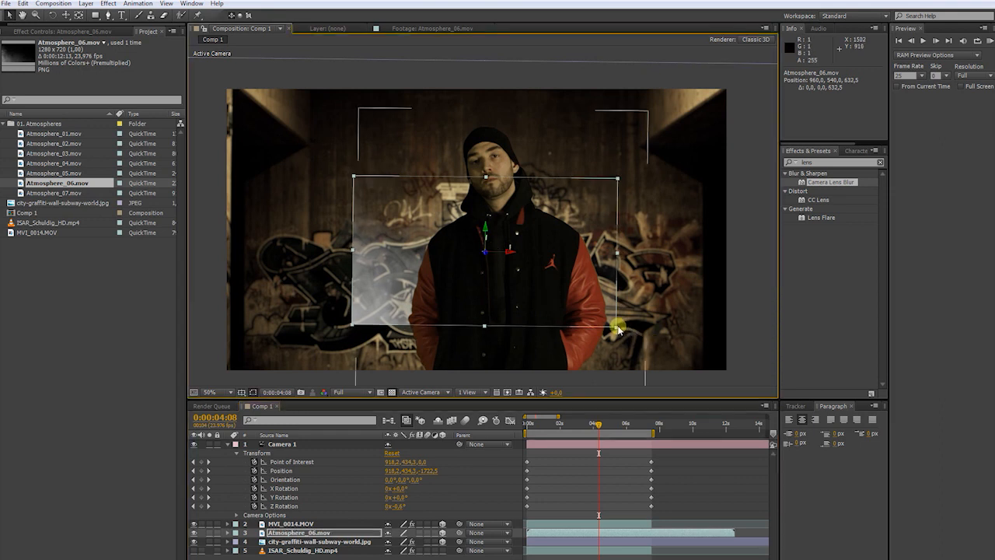
pyautogui.moveTo(616, 325); pyautogui.dragTo(722, 379)
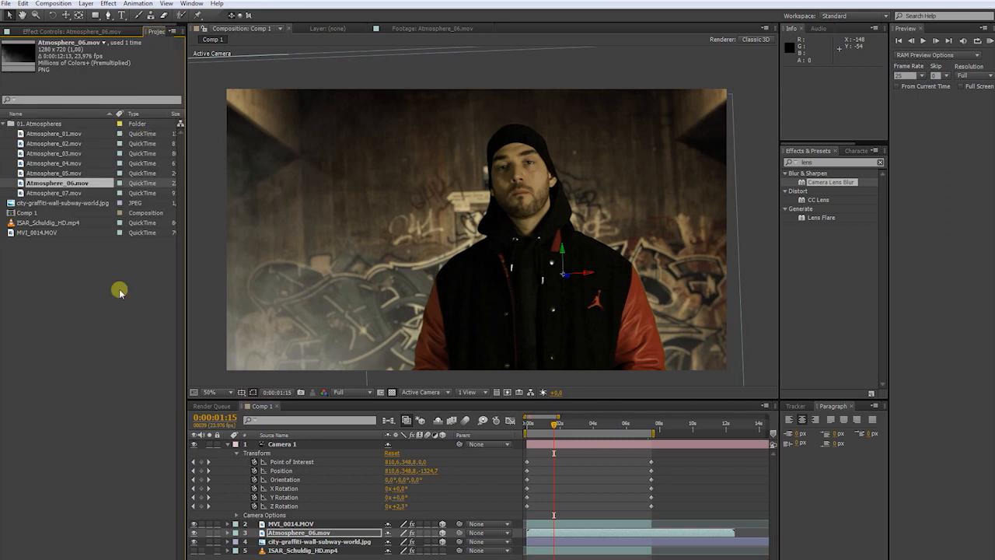
# Import the particle clips, add Particles_06.mp4 to the comp, and set its mode to Add
pyautogui.rightClick(120, 291)
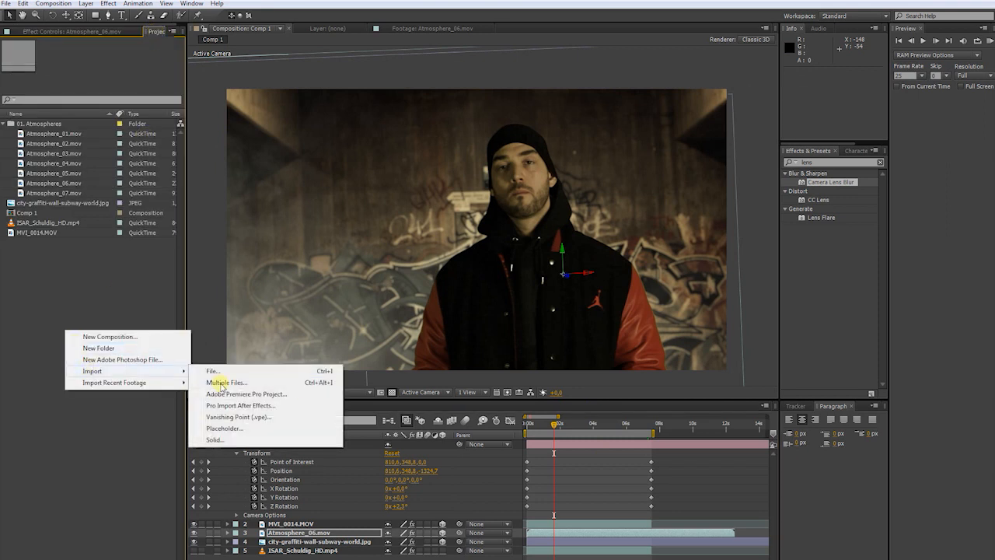
pyautogui.click(227, 382)
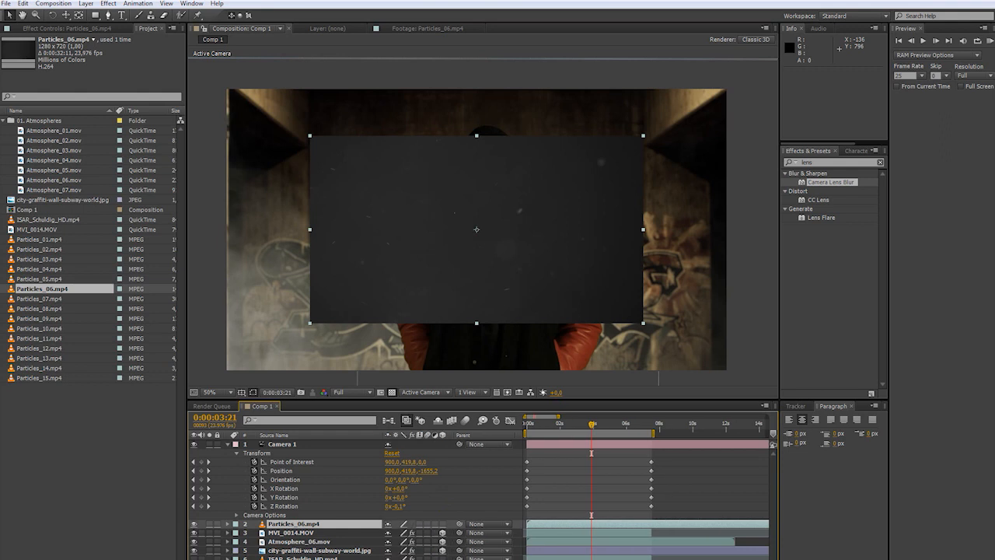
pyautogui.click(401, 521)
pyautogui.write('curv')
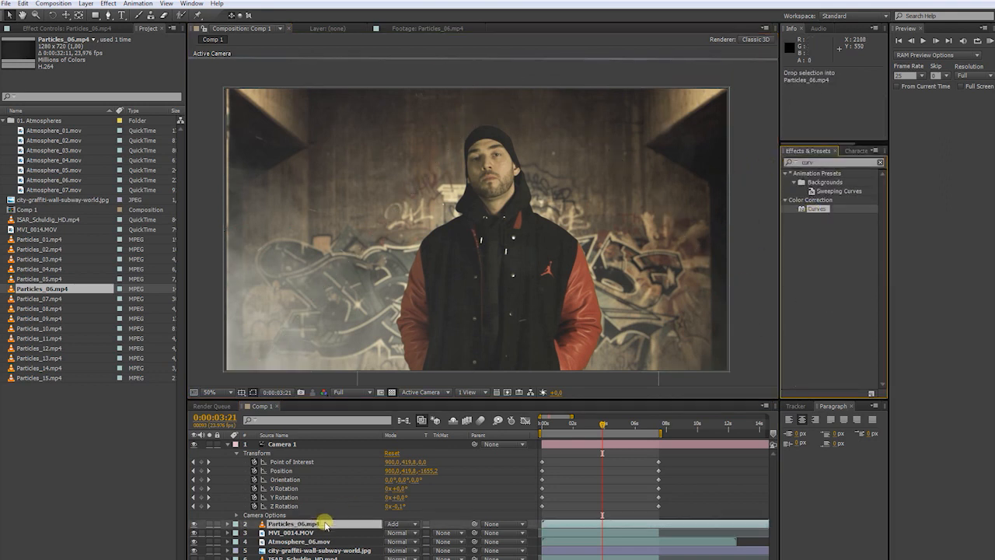
# Apply Curves to Particles_06, bending the RGB and Blue curves down
pyautogui.click(323, 521)
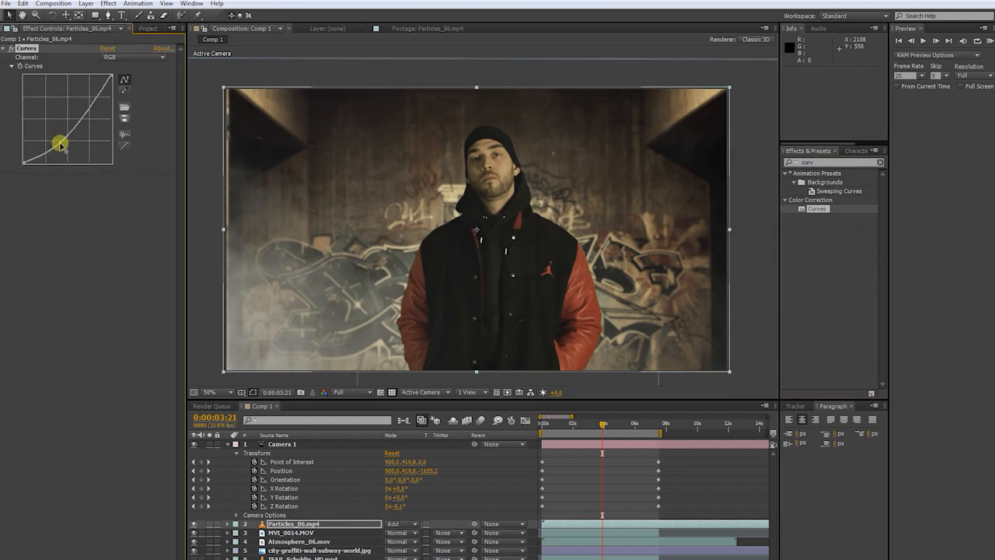
pyautogui.moveTo(60, 145); pyautogui.dragTo(90, 106)
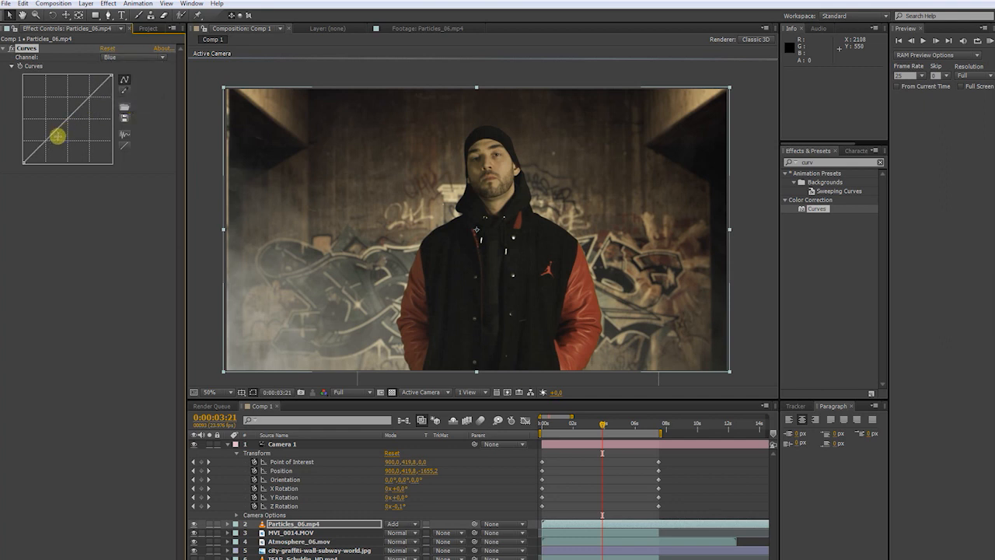
pyautogui.moveTo(57, 139); pyautogui.dragTo(58, 138)
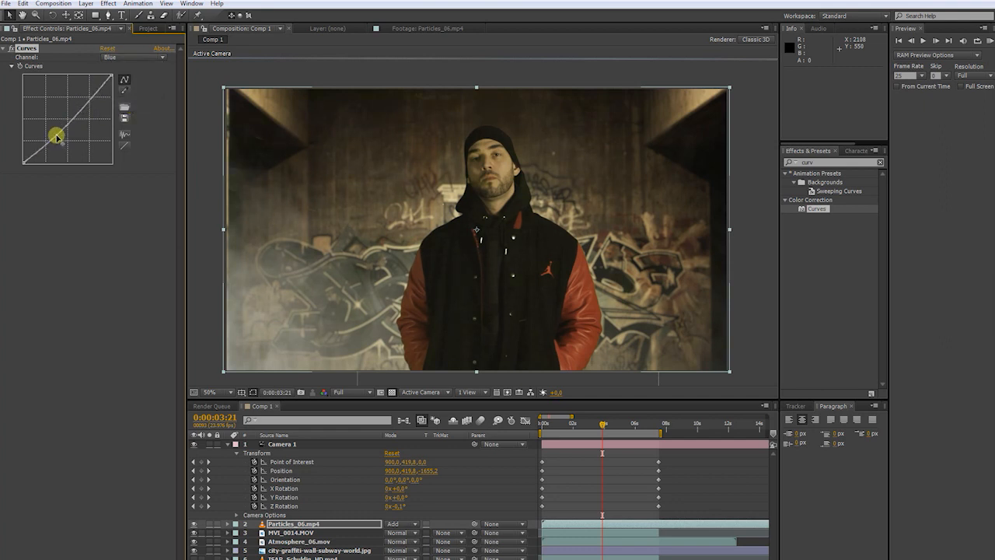
pyautogui.moveTo(59, 137); pyautogui.dragTo(81, 101)
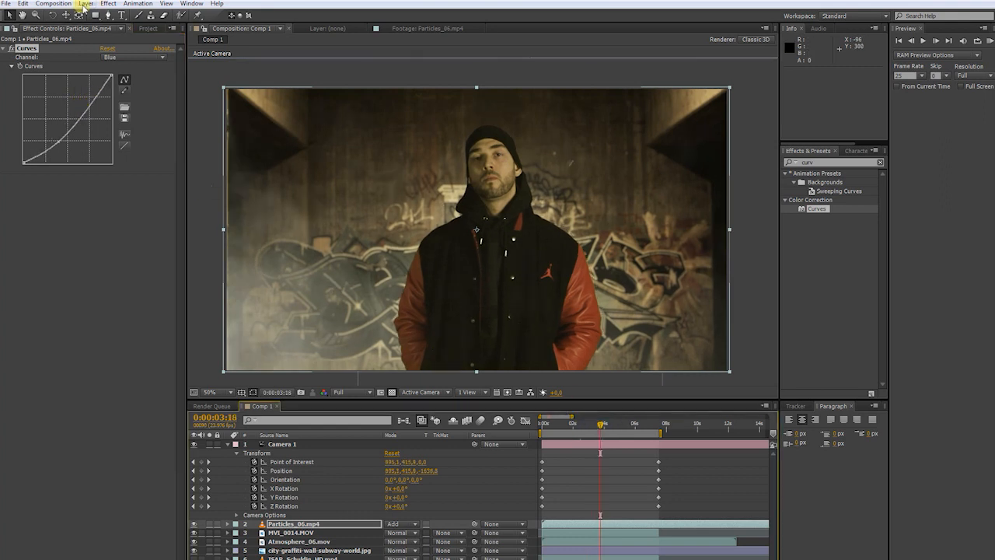
# Create a new black solid layer named Flare
pyautogui.click(86, 8)
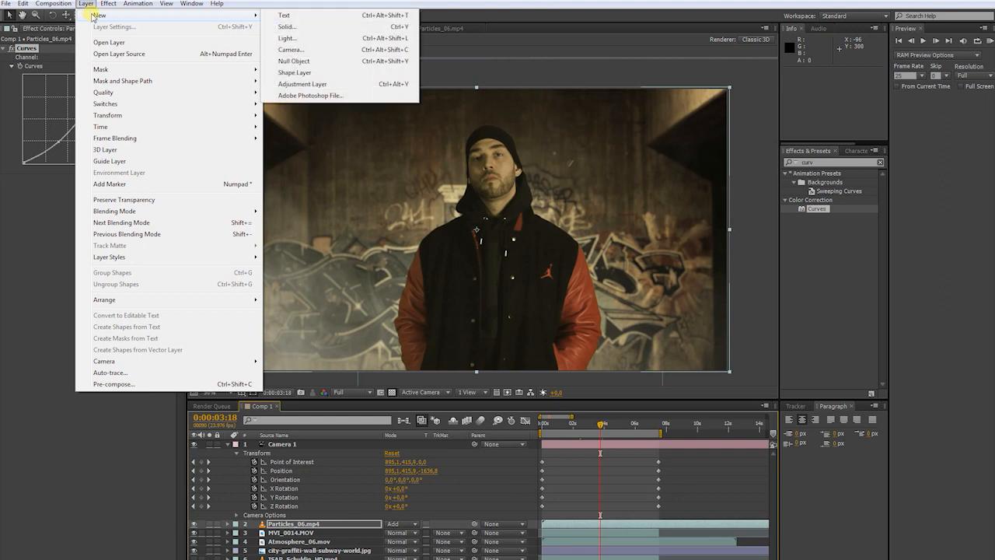
pyautogui.click(287, 25)
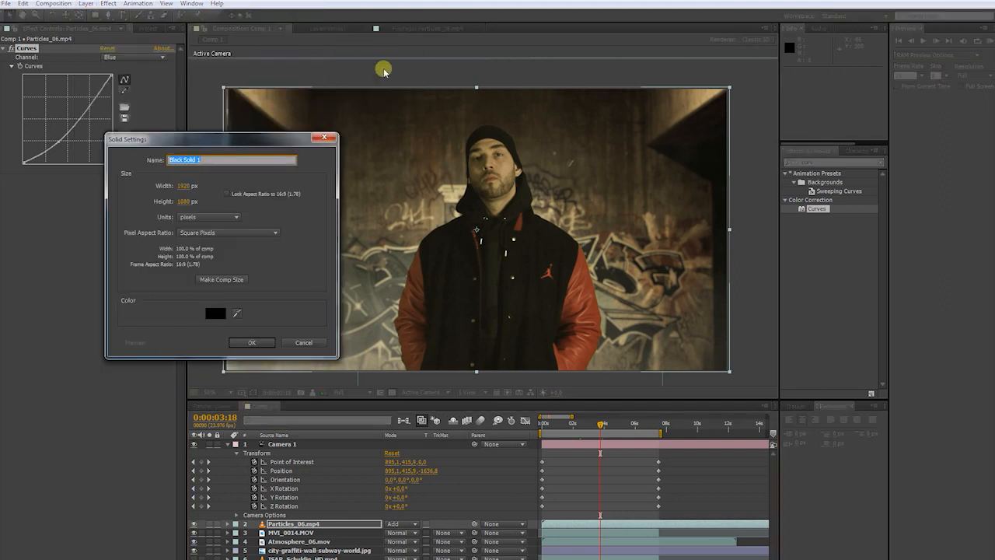
pyautogui.write('Pla')
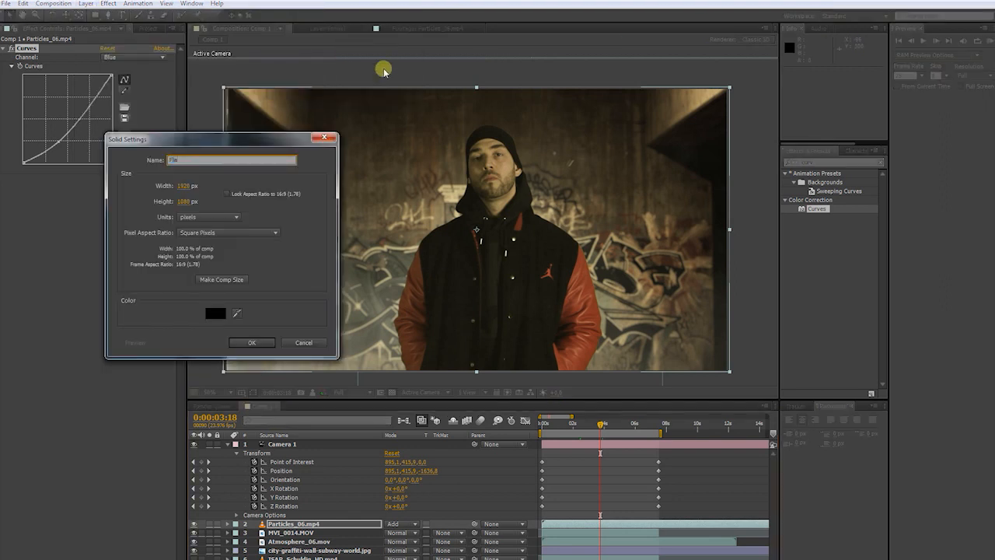
pyautogui.click(251, 342)
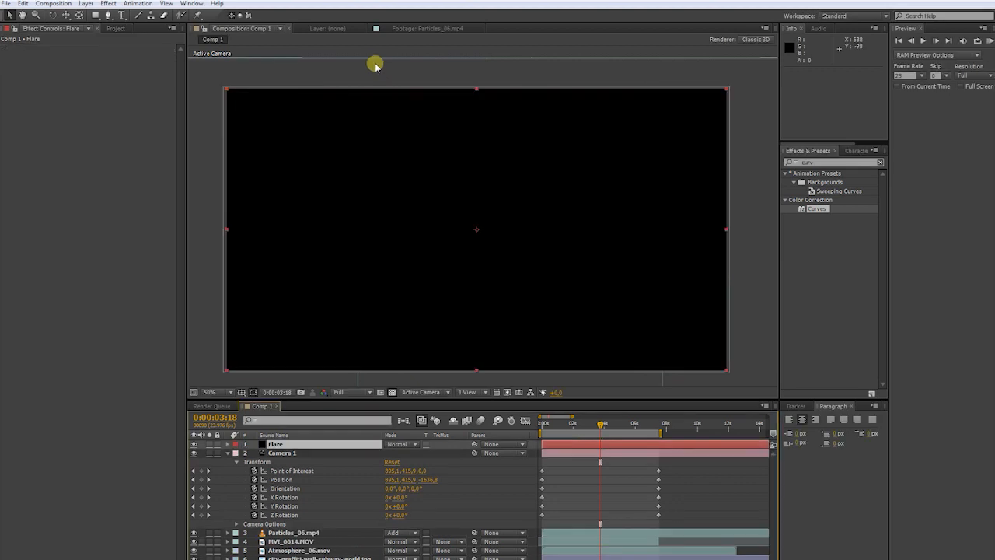
# Apply Optical Flares to the Flare solid and keyframe its position sweeping across the frame
pyautogui.click(106, 4)
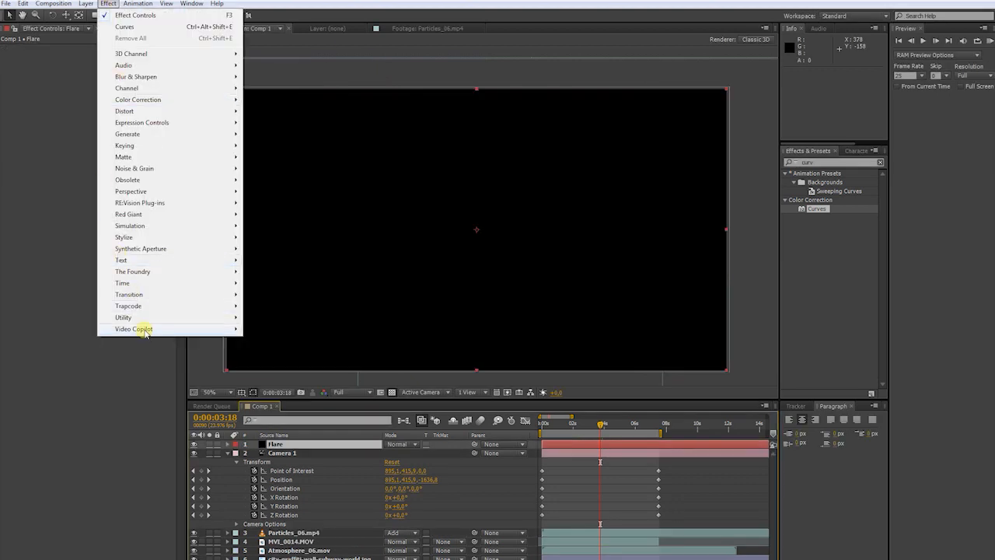
pyautogui.click(135, 329)
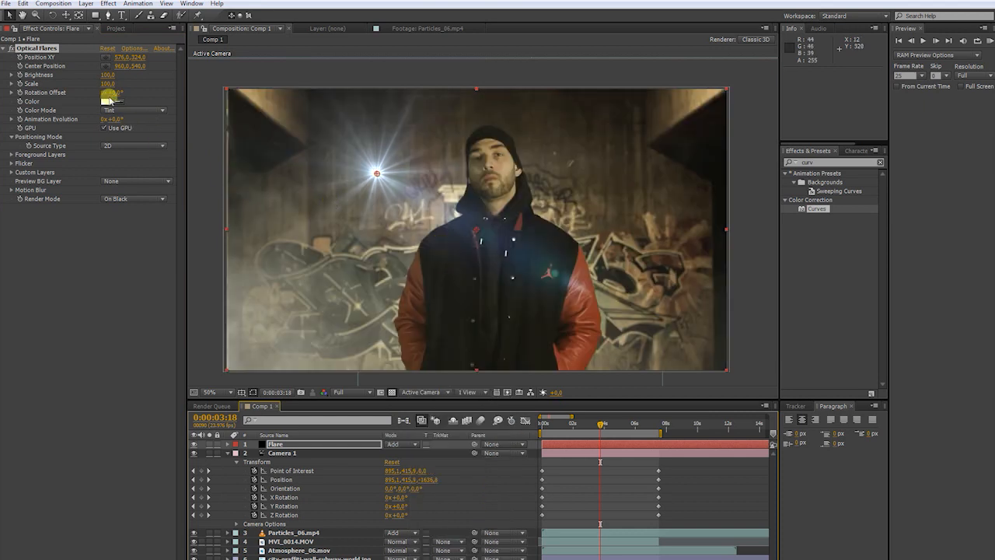
pyautogui.click(133, 49)
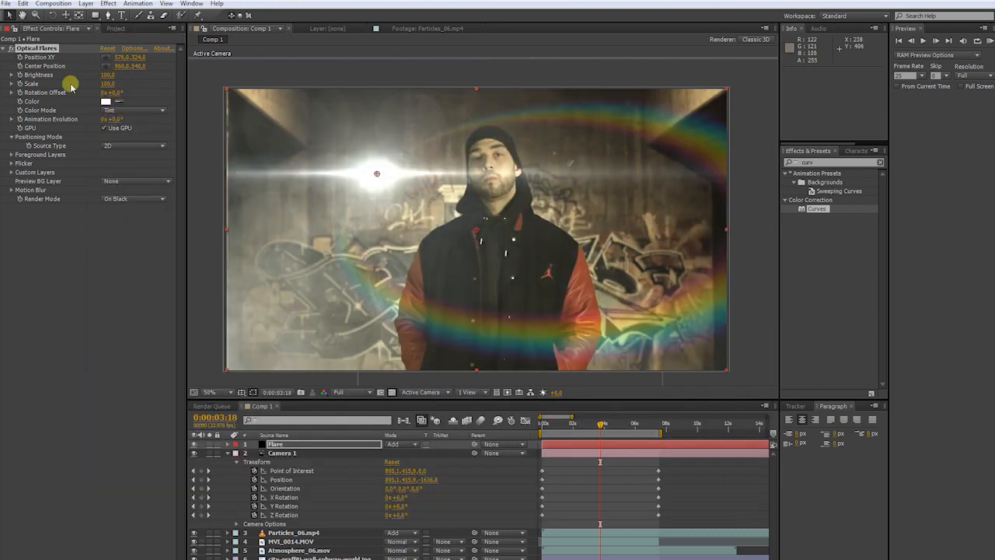
pyautogui.moveTo(122, 152)
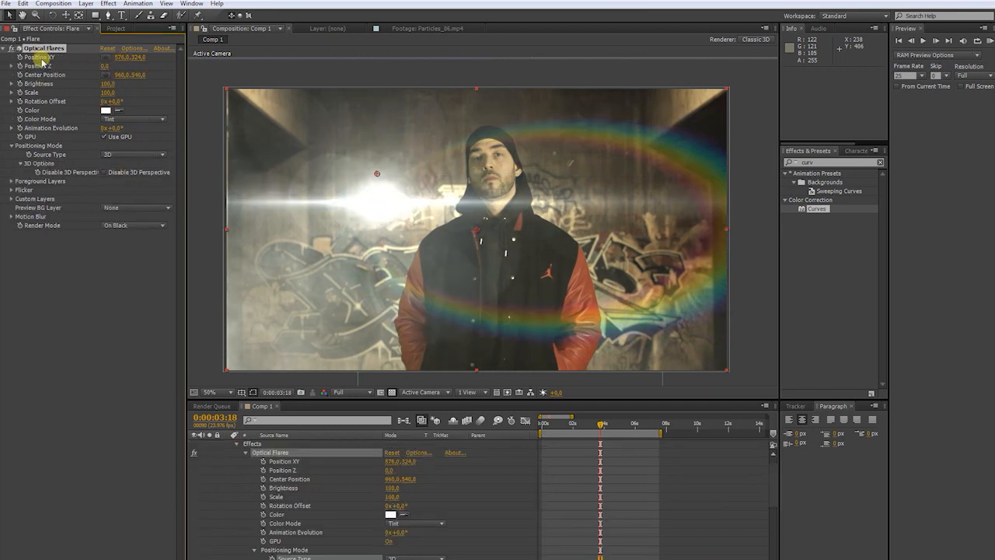
pyautogui.moveTo(377, 173); pyautogui.dragTo(575, 101)
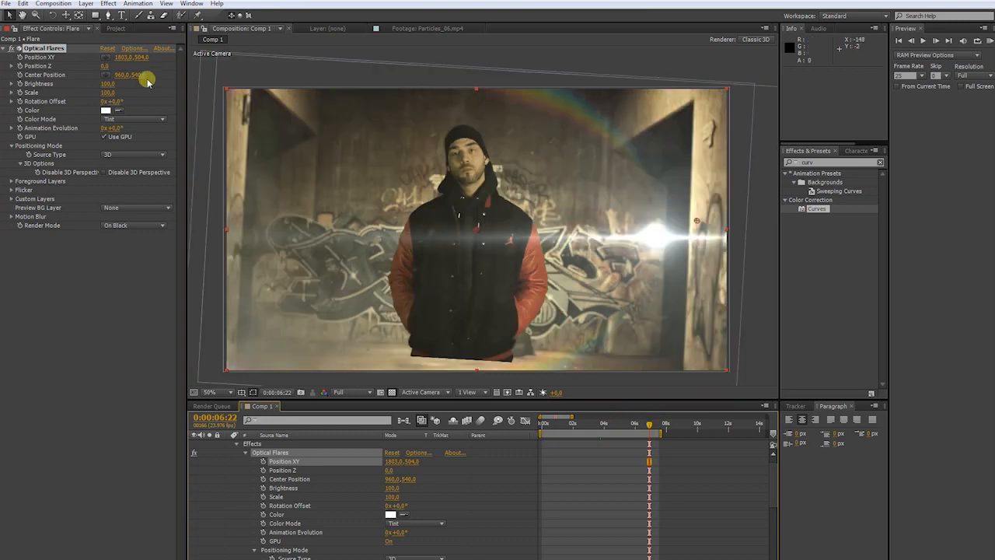
pyautogui.moveTo(132, 57); pyautogui.dragTo(120, 56)
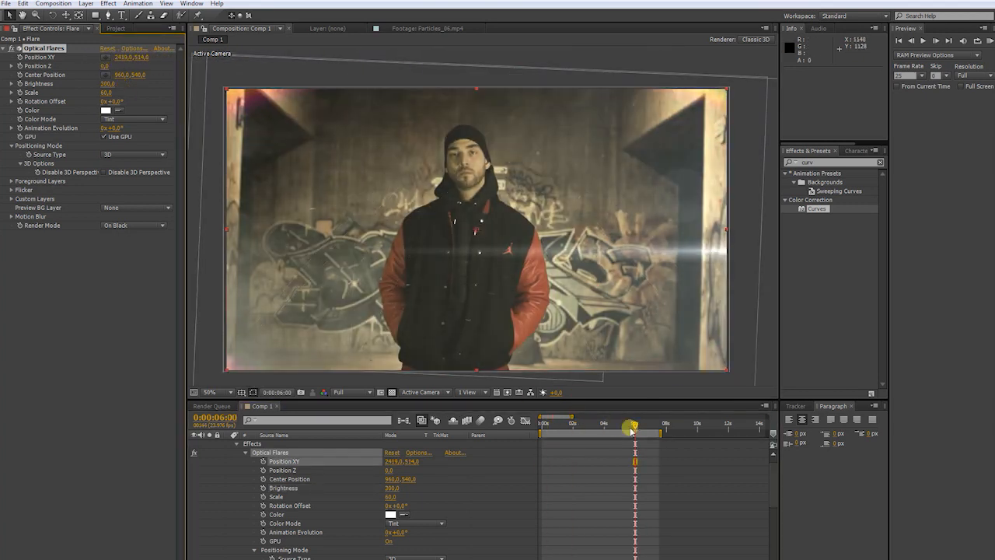
pyautogui.moveTo(632, 425); pyautogui.dragTo(654, 425)
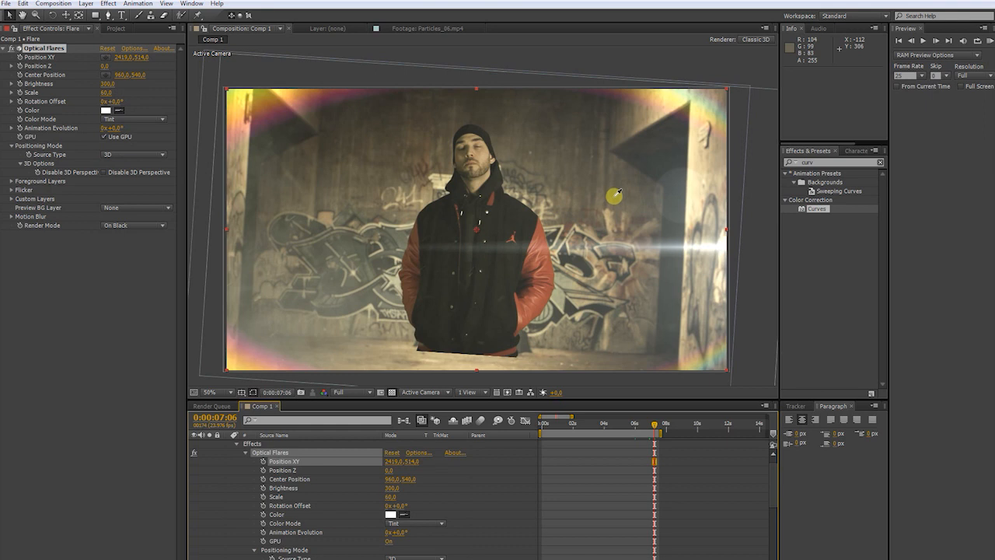
pyautogui.moveTo(616, 188)
pyautogui.write('fast')
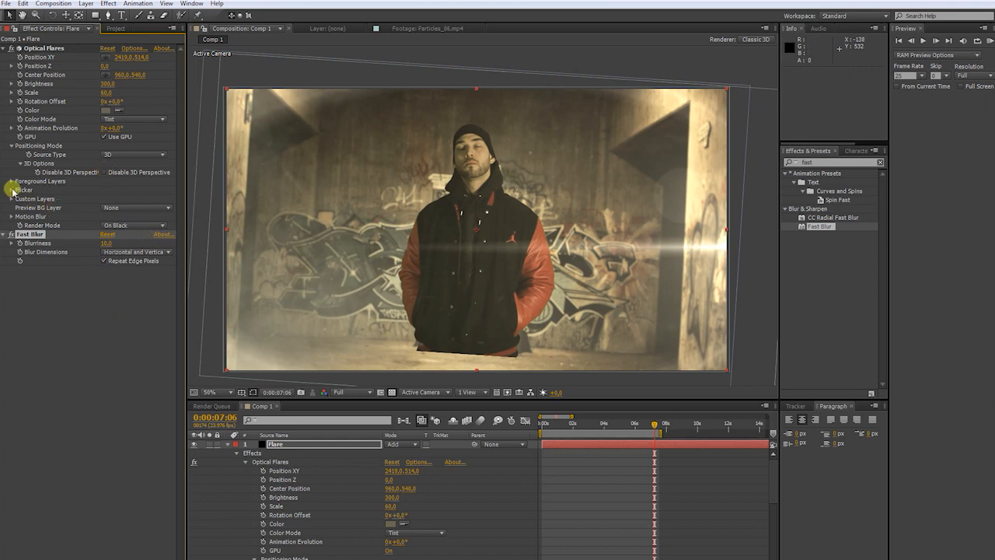
# Expand the flare's Flicker settings for a smooth flicker and collapse the camera layer's properties
pyautogui.click(13, 189)
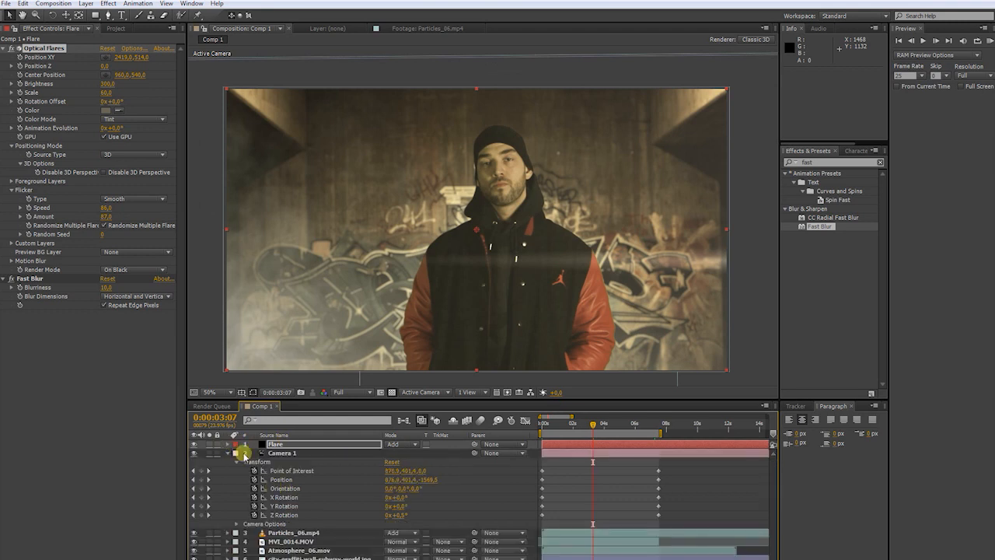
pyautogui.click(238, 452)
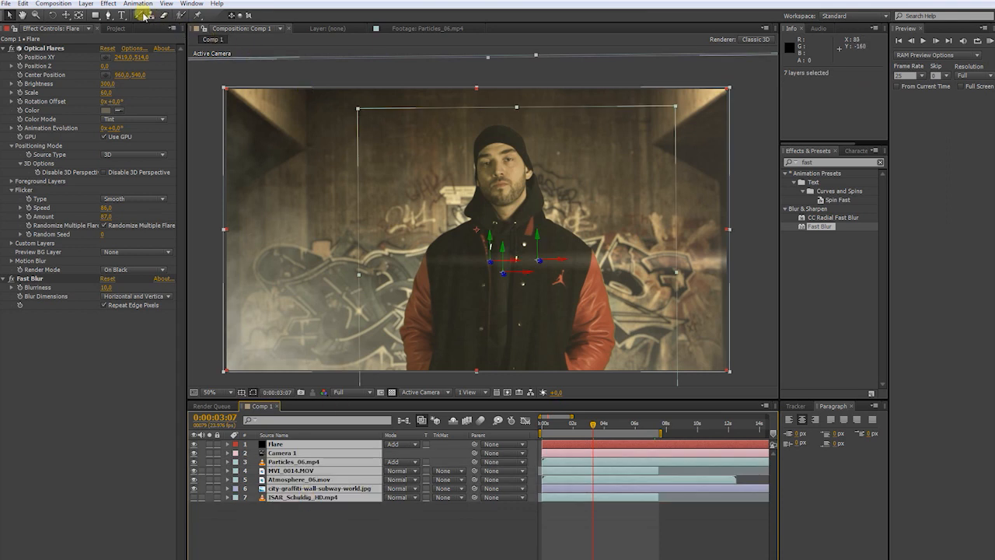
# Pre-compose all layers and set the black solid's rectangle mask to Subtract for letterbox bars
pyautogui.click(77, 6)
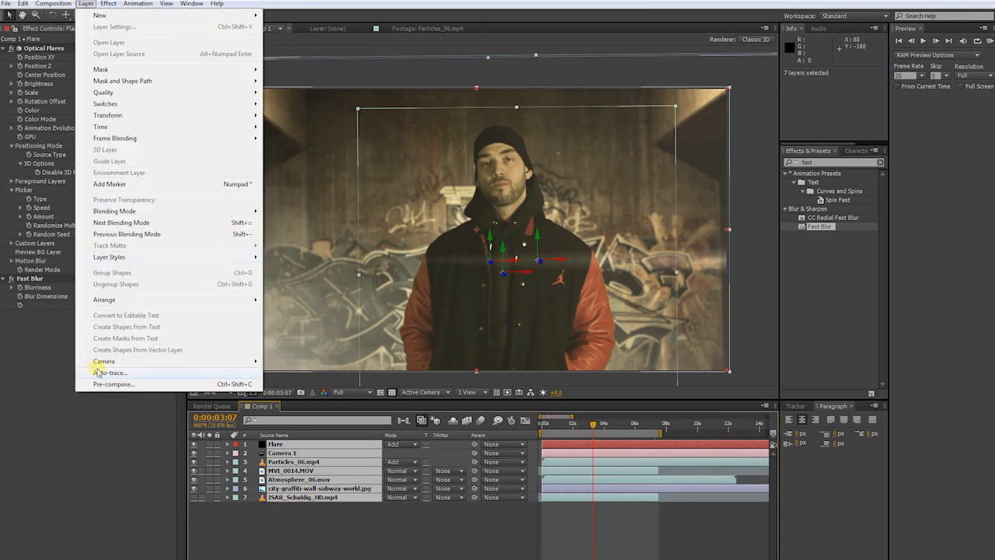
pyautogui.click(114, 384)
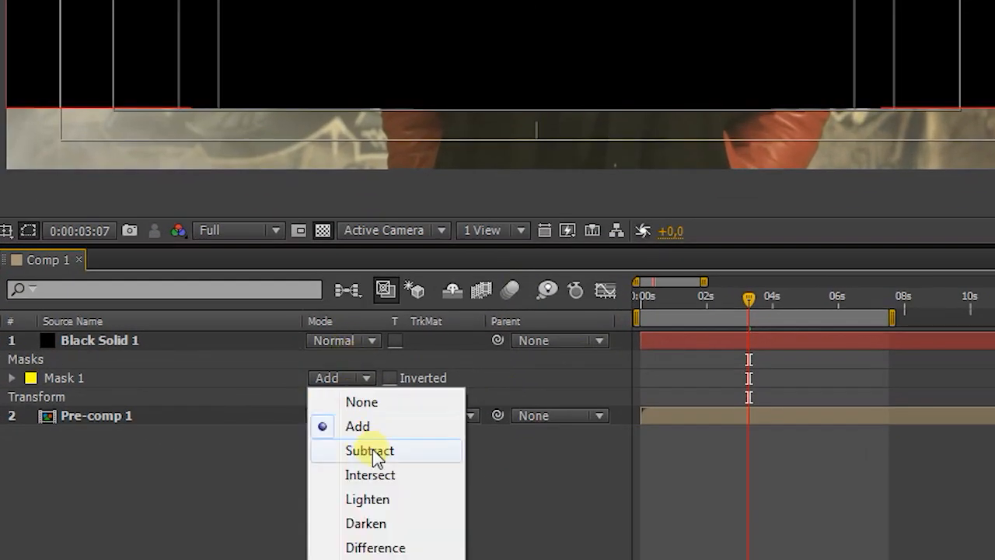
pyautogui.click(369, 450)
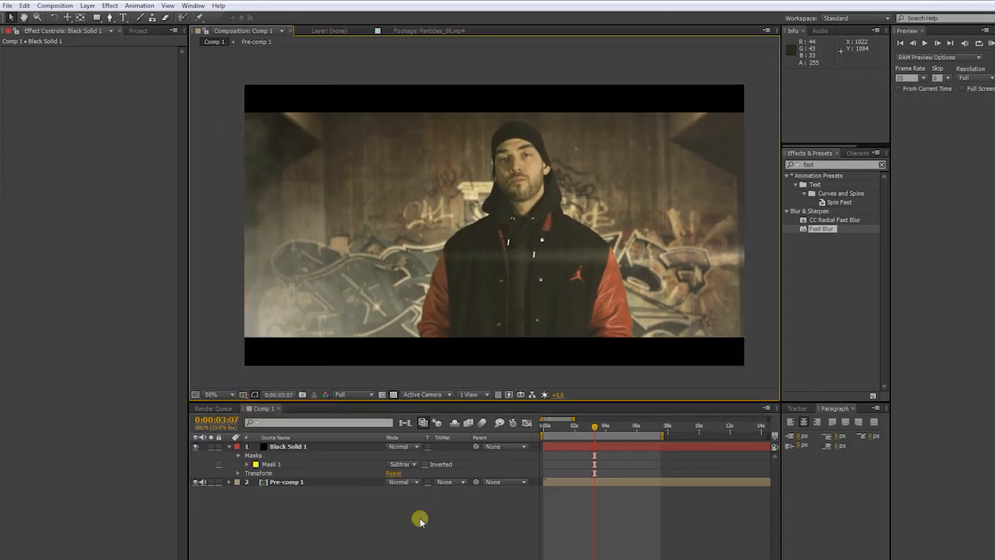
pyautogui.click(93, 6)
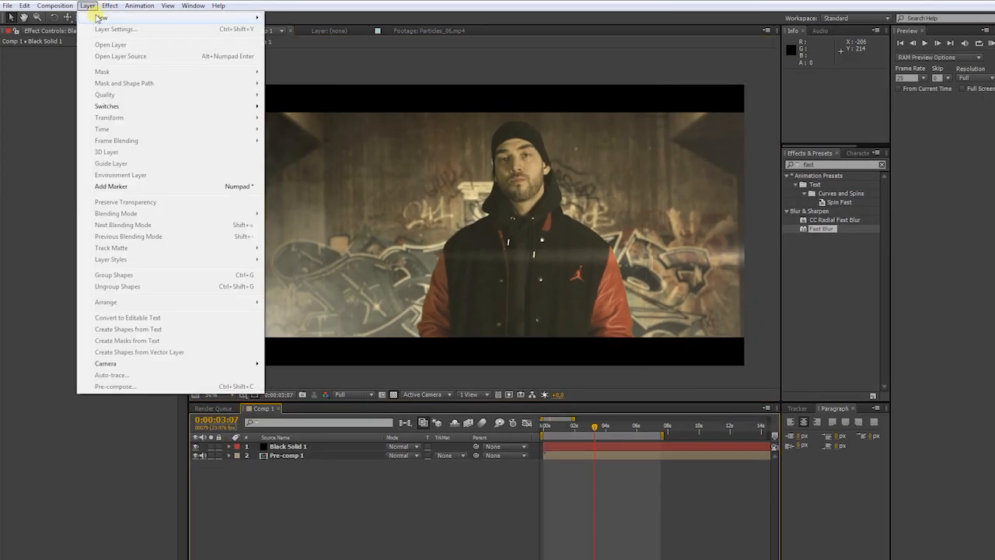
pyautogui.click(102, 17)
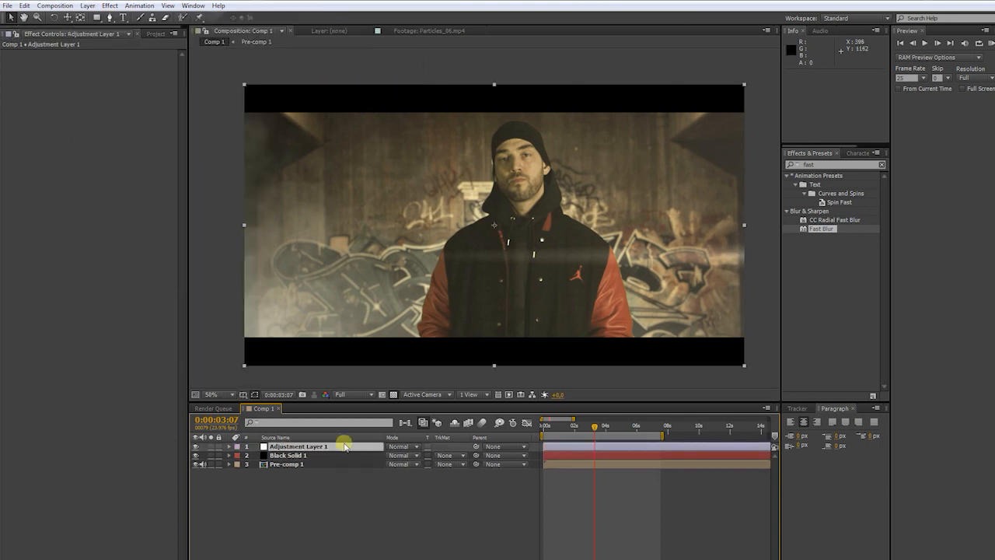
# Move the adjustment layer below Black Solid 1, then apply 40% Tint and Levels with raised input black
pyautogui.moveTo(311, 446); pyautogui.dragTo(311, 458)
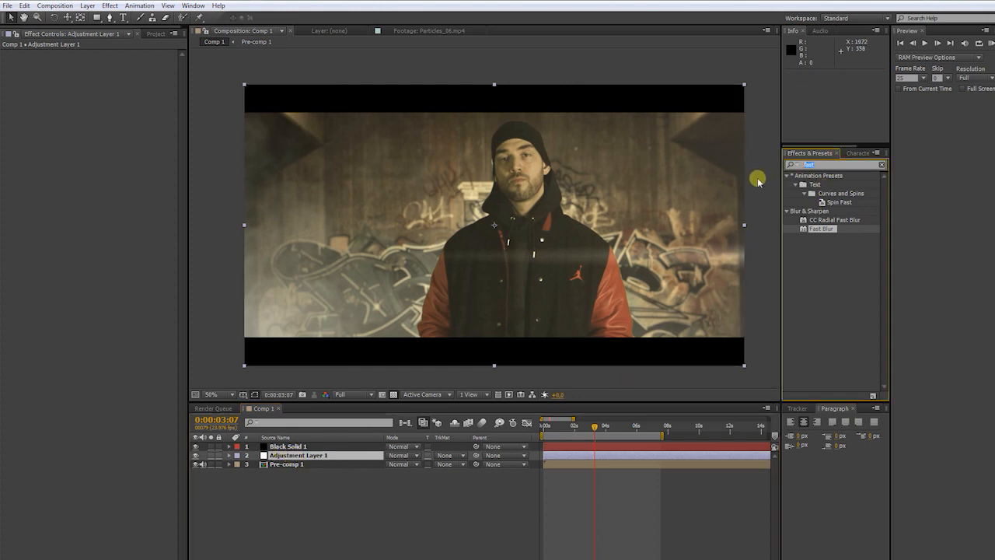
pyautogui.write('tint')
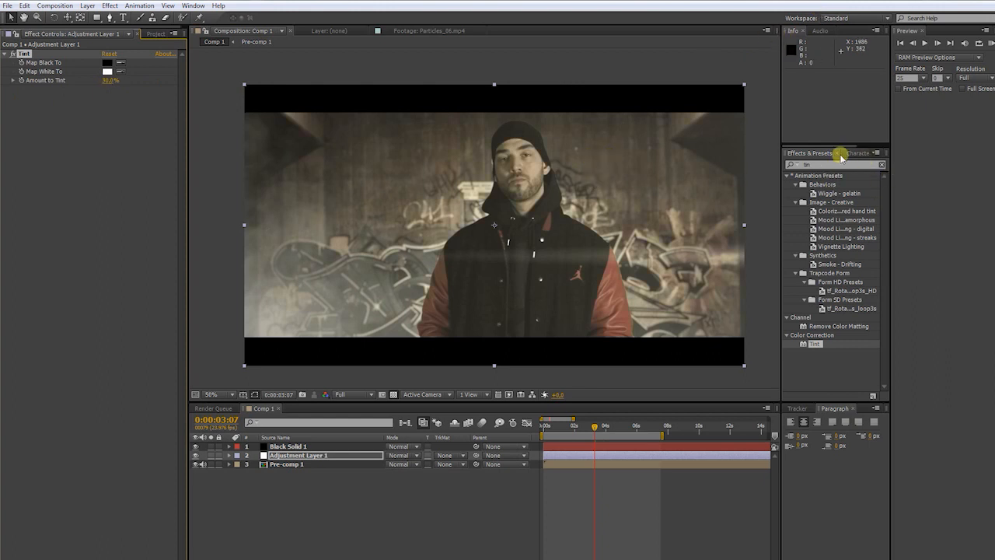
pyautogui.moveTo(955, 113)
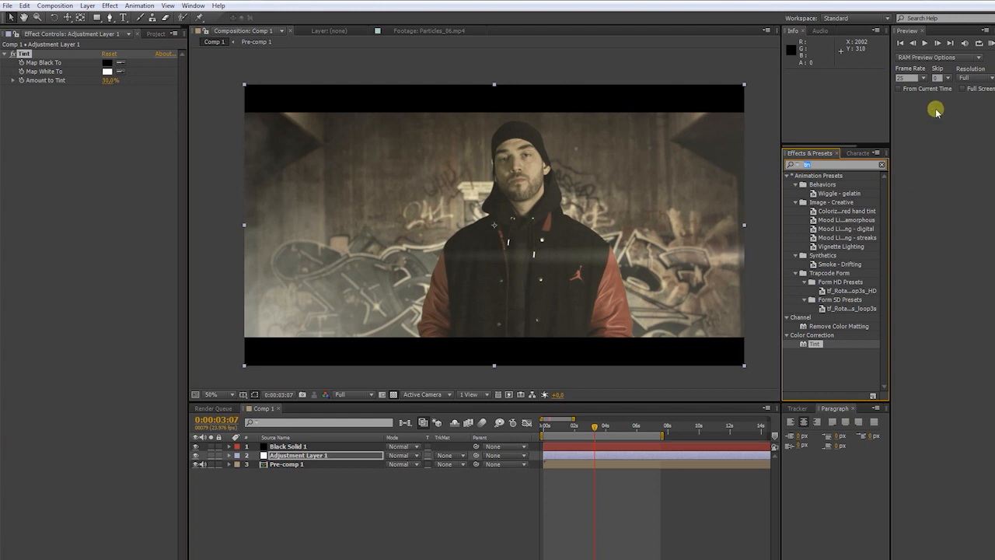
pyautogui.write('level')
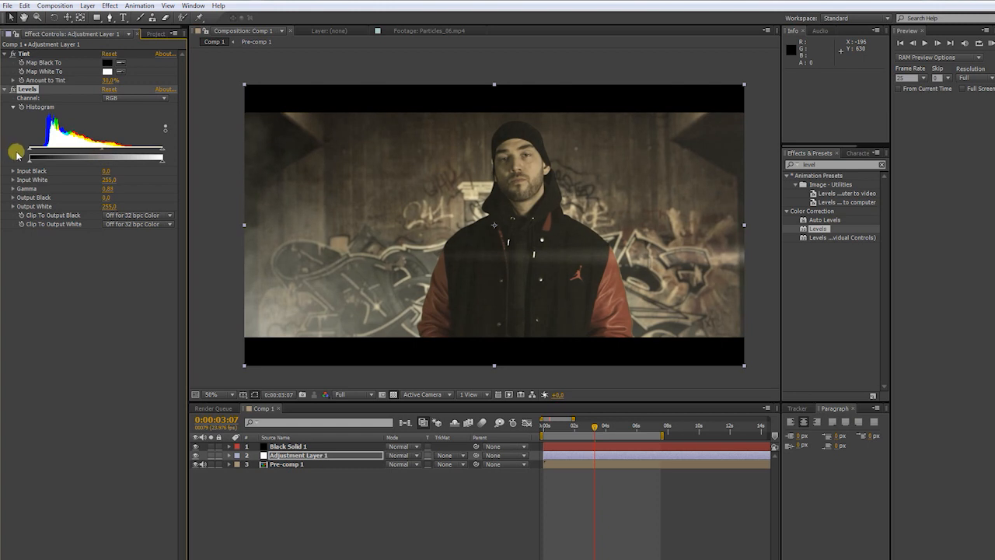
pyautogui.moveTo(24, 156); pyautogui.dragTo(156, 156)
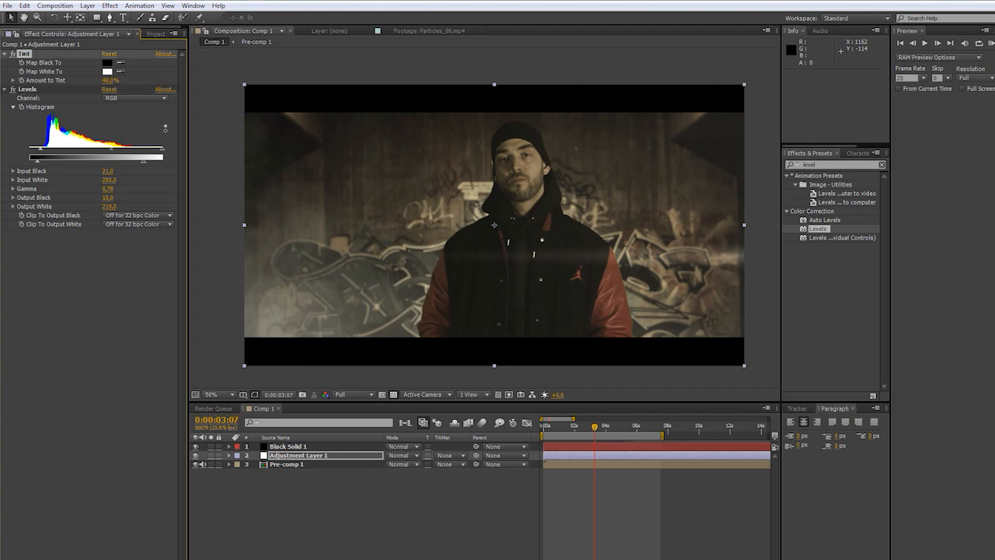
# Import Coarse.png from the Glass folder into the project
pyautogui.rightClick(78, 505)
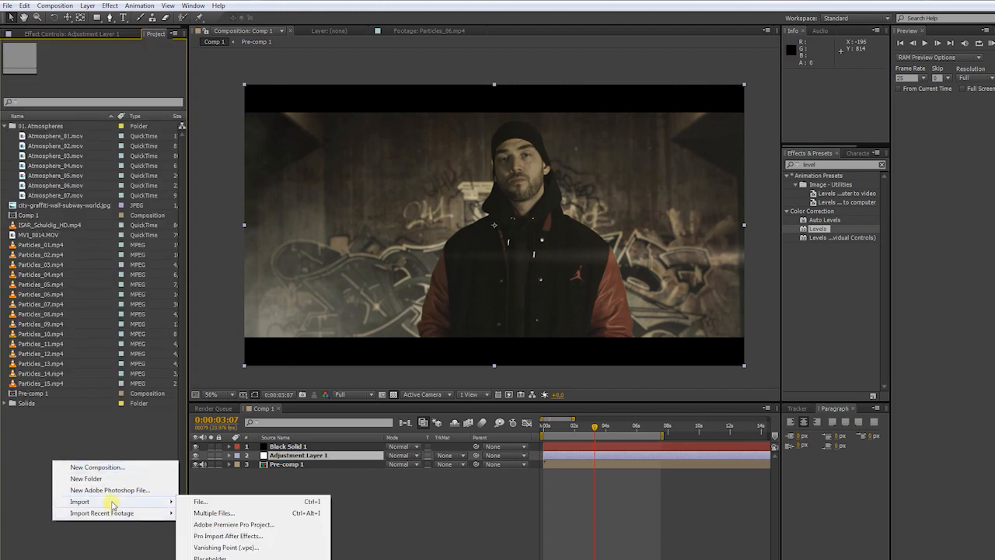
pyautogui.moveTo(197, 502)
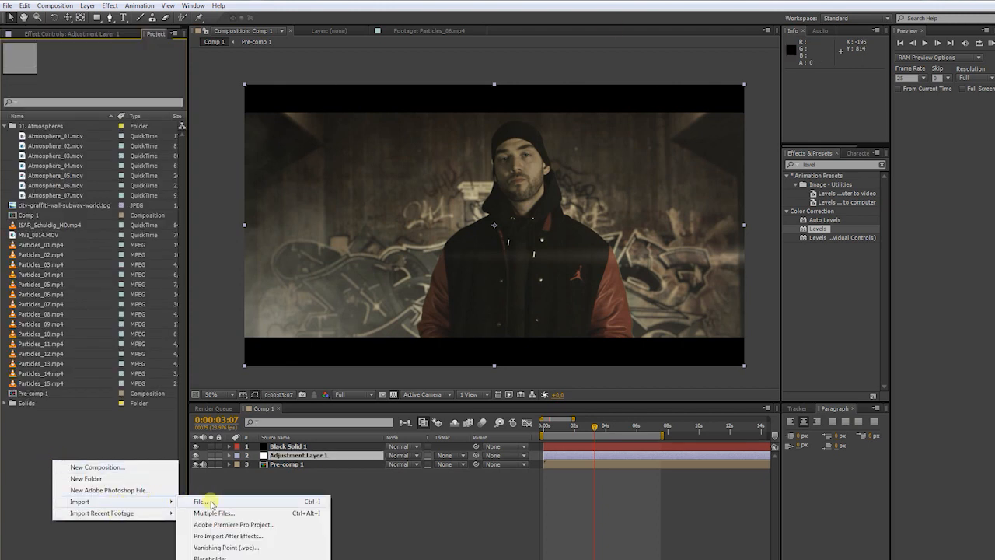
pyautogui.click(197, 501)
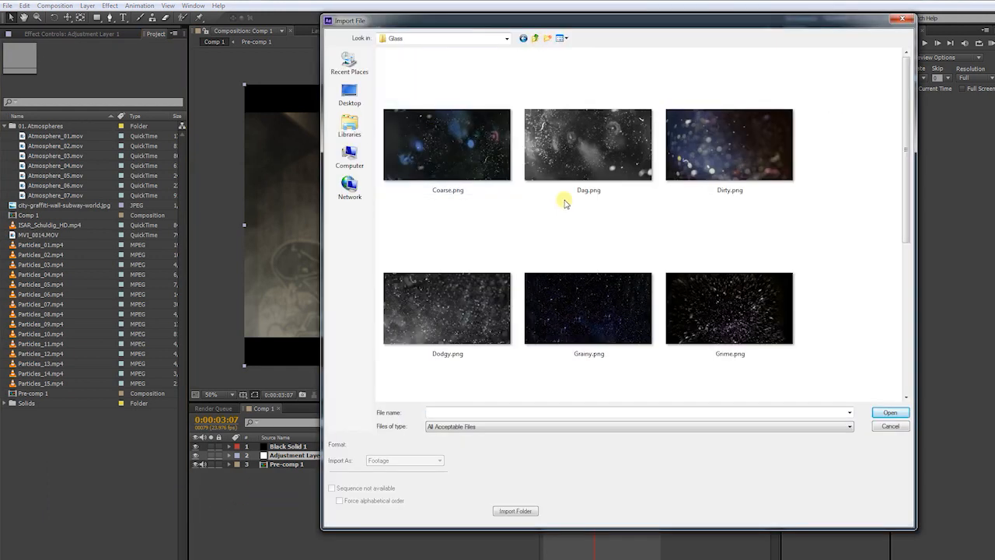
pyautogui.scroll(-3)
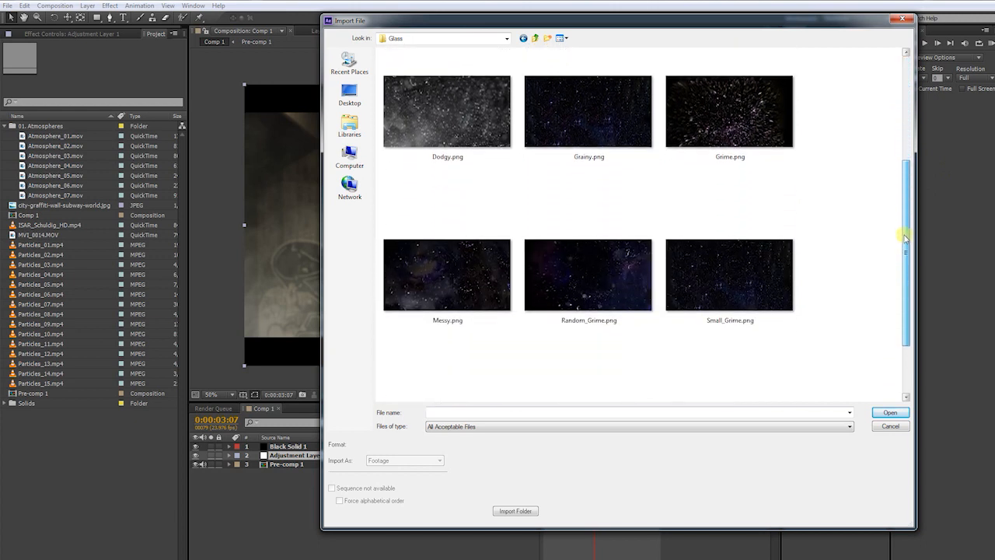
pyautogui.scroll(-3)
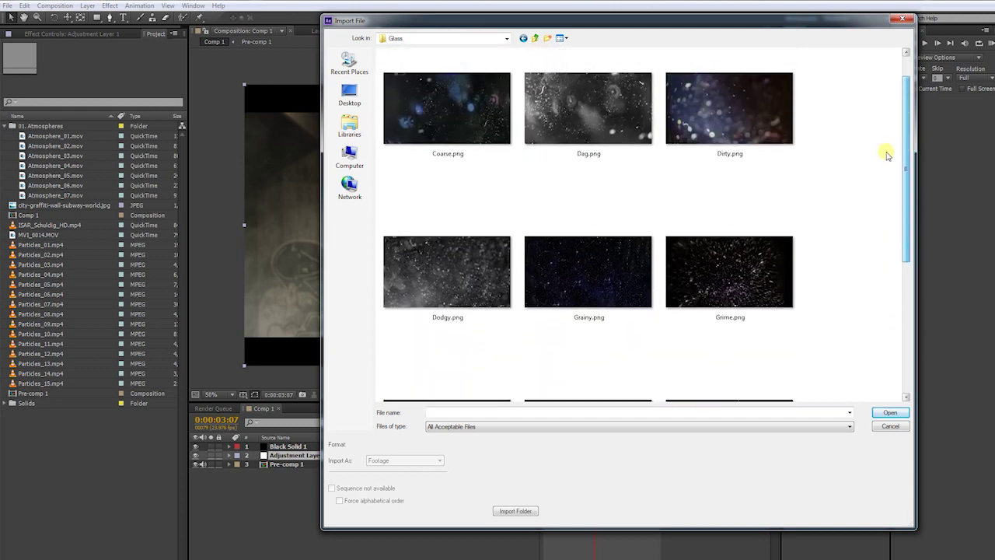
pyautogui.scroll(-3)
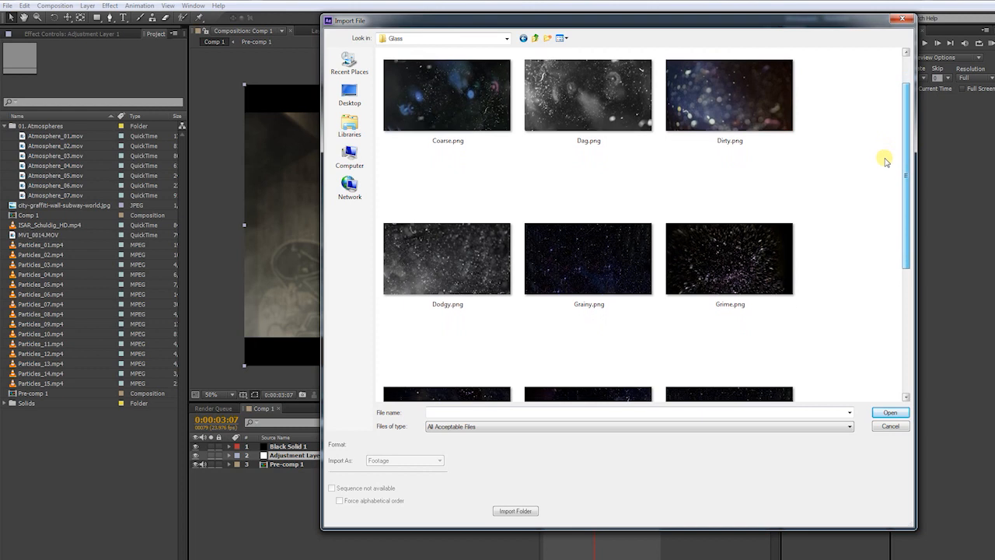
pyautogui.click(447, 95)
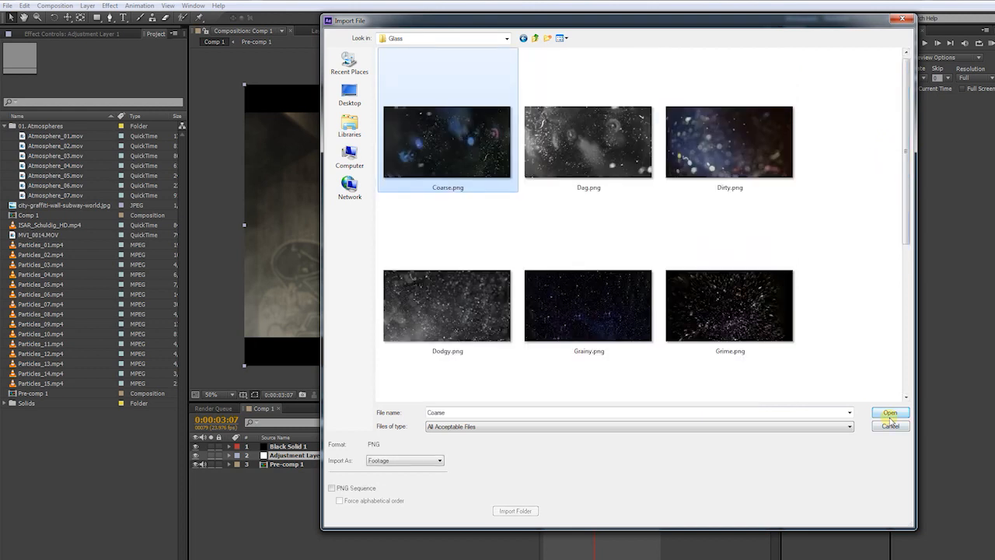
pyautogui.click(891, 412)
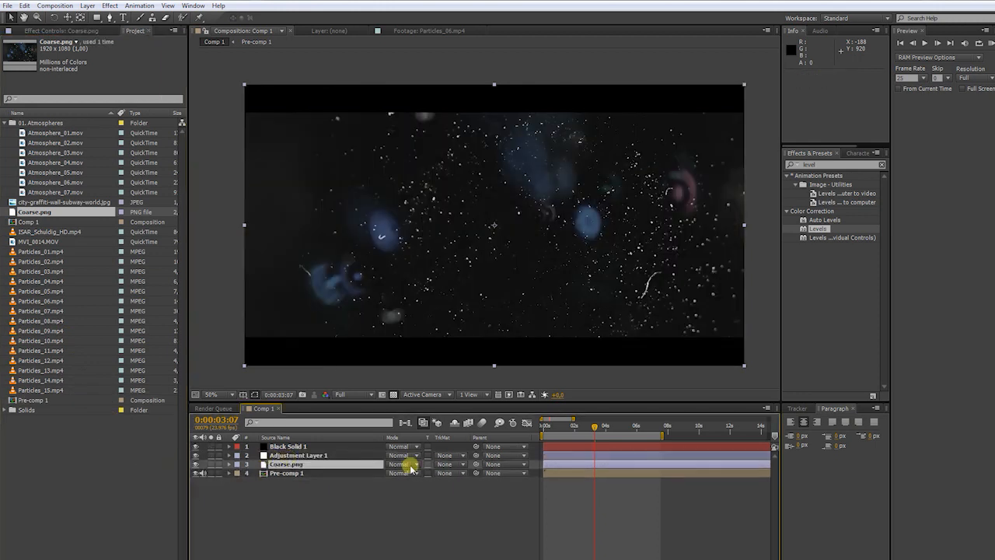
# Set the Coarse.png layer to Add blending and search for Camera Lens Blur
pyautogui.click(402, 464)
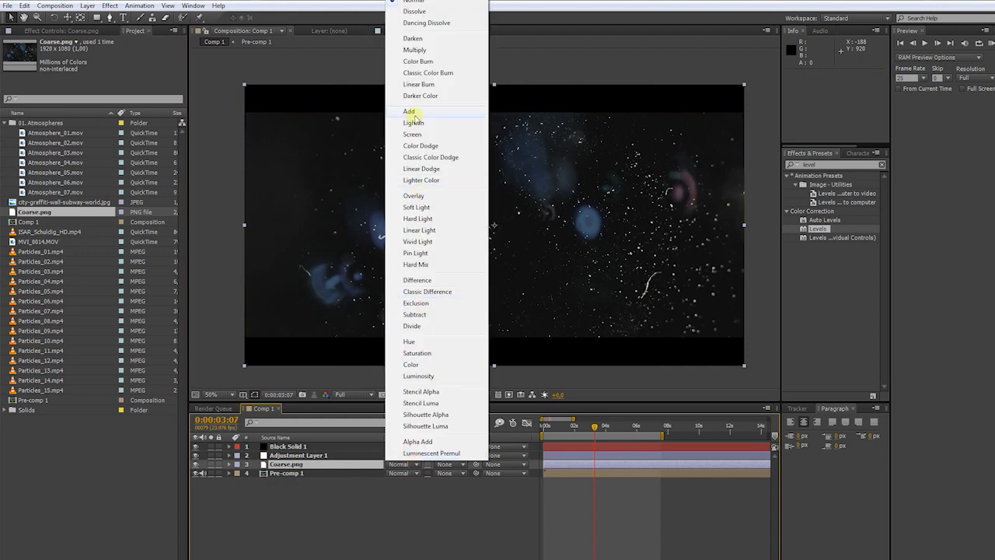
pyautogui.click(408, 111)
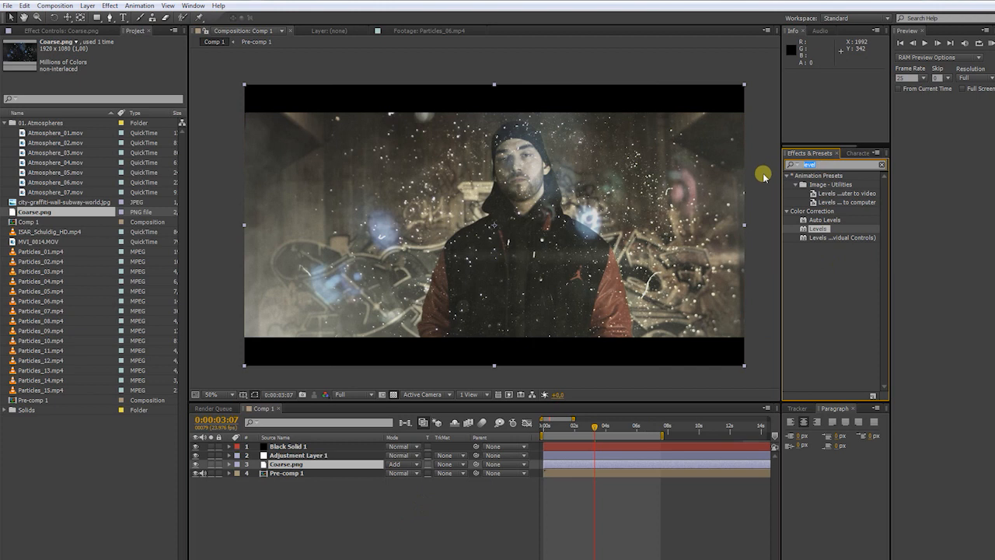
pyautogui.write('lens')
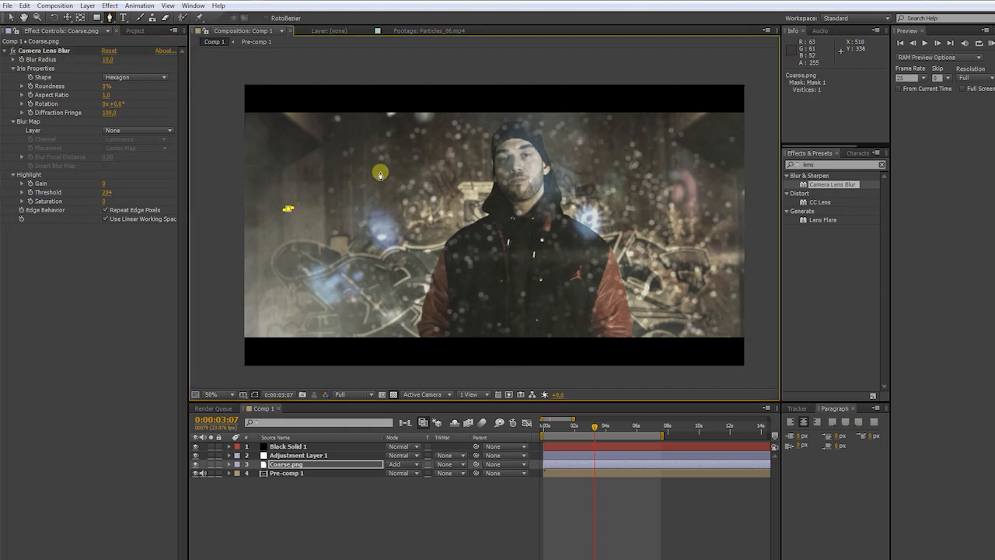
# Draw Mask 1 on Coarse.png and change its mask mode
pyautogui.click(686, 300)
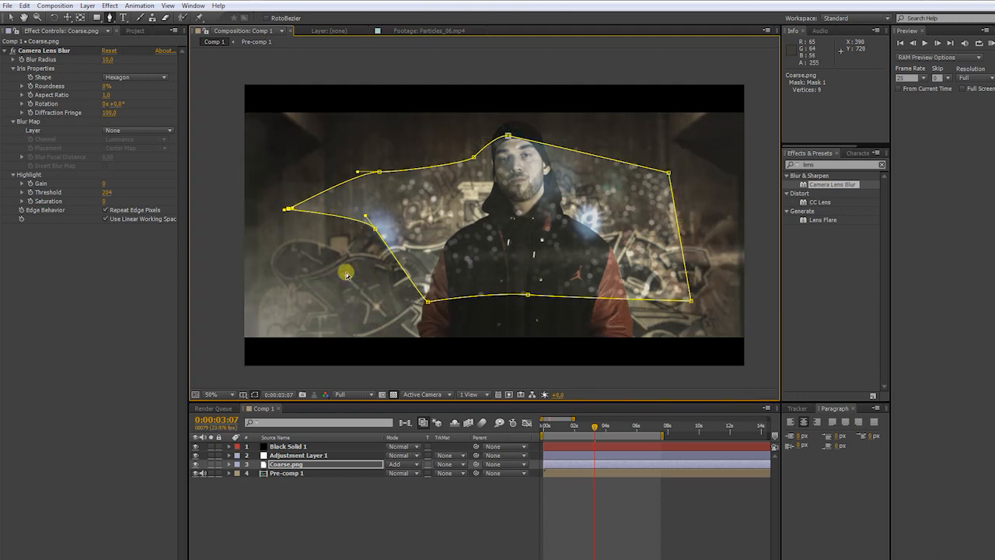
pyautogui.click(228, 464)
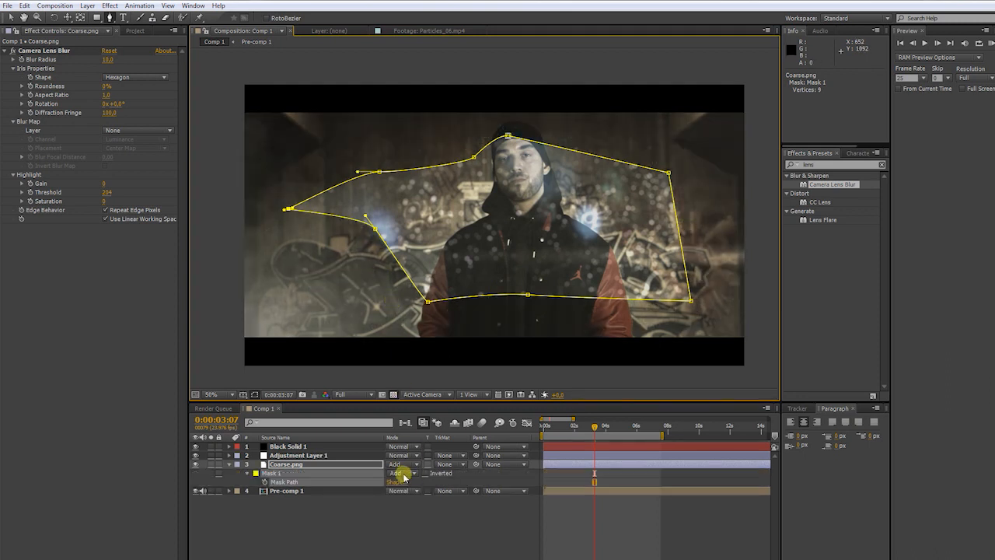
pyautogui.click(400, 473)
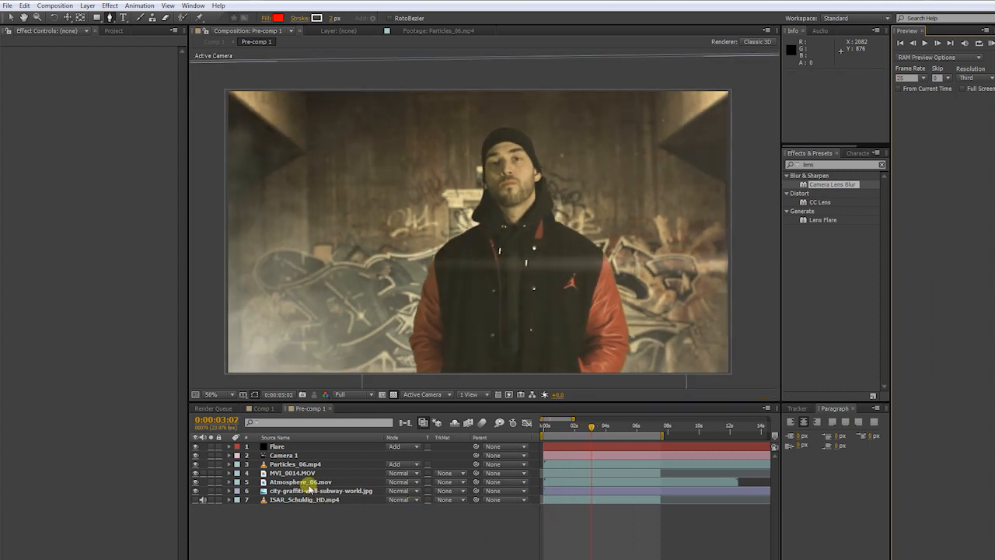
# Keyframe the Flare layer's brightness and scale, adjust brightness, and retime the keyframes
pyautogui.click(277, 445)
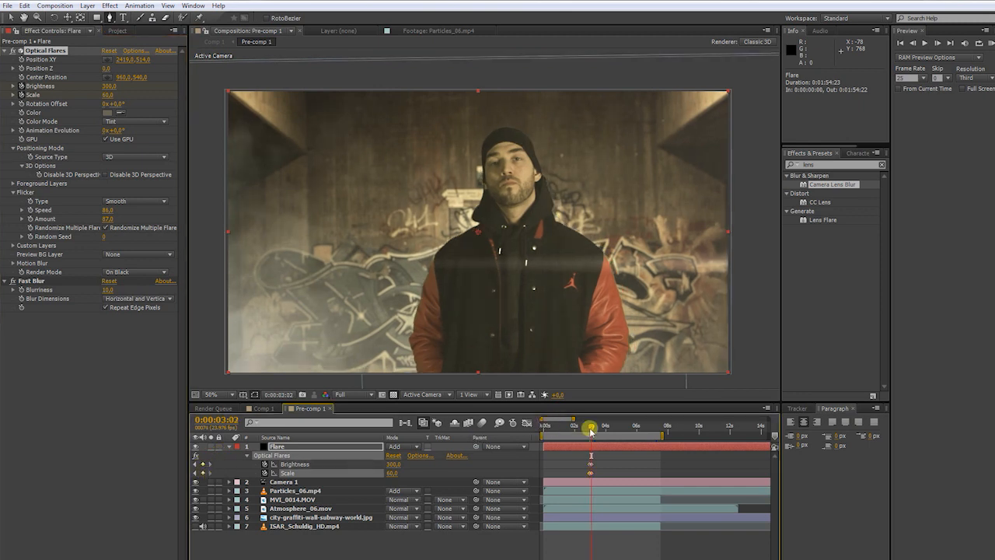
pyautogui.moveTo(591, 427); pyautogui.dragTo(600, 427)
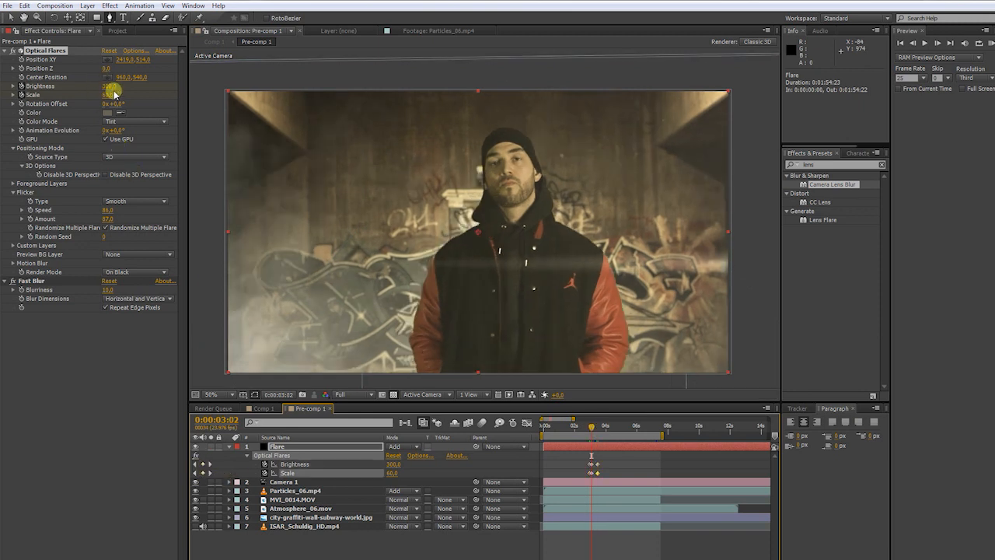
pyautogui.moveTo(107, 86); pyautogui.dragTo(124, 85)
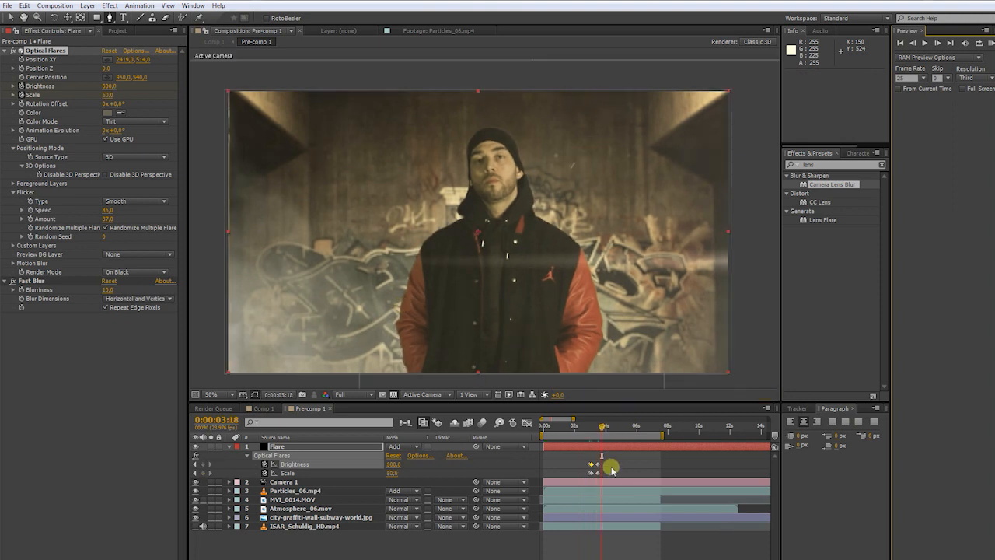
pyautogui.moveTo(612, 467); pyautogui.dragTo(601, 472)
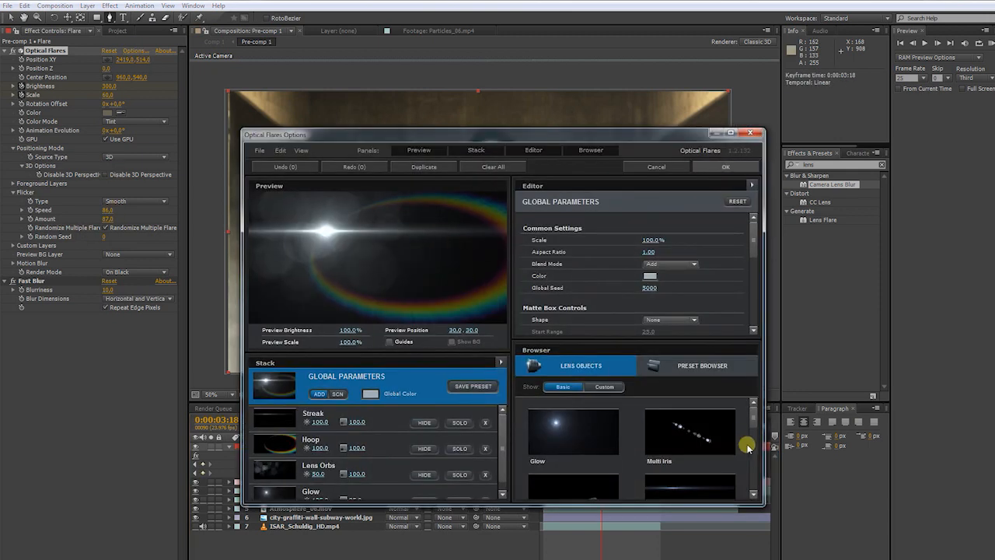
# Close Optical Flares Options and select Atmosphere_06.mov to show its 65% opacity
pyautogui.click(724, 166)
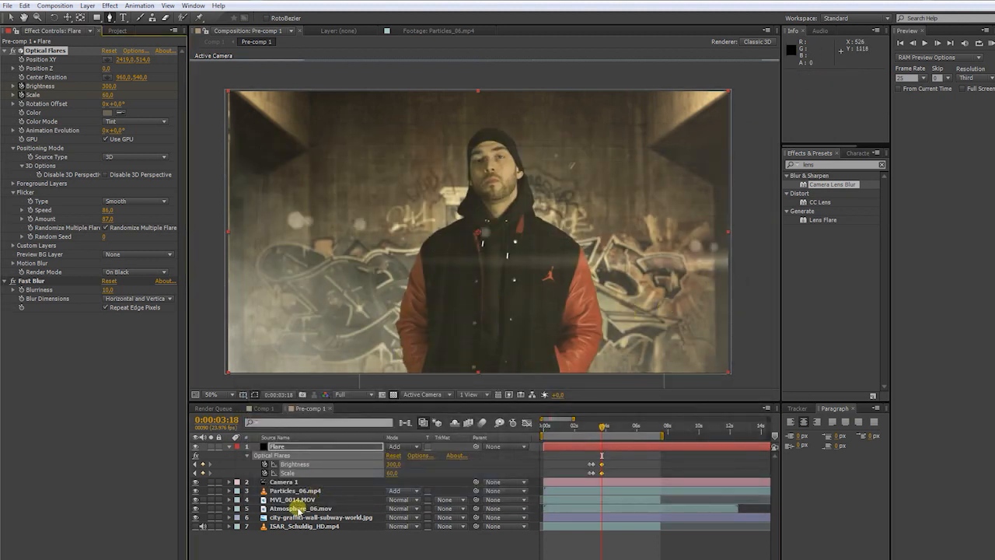
pyautogui.click(309, 517)
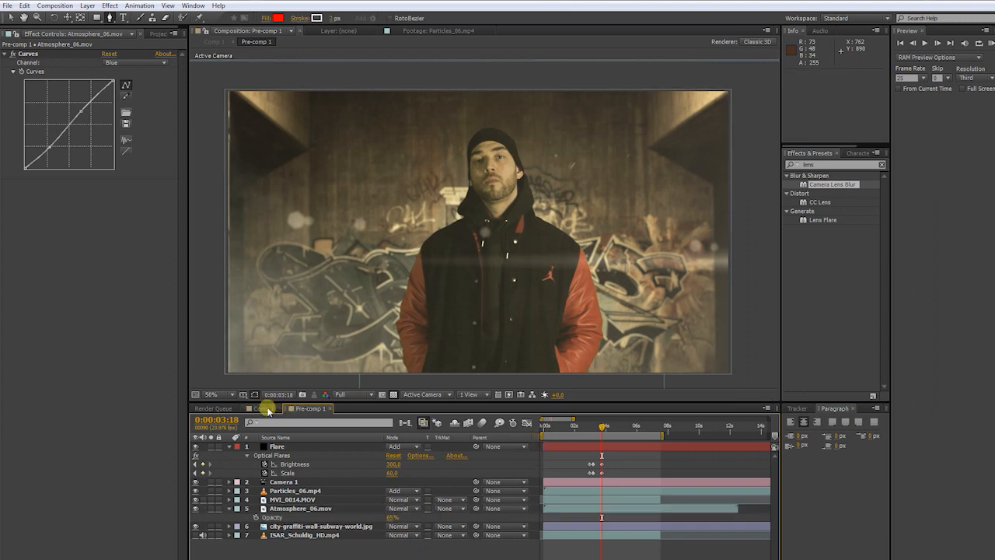
# In Comp 1, add Camera Lens Blur with Repeat Edge Pixels and pasted radius keyframes to Pre-comp 1
pyautogui.click(267, 408)
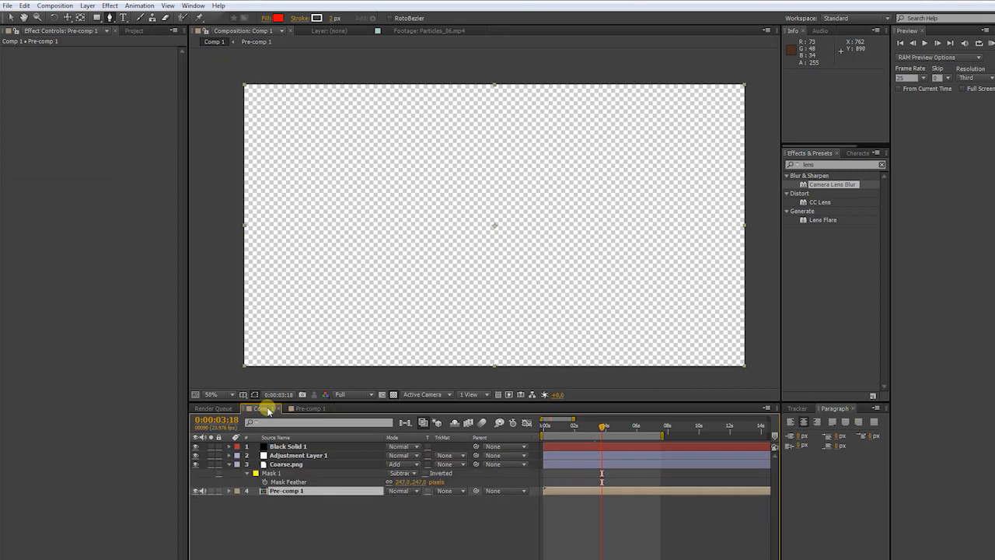
pyautogui.moveTo(604, 425); pyautogui.dragTo(597, 426)
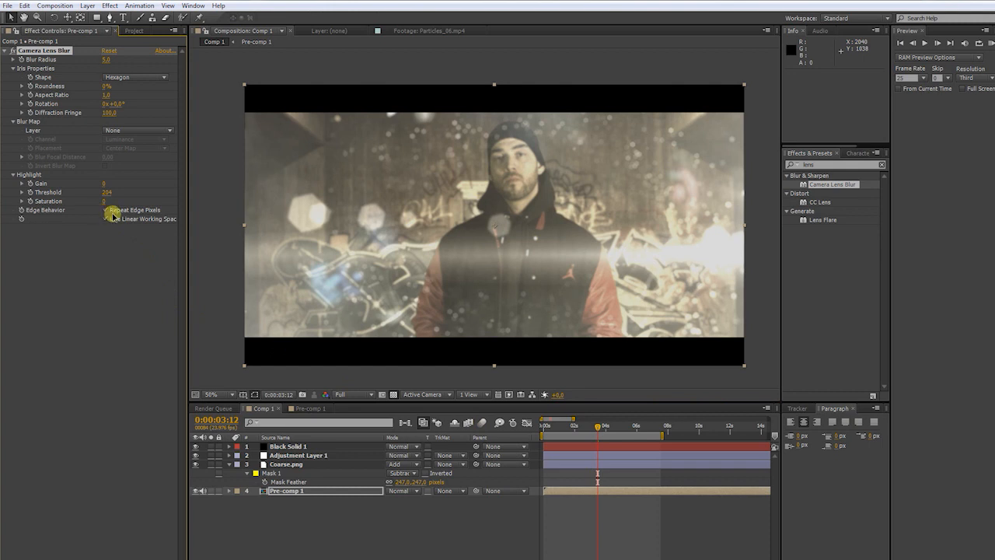
pyautogui.click(108, 60)
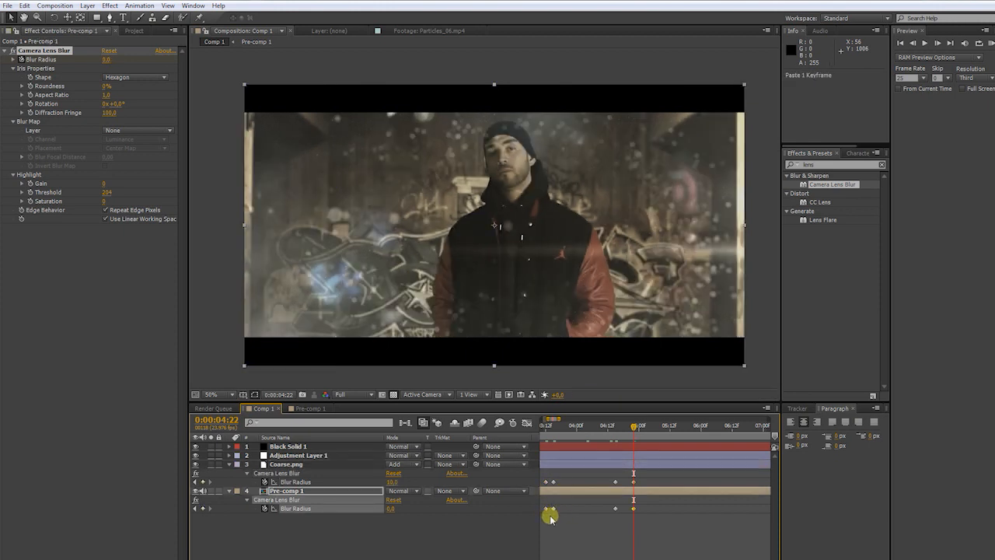
pyautogui.click(283, 464)
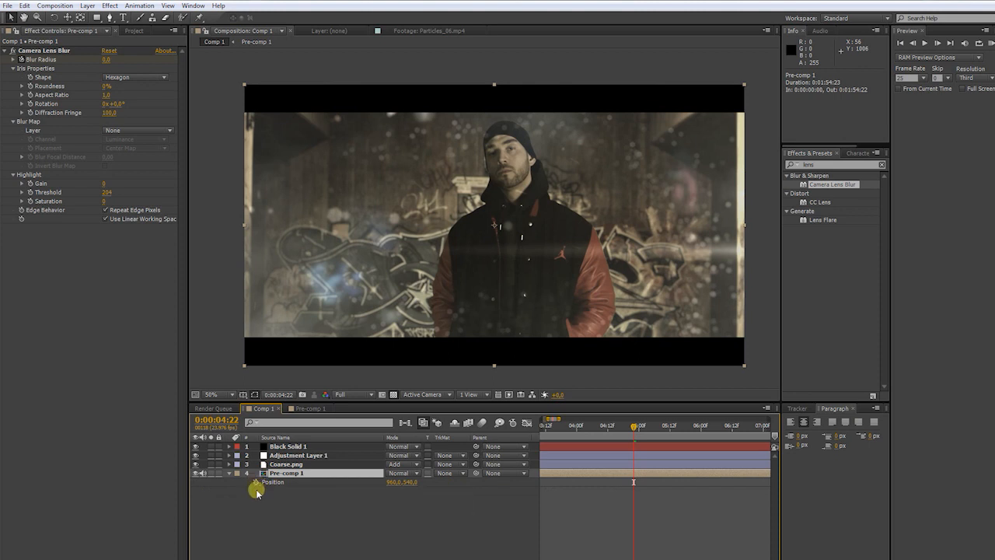
pyautogui.moveTo(257, 494)
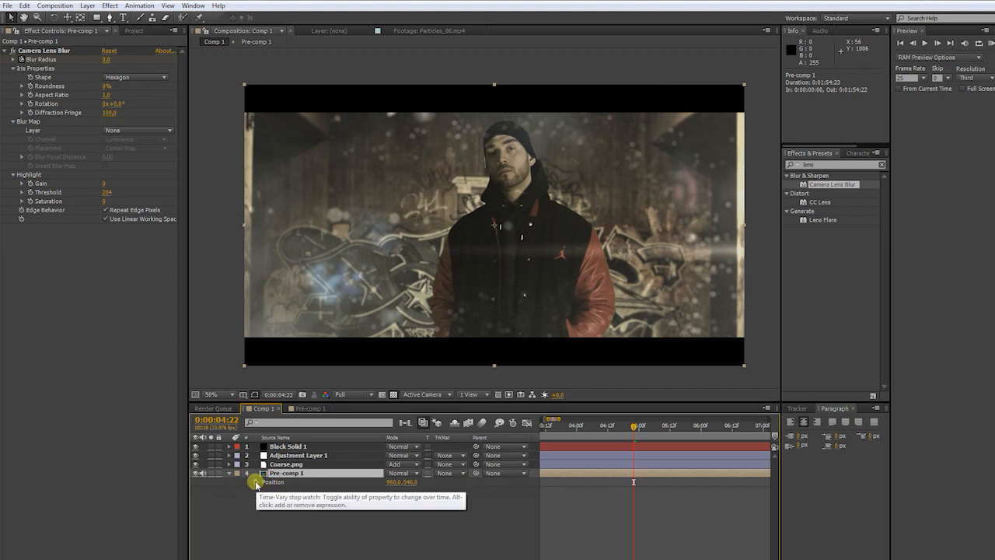
# Add the expression wiggle(5,6) to Pre-comp 1's Position
pyautogui.click(250, 490)
pyautogui.write('wiggle')
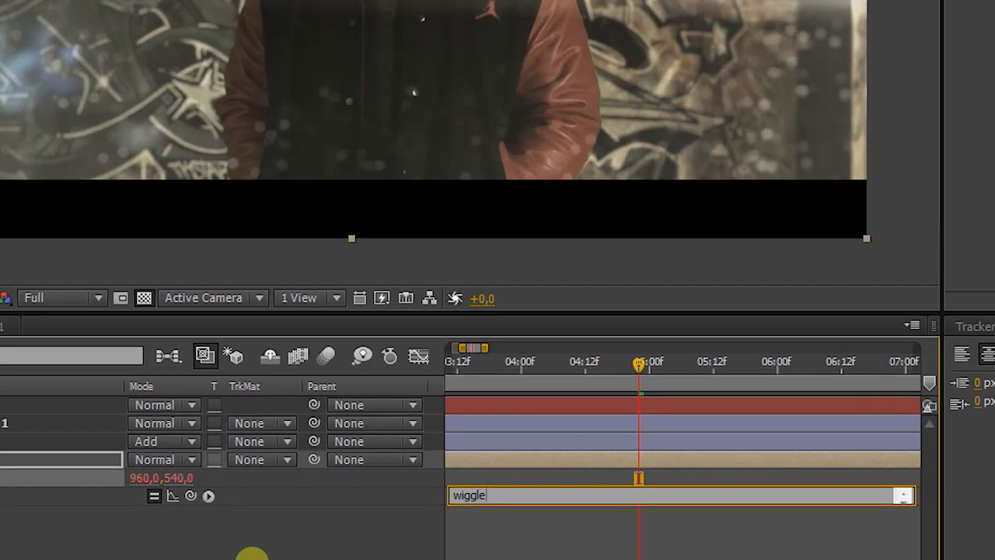
pyautogui.write('(')
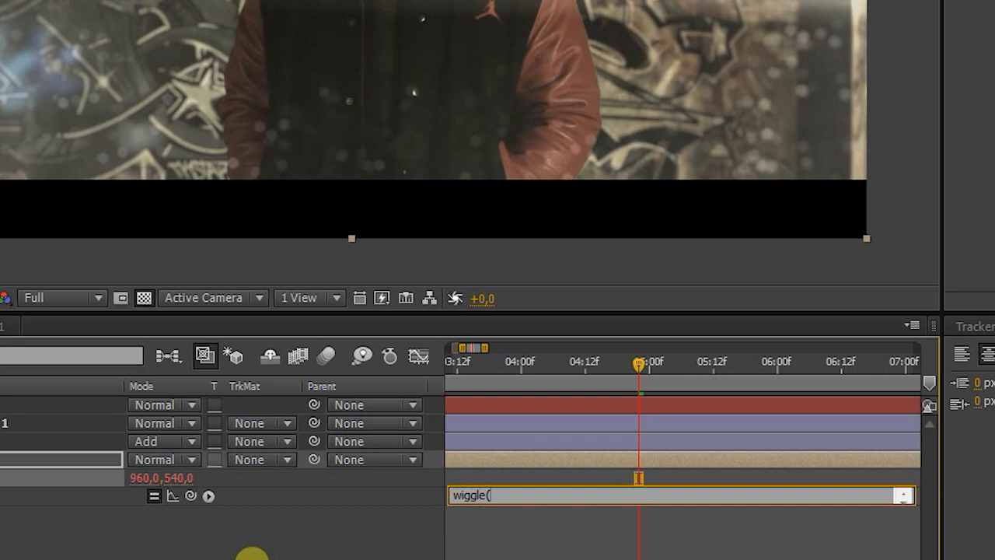
pyautogui.write('5')
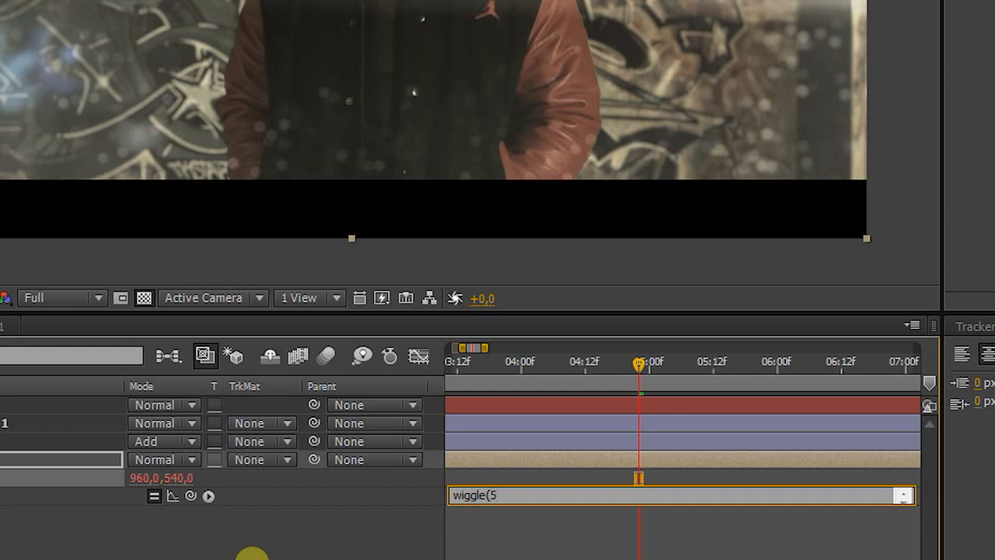
pyautogui.write(',6')
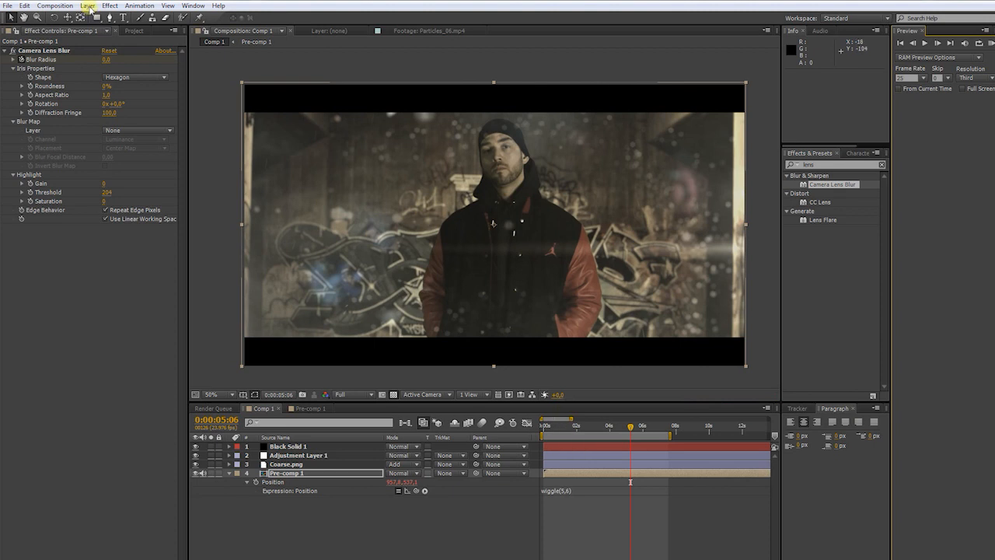
# Create a black solid and add a full-frame ellipse mask to it
pyautogui.click(88, 10)
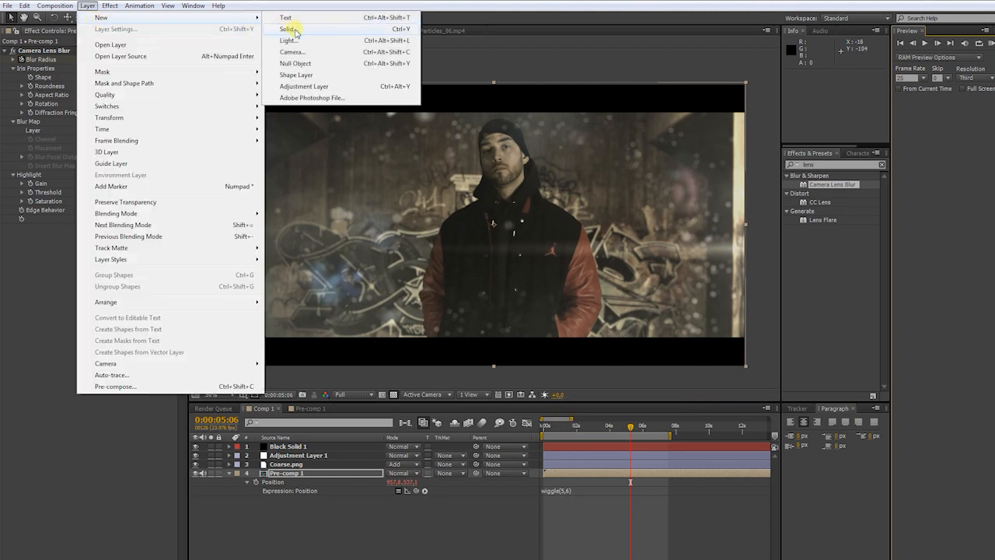
pyautogui.click(291, 29)
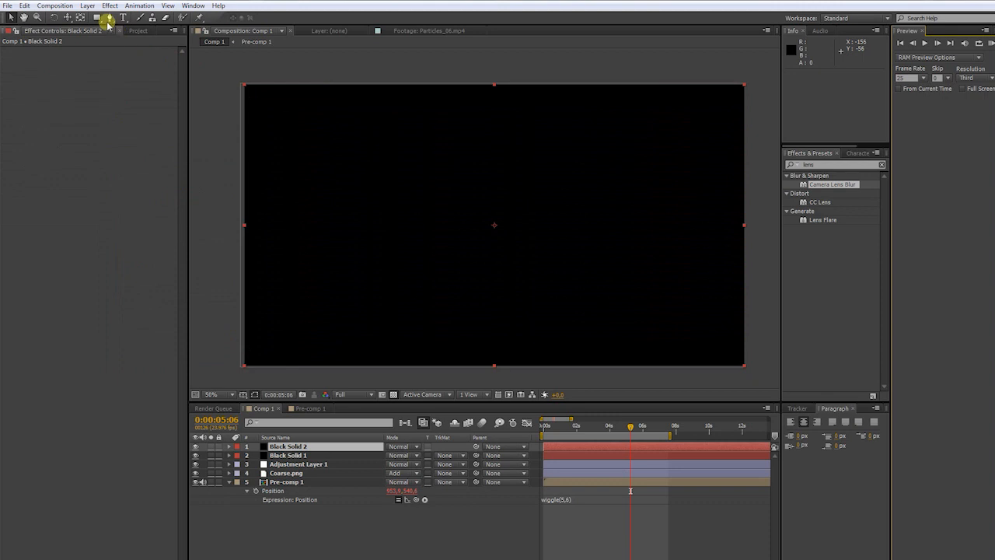
pyautogui.click(102, 18)
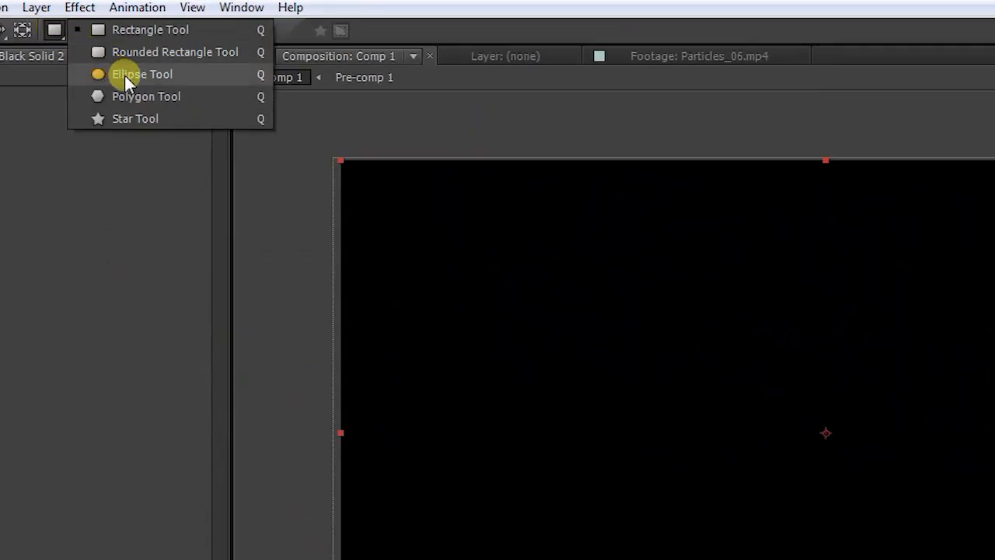
pyautogui.click(141, 73)
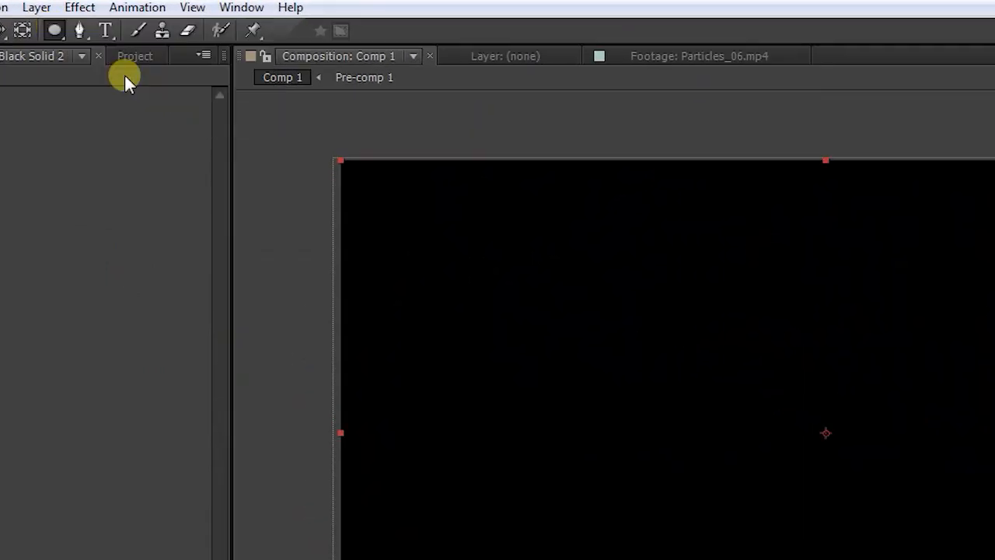
pyautogui.click(53, 33)
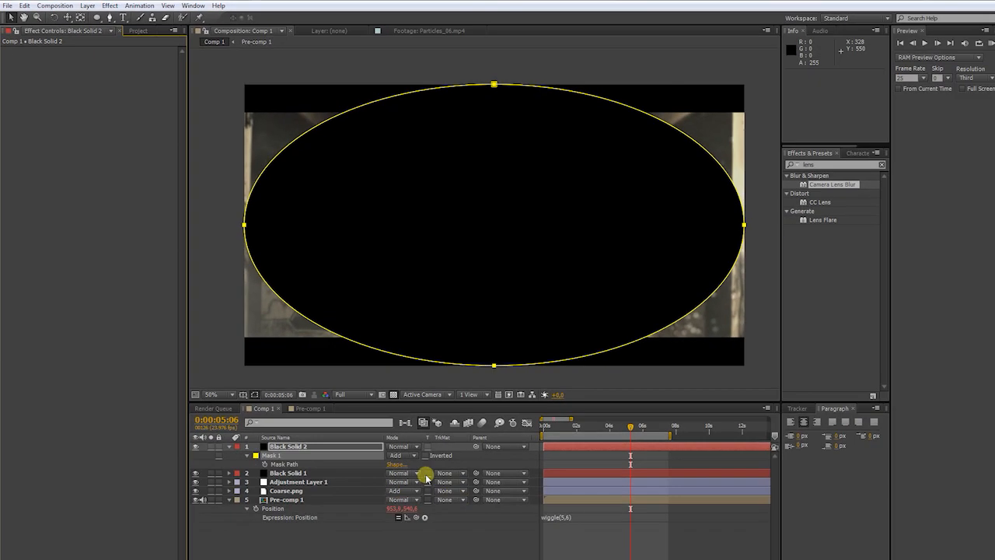
# Set Mask 1 to Subtract and raise its feather to about 227
pyautogui.click(403, 456)
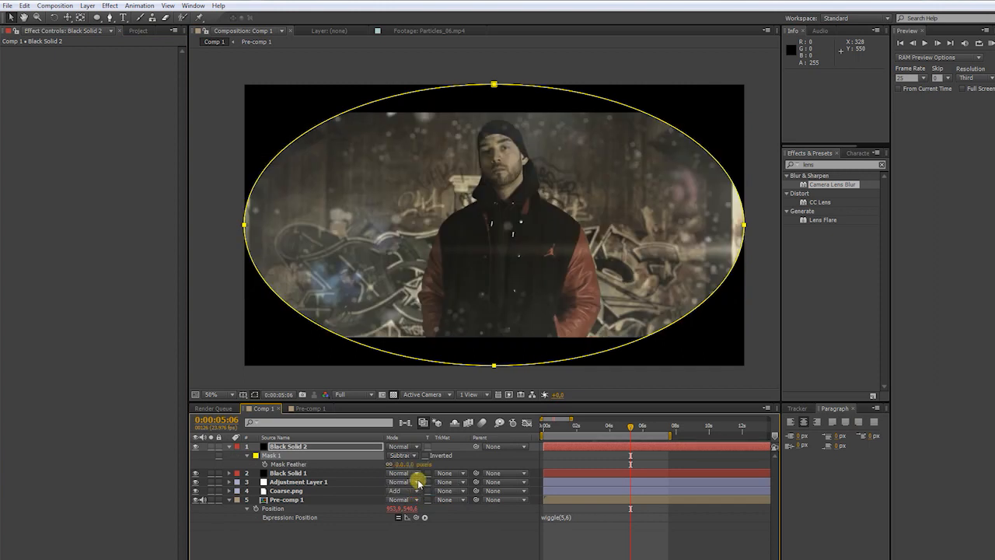
pyautogui.moveTo(404, 464); pyautogui.dragTo(462, 464)
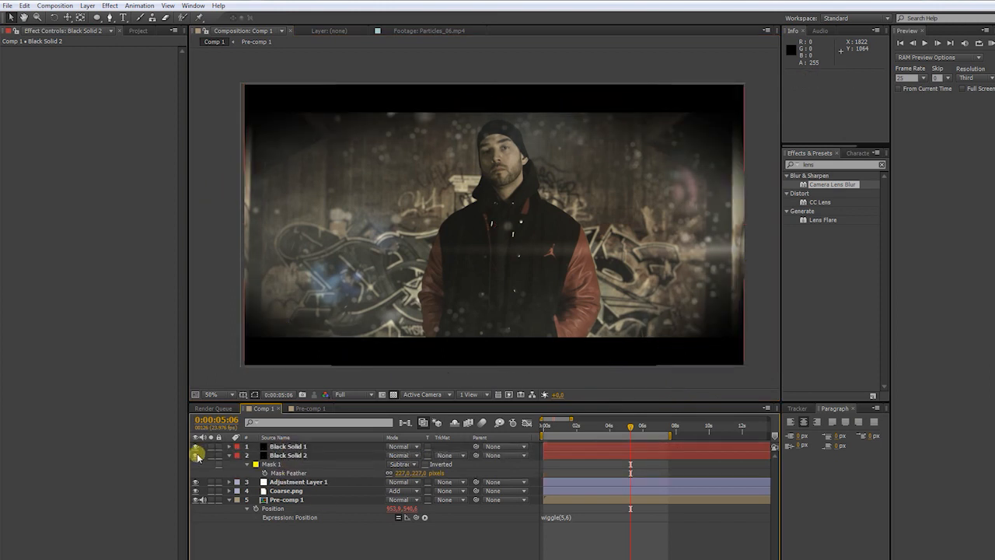
pyautogui.click(286, 455)
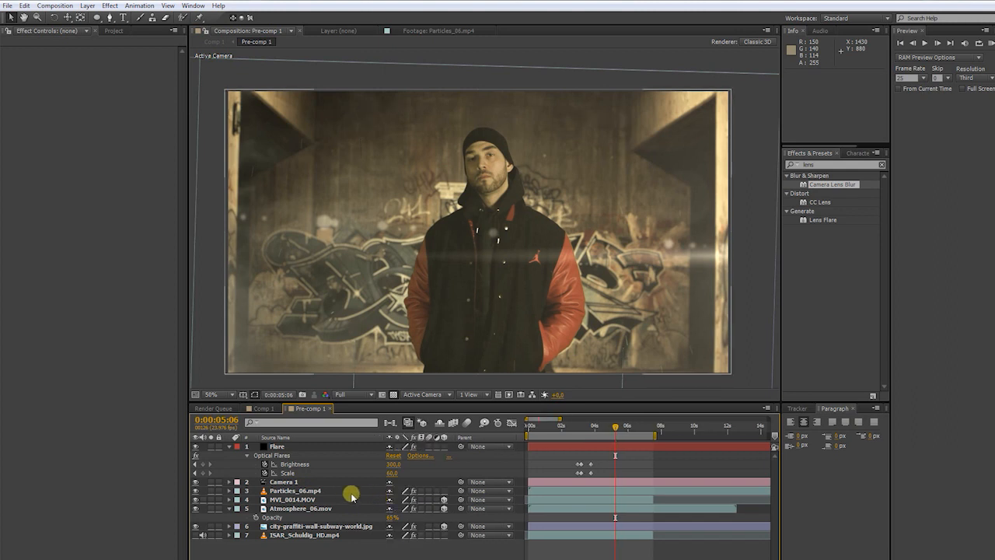
# Select the MVI_0014.MOV actor layer inside Pre-comp 1
pyautogui.click(294, 499)
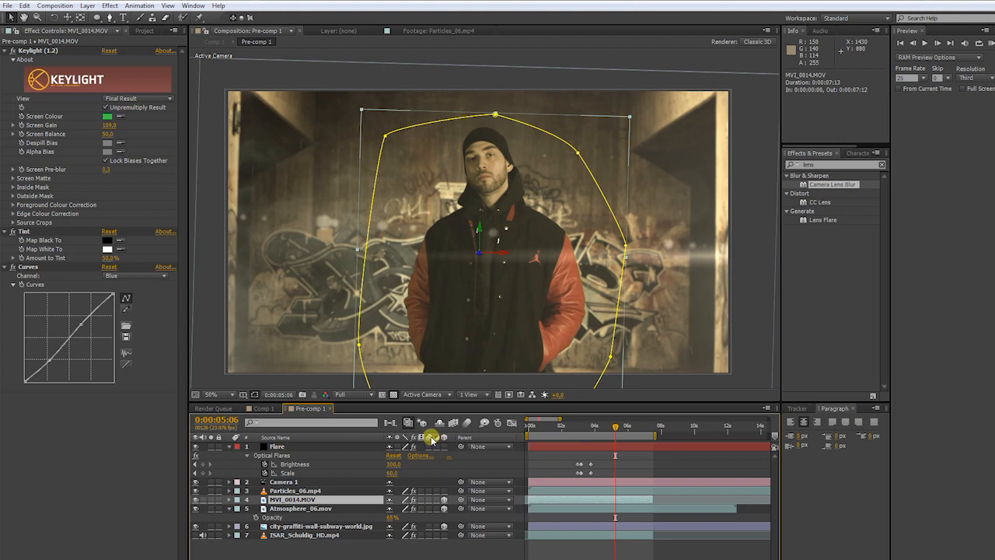
pyautogui.moveTo(429, 439)
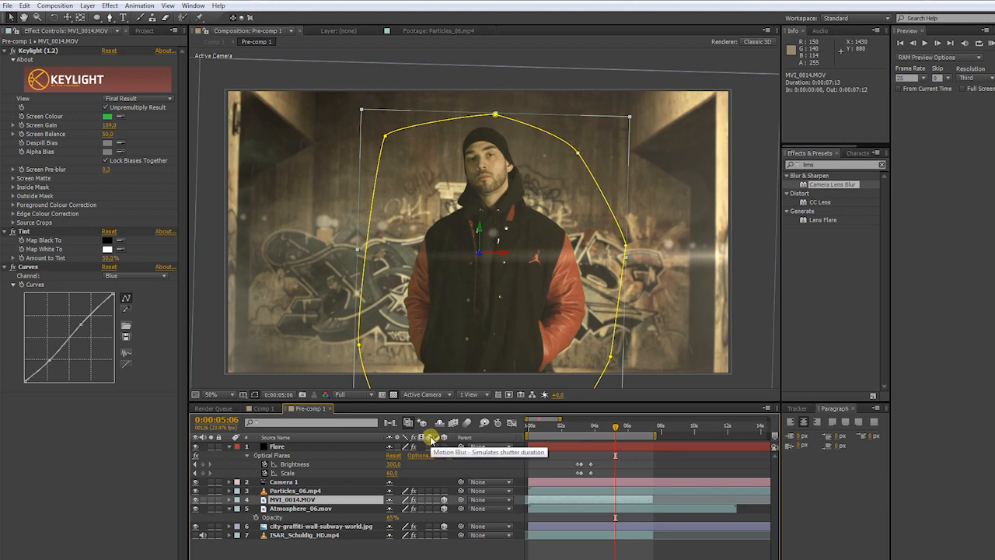